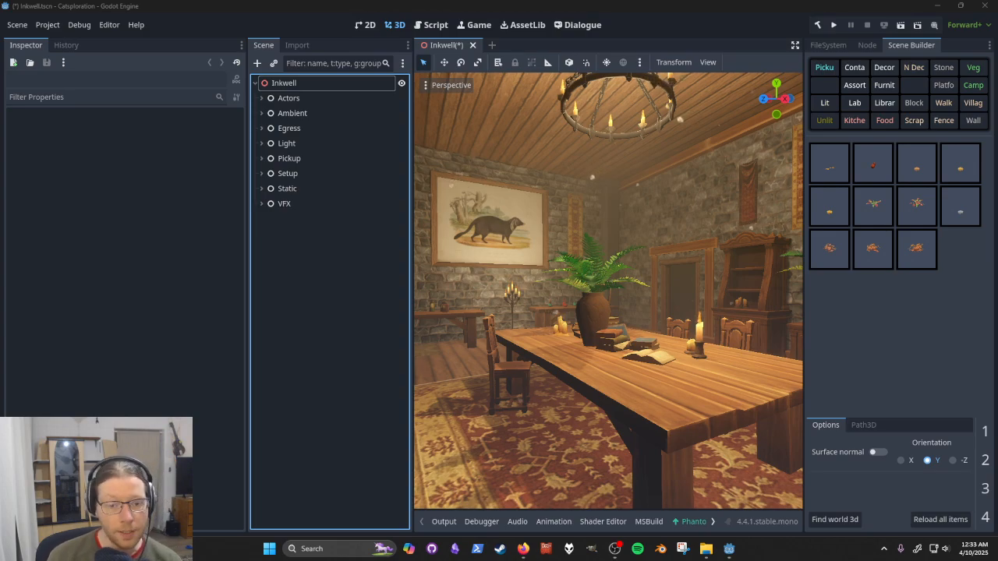
mouse_move(253, 288)
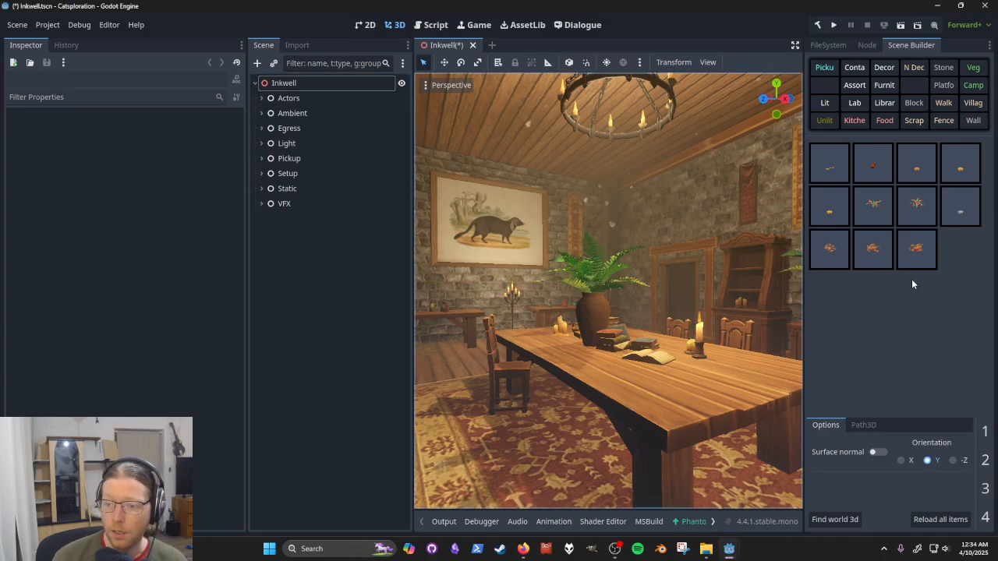
mouse_move(866, 306)
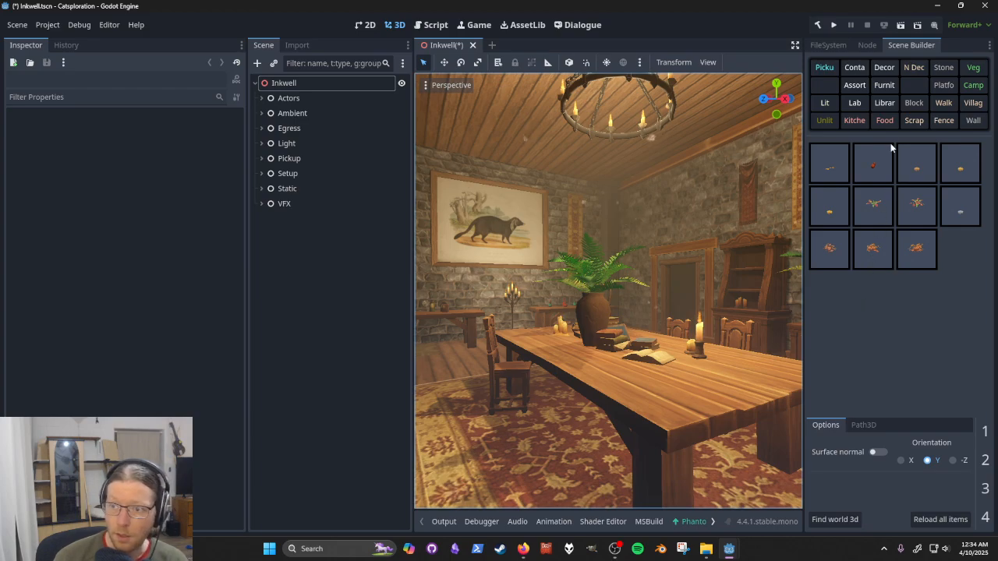
Choose the candlestick from the Scene Builder collections, place it on the table and save
click(884, 103)
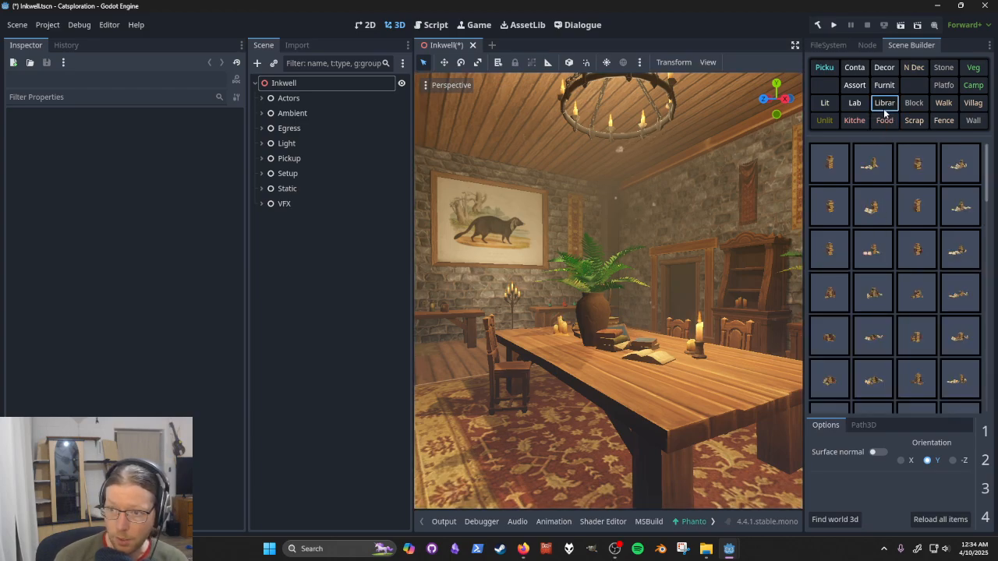
click(884, 84)
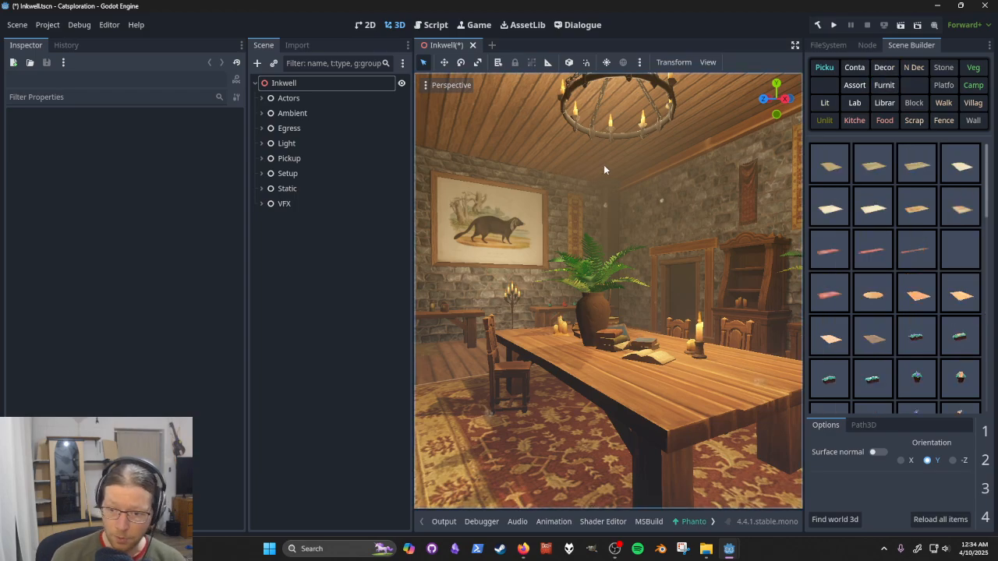
click(823, 120)
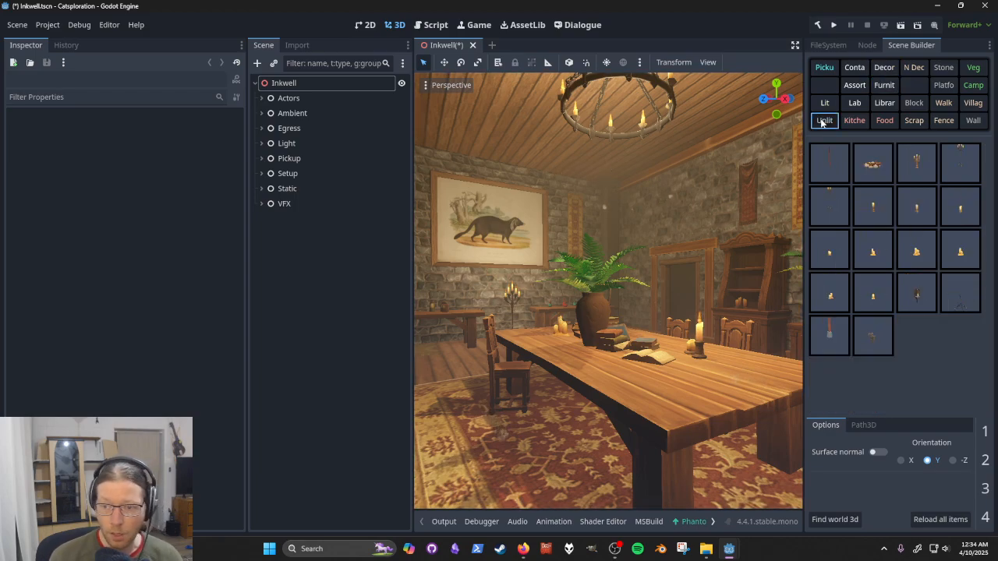
click(917, 162)
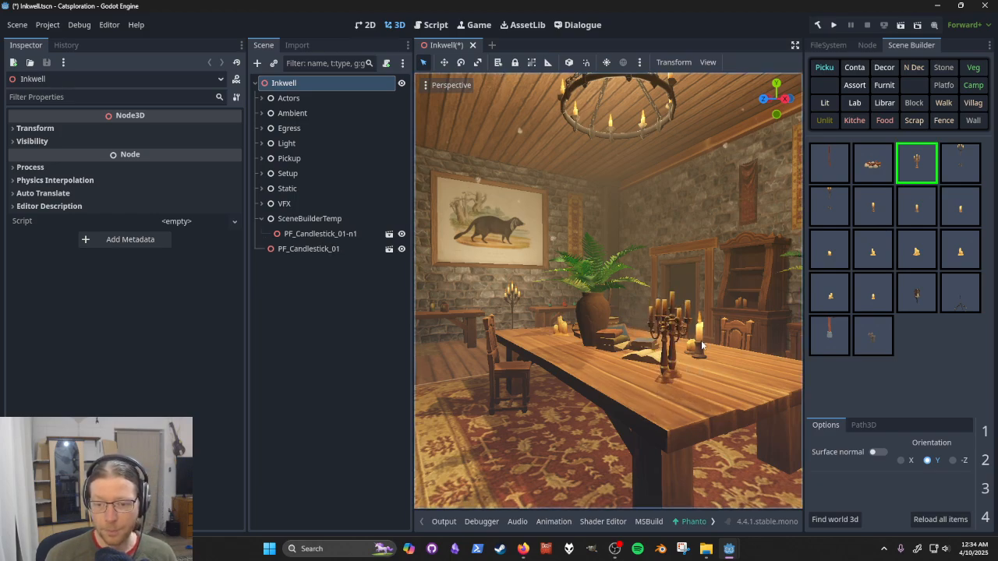
key(ctrl+s)
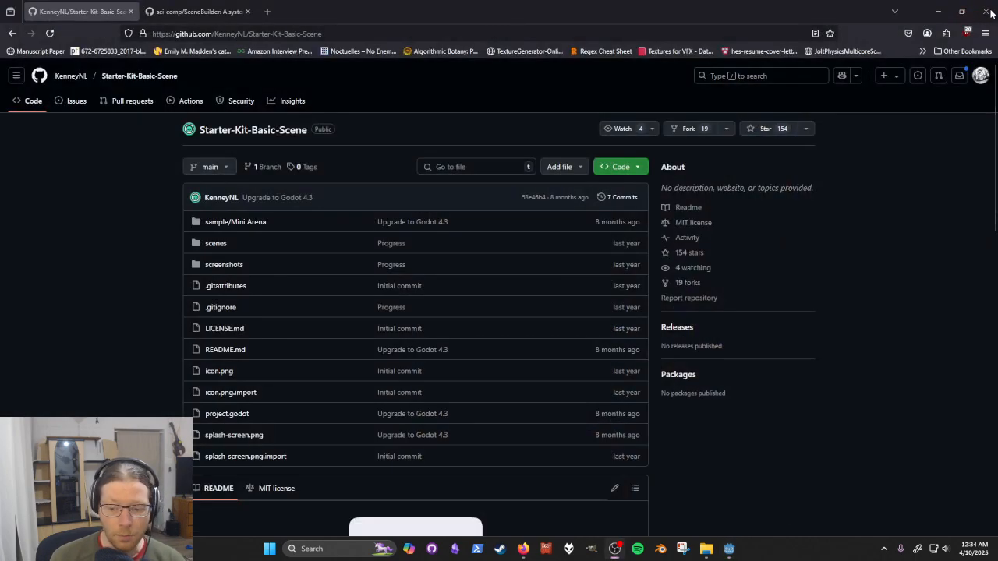
Scroll the Starter-Kit-Basic-Scene repository page toward the Code download options
click(730, 549)
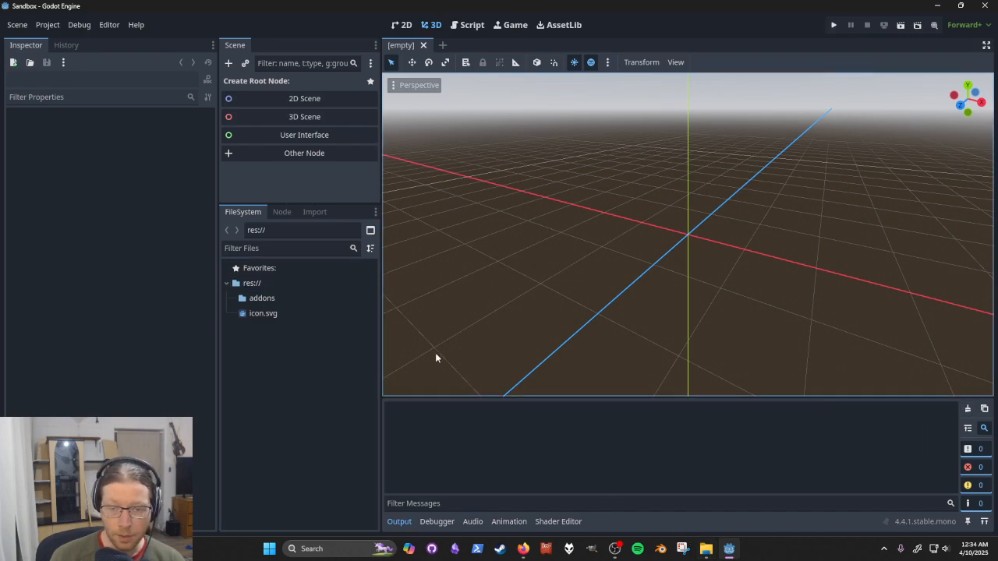
mouse_move(344, 397)
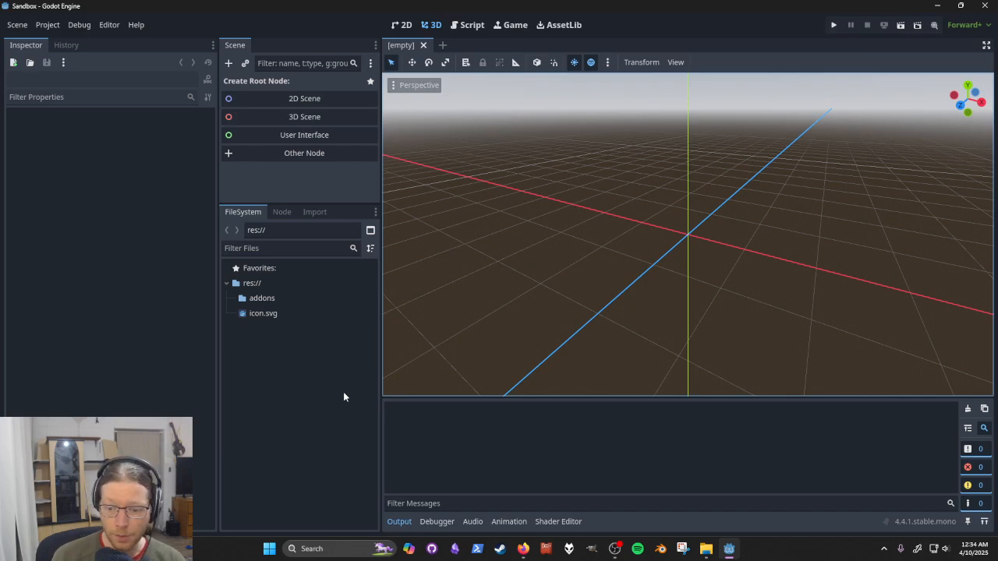
mouse_move(515, 542)
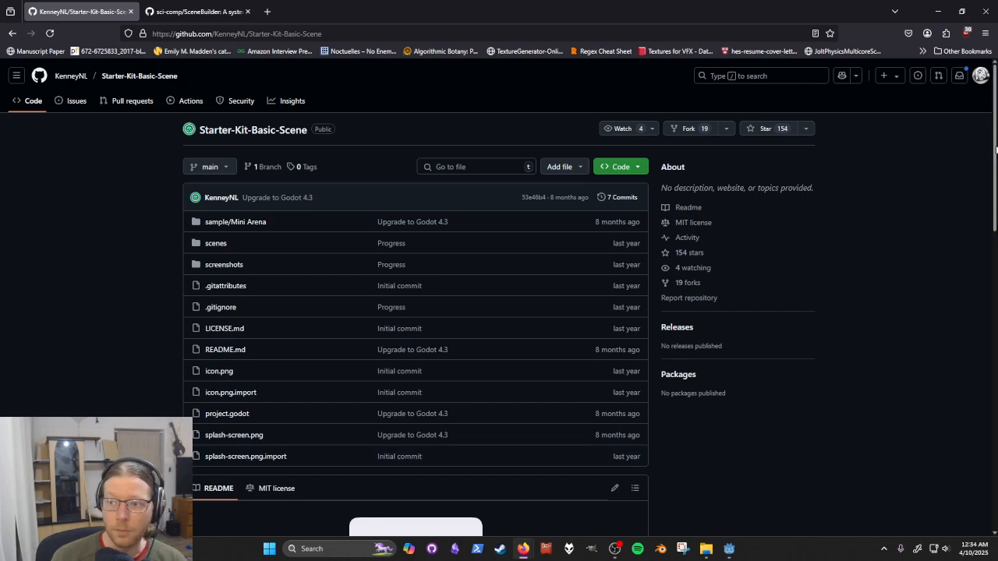
scroll(down, 3)
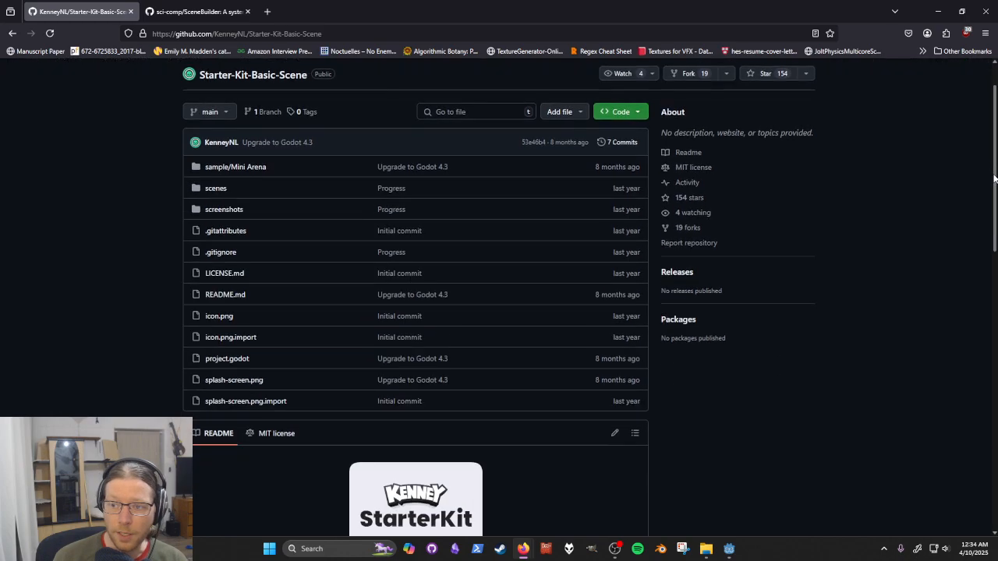
scroll(down, 3)
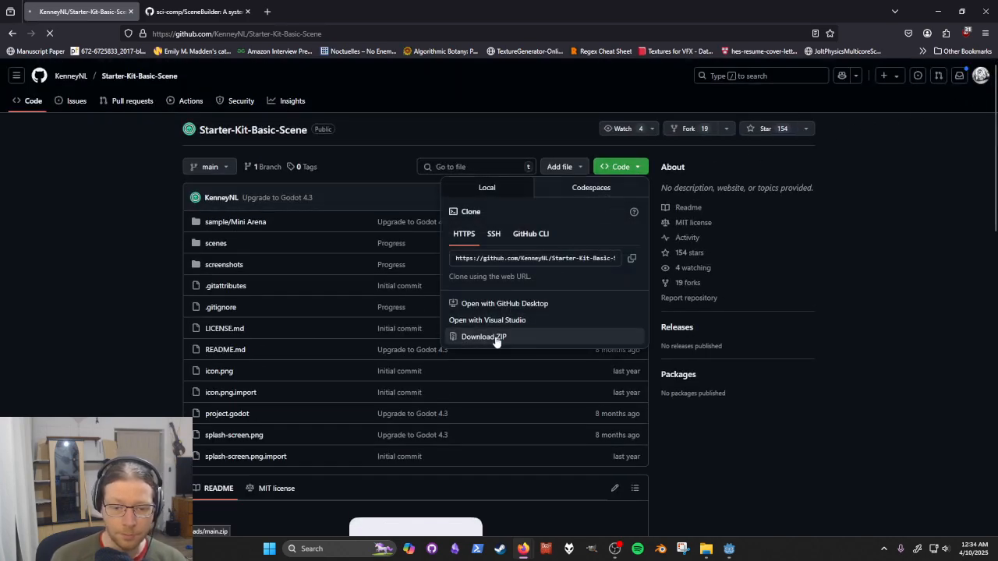
Download the repository ZIP and extract it into a Starter-Kit-Basic-Scene-main folder
click(483, 337)
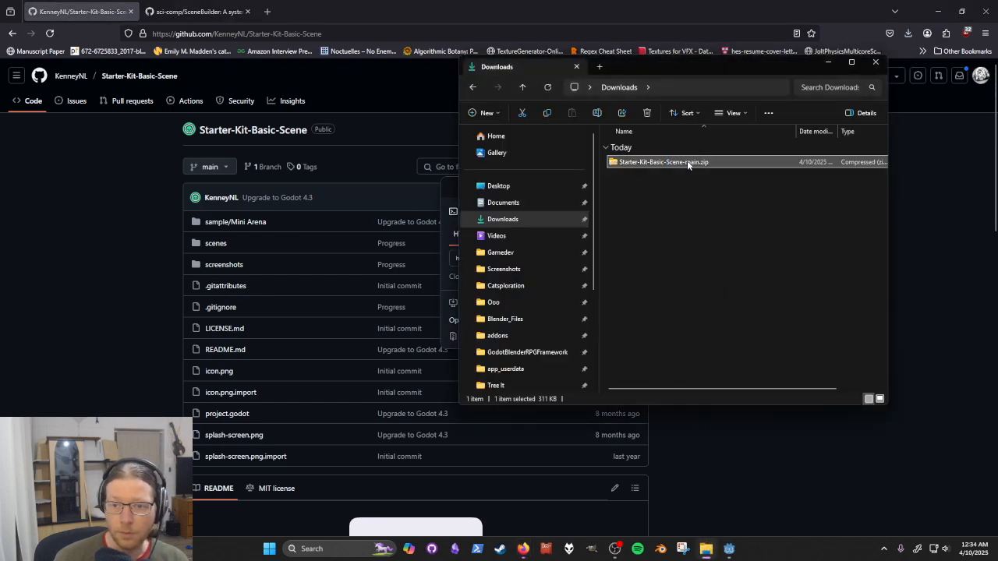
right_click(663, 160)
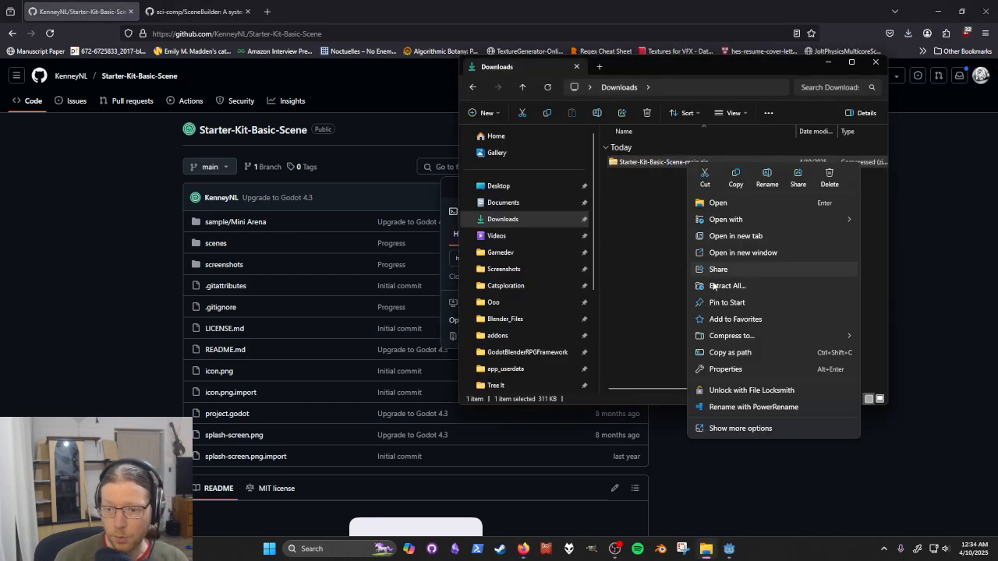
click(727, 285)
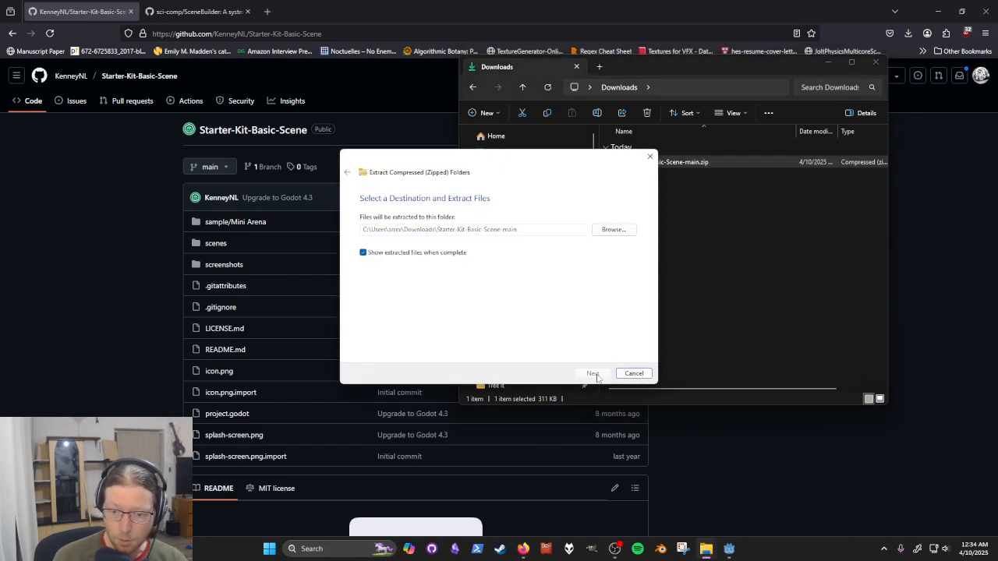
click(592, 374)
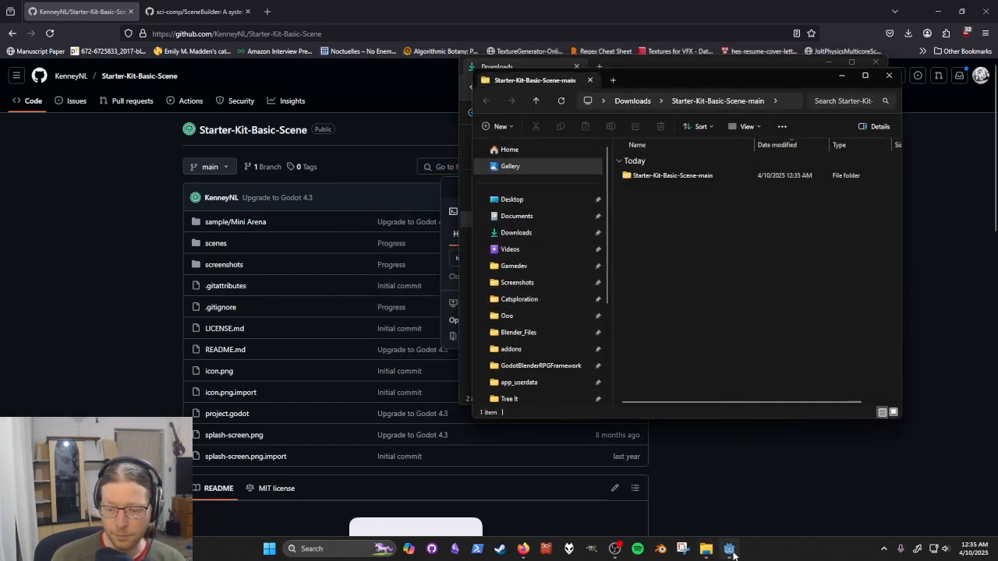
click(728, 549)
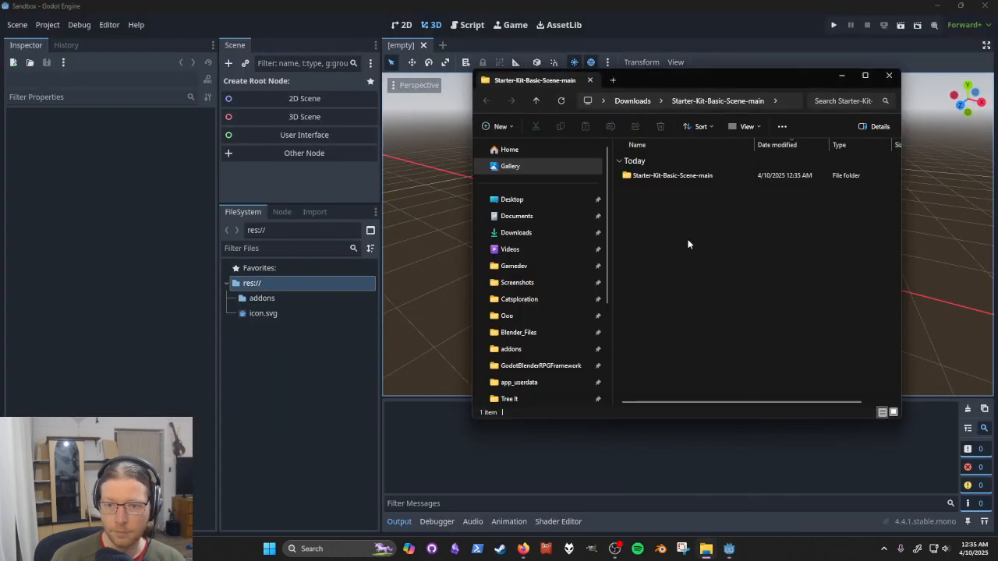
Navigate to Mini Arena Models and select the GLB format folder for the Sandbox project
double_click(672, 174)
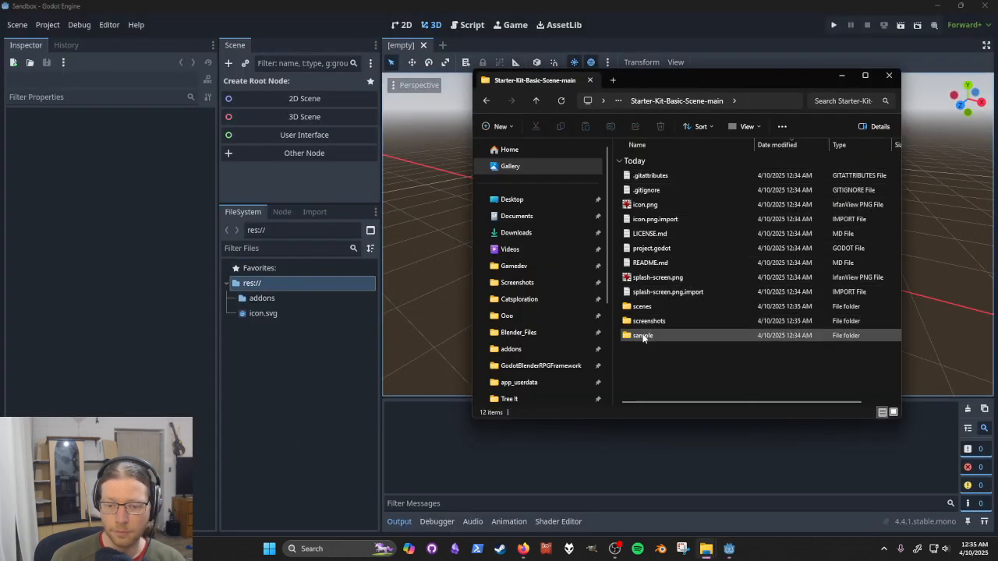
double_click(642, 335)
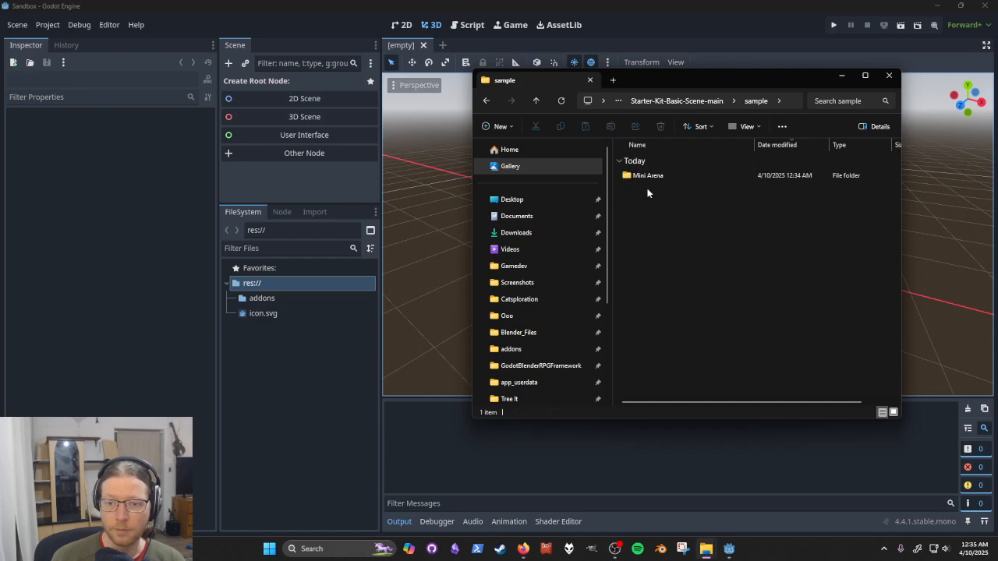
double_click(649, 175)
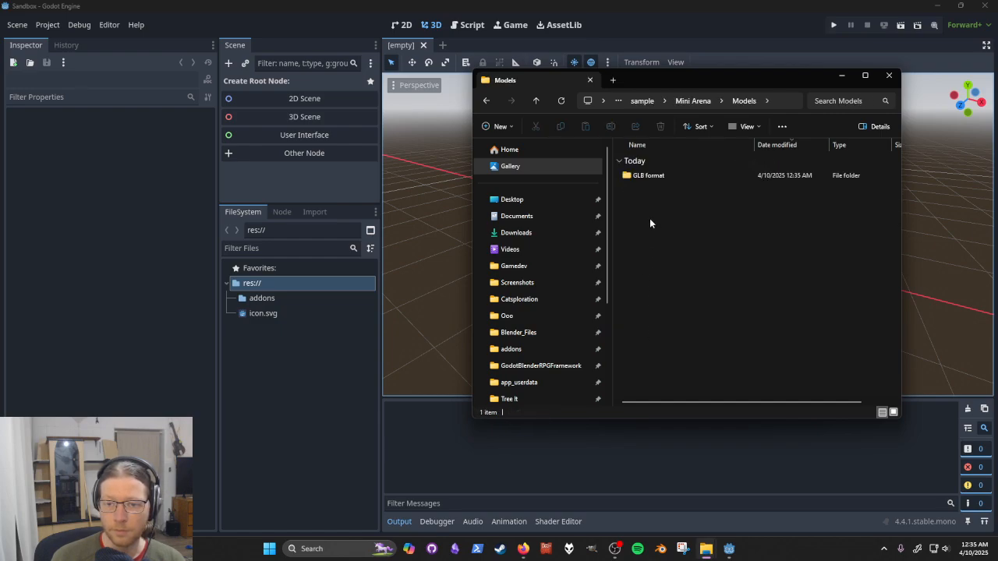
click(649, 175)
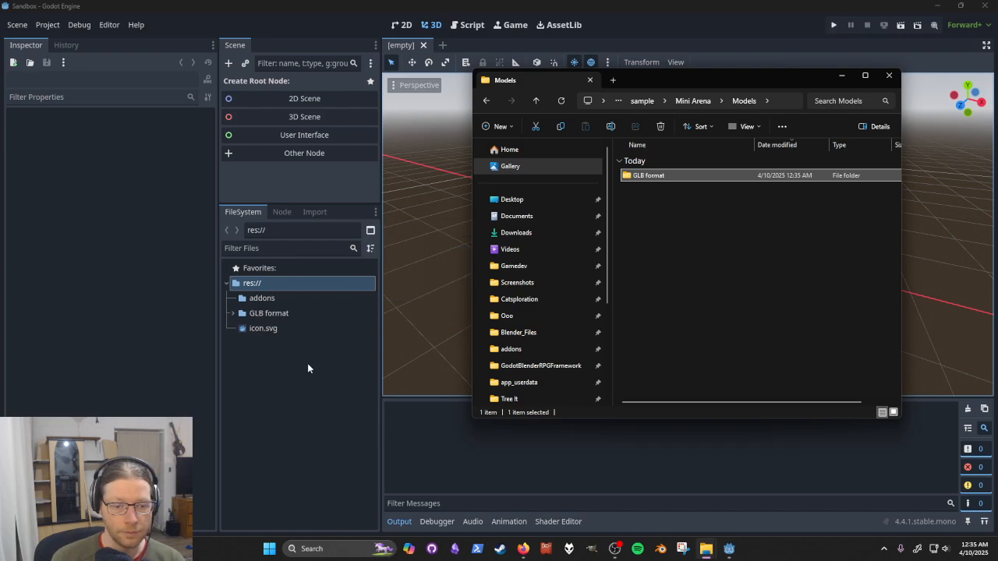
right_click(253, 284)
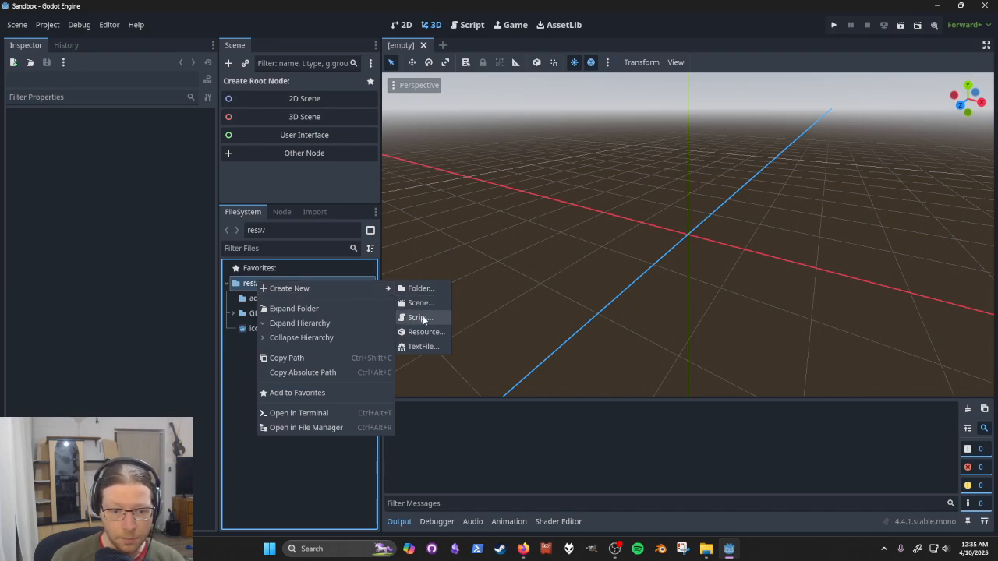
Create a new 3D scene named Sandbox in res:// and begin adding a child node
click(419, 302)
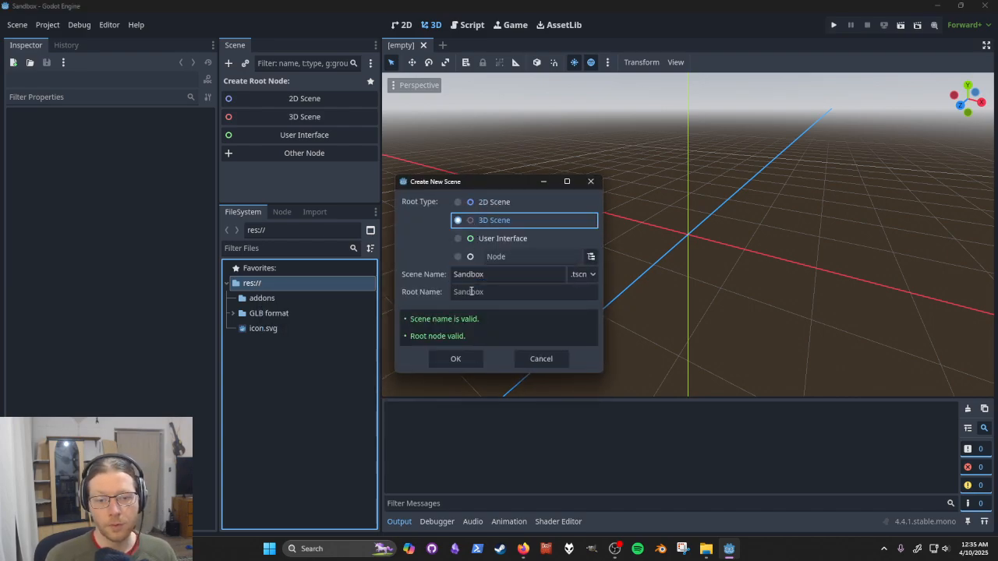
click(455, 359)
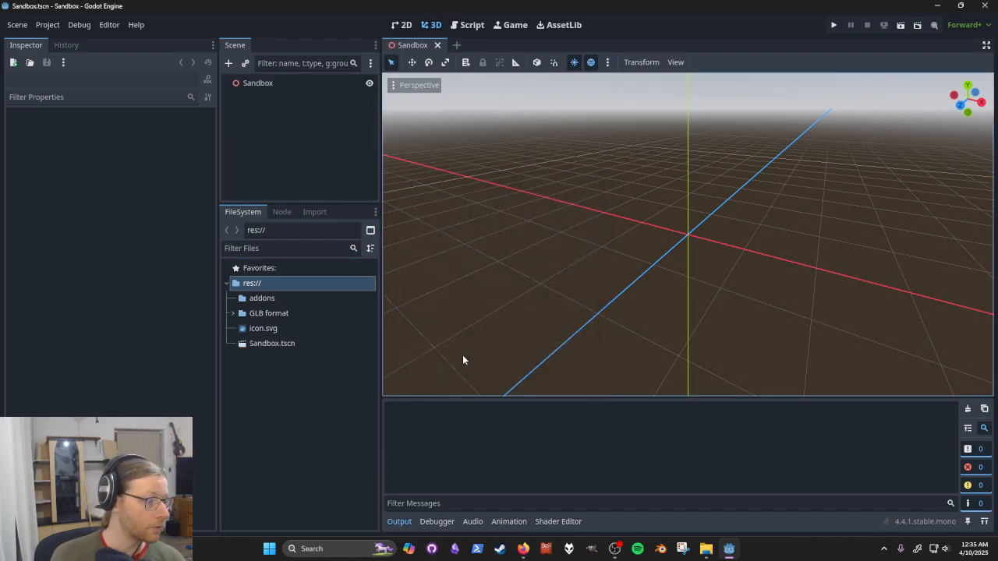
click(257, 83)
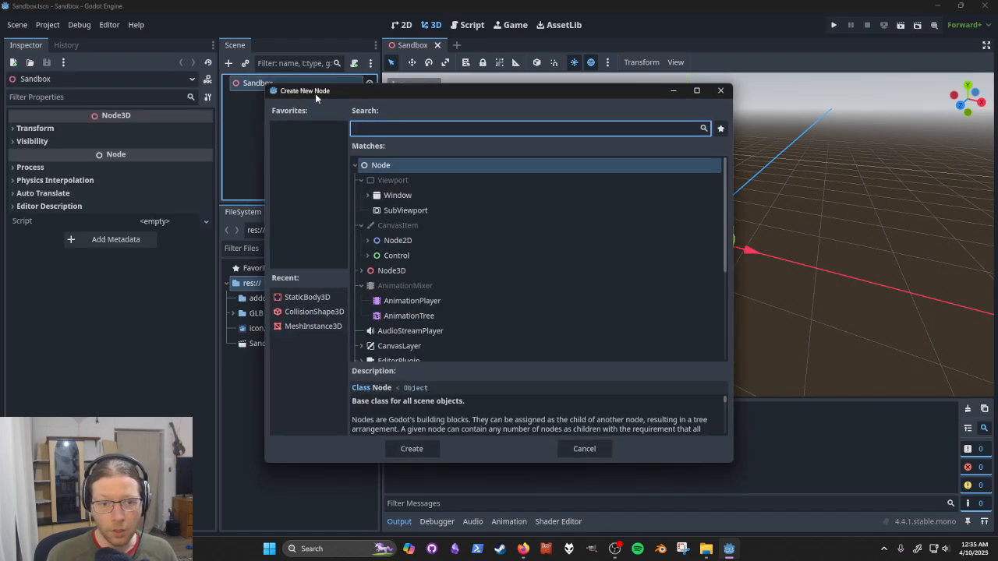
Add a StaticBody3D under Sandbox, trying and clearing a physics material override
click(411, 449)
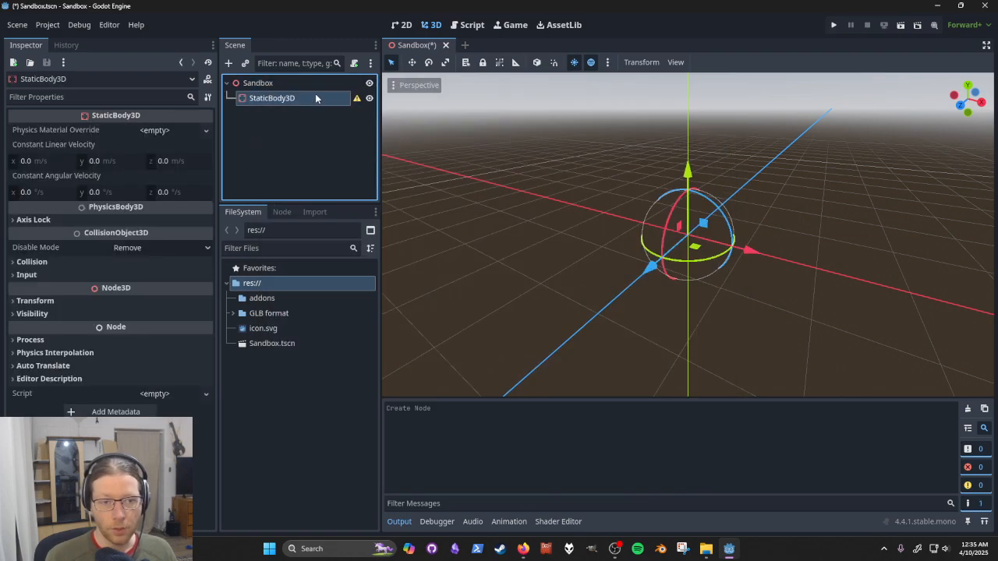
mouse_move(314, 97)
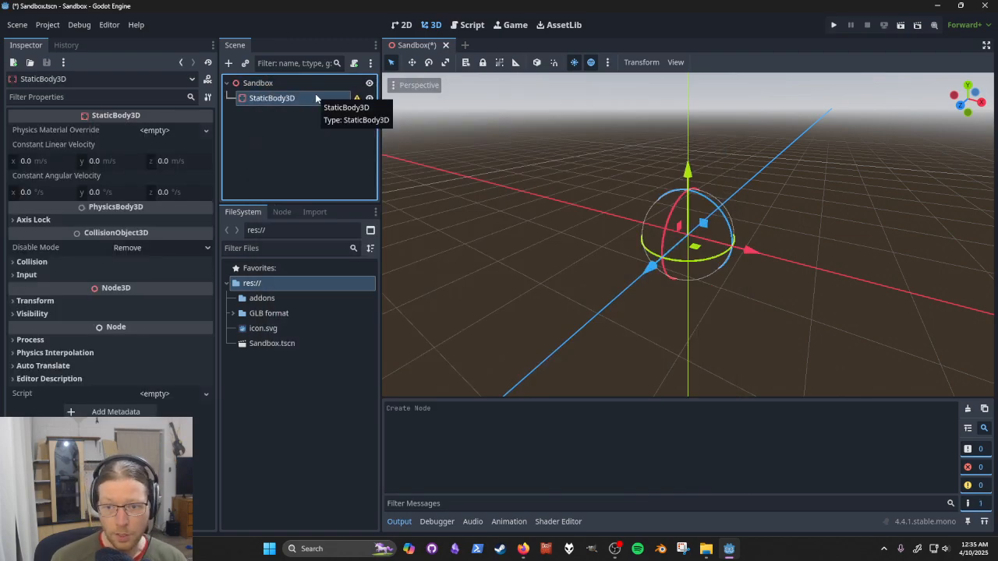
mouse_move(570, 212)
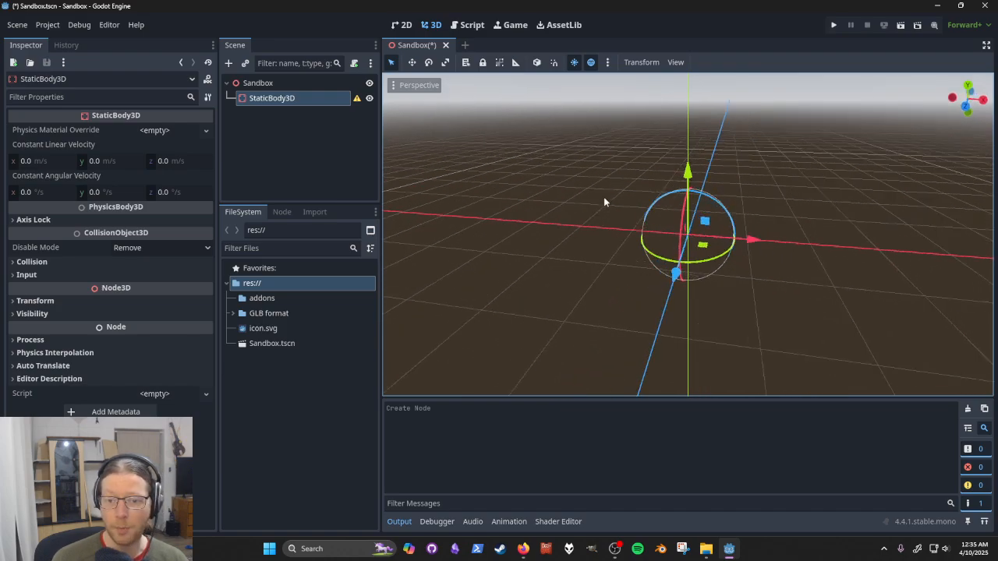
mouse_move(502, 244)
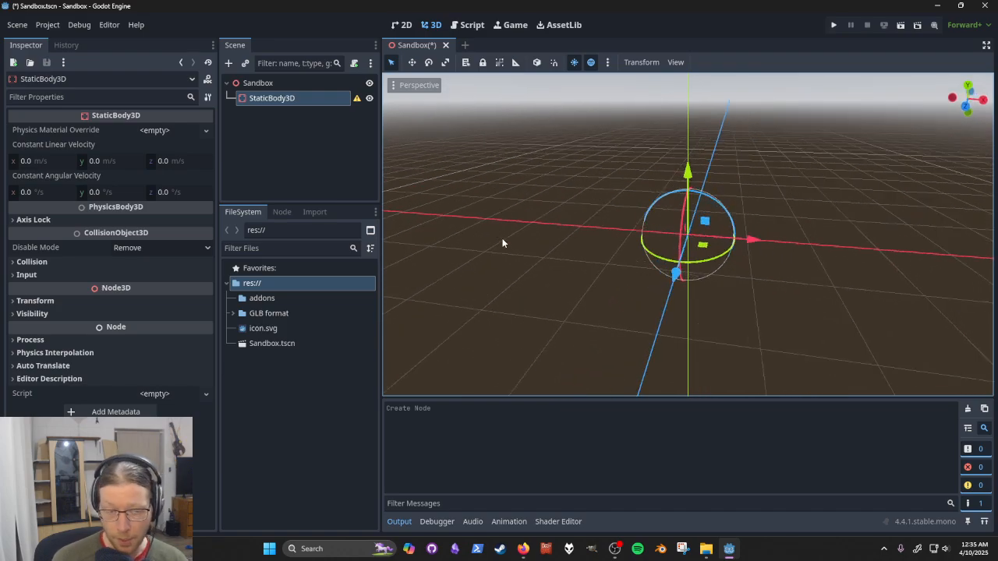
mouse_move(402, 187)
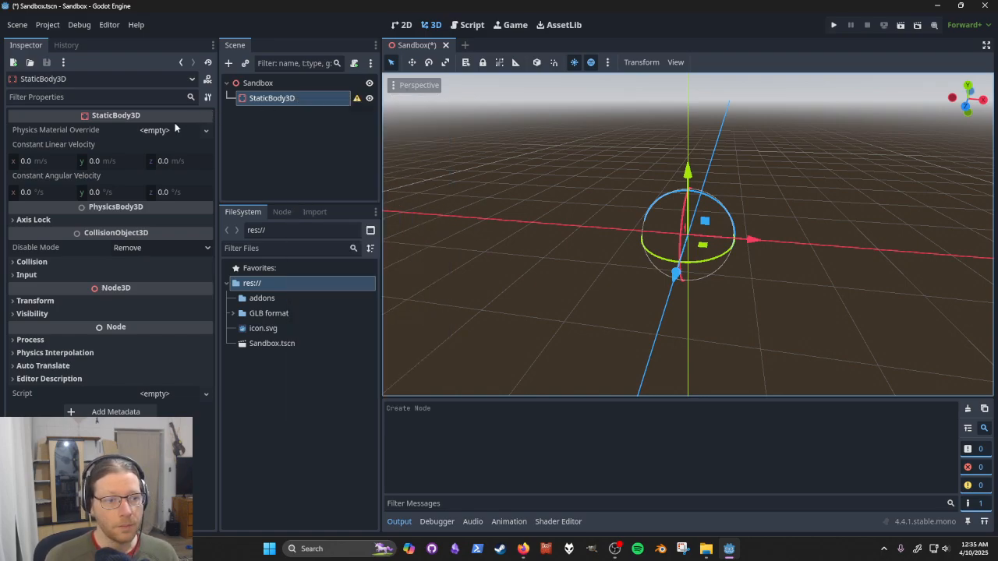
click(155, 130)
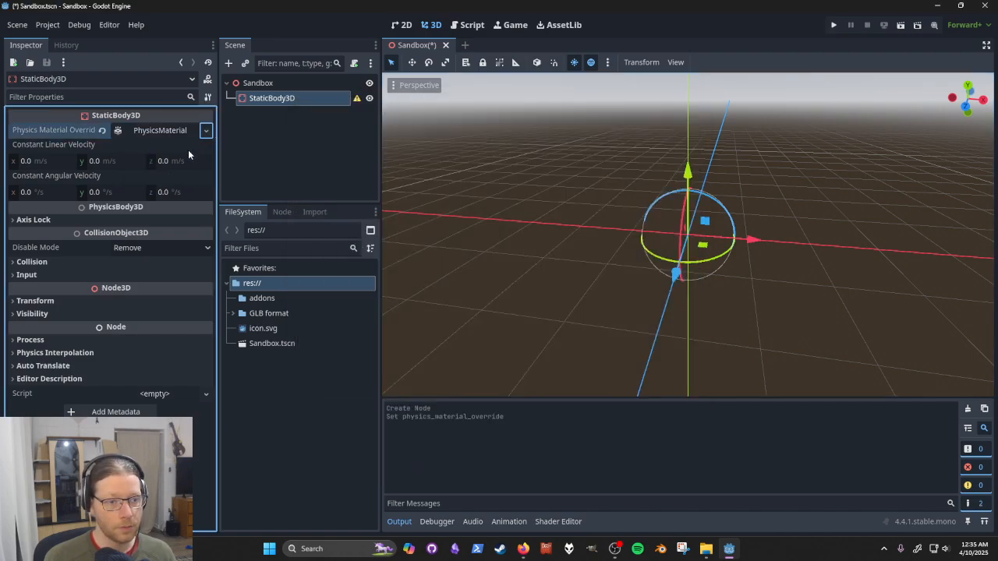
click(205, 131)
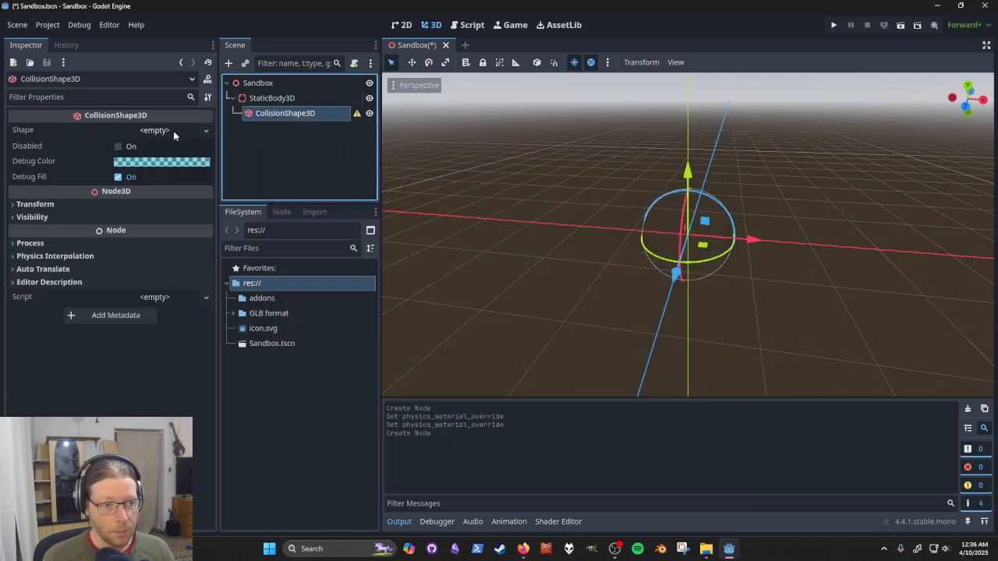
Add a MeshInstance3D child with a new BoxMesh scaled to 20
right_click(271, 97)
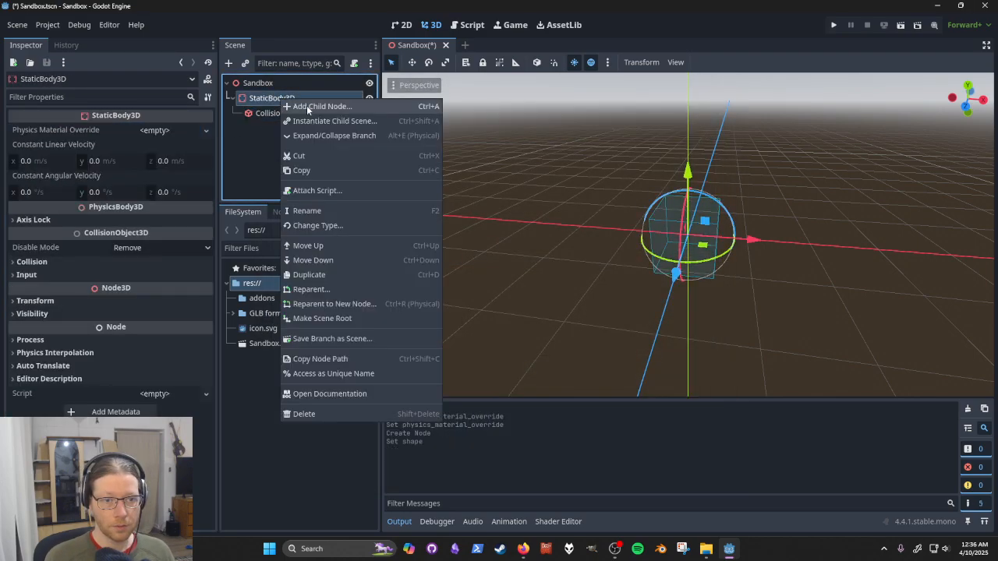
click(321, 106)
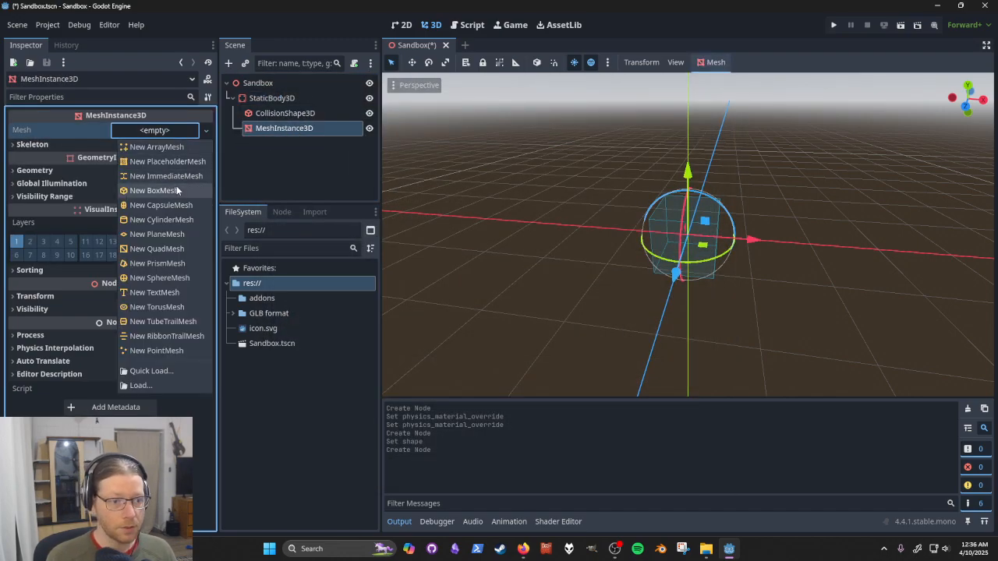
click(154, 190)
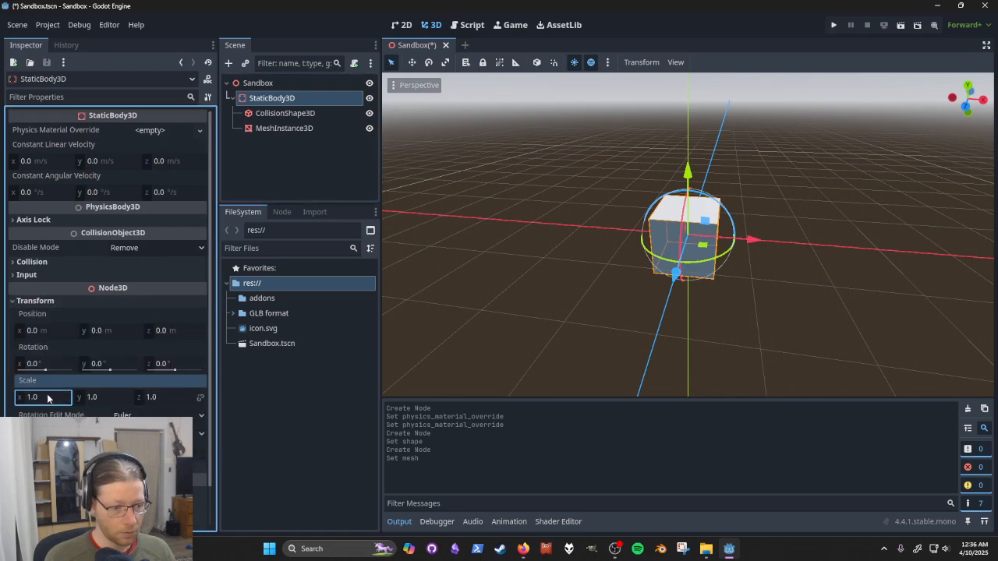
text(20.0)
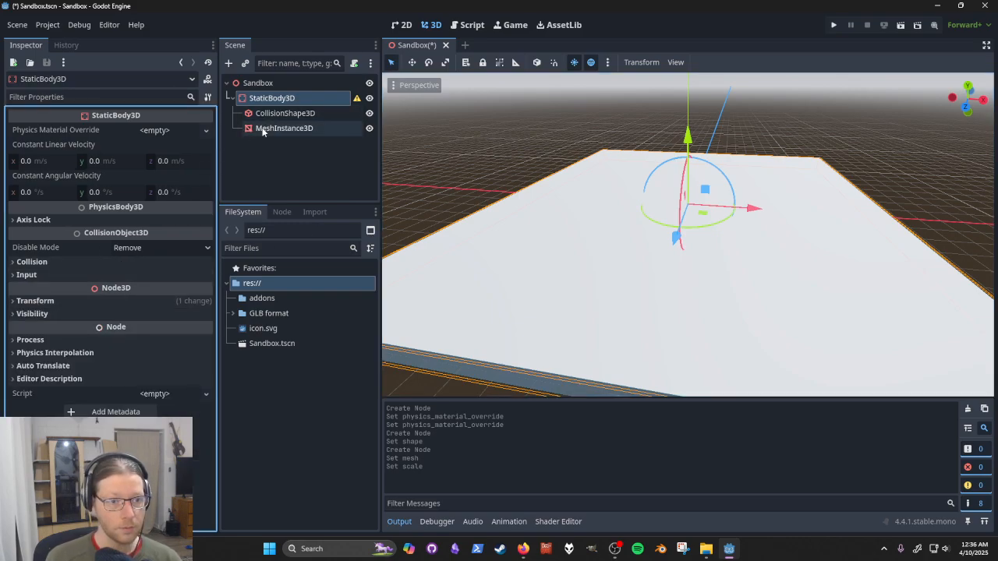
Give the floor mesh a new StandardMaterial3D with a grey albedo colour
click(283, 128)
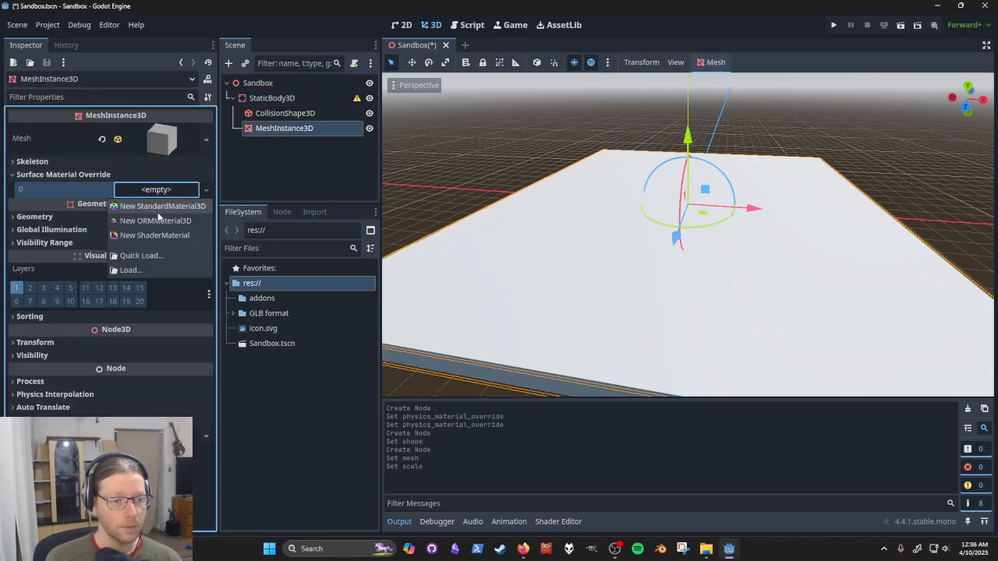
click(163, 206)
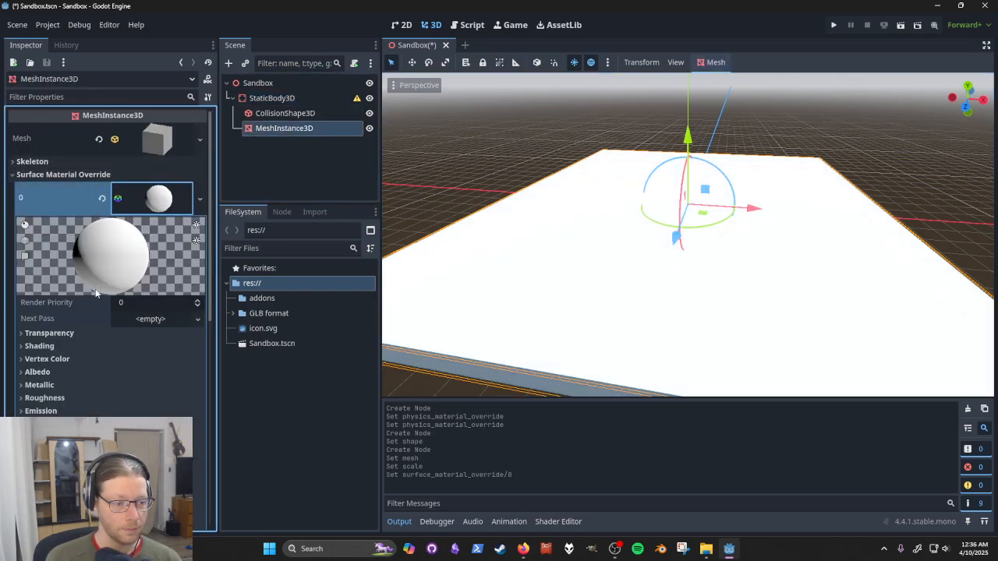
click(37, 371)
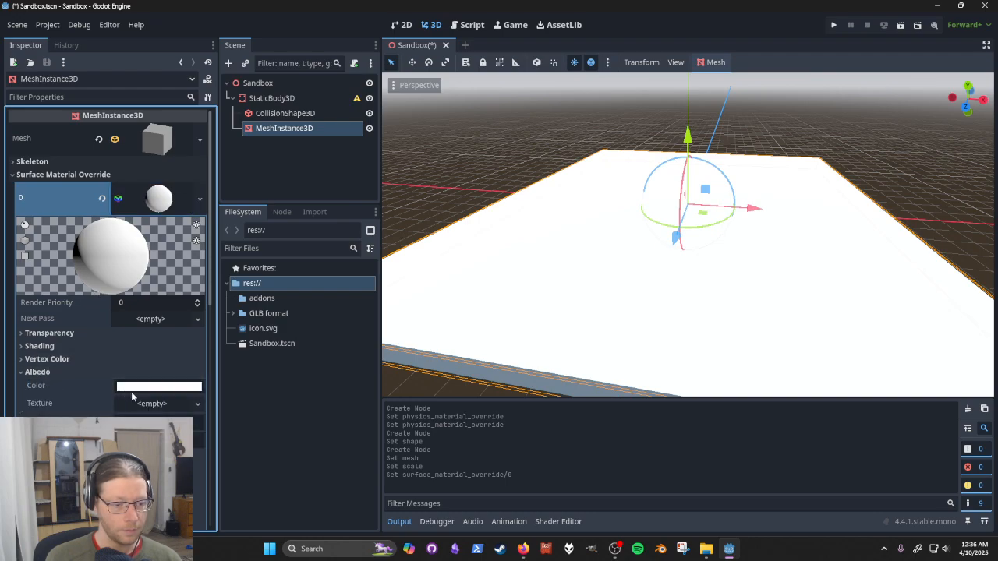
click(159, 387)
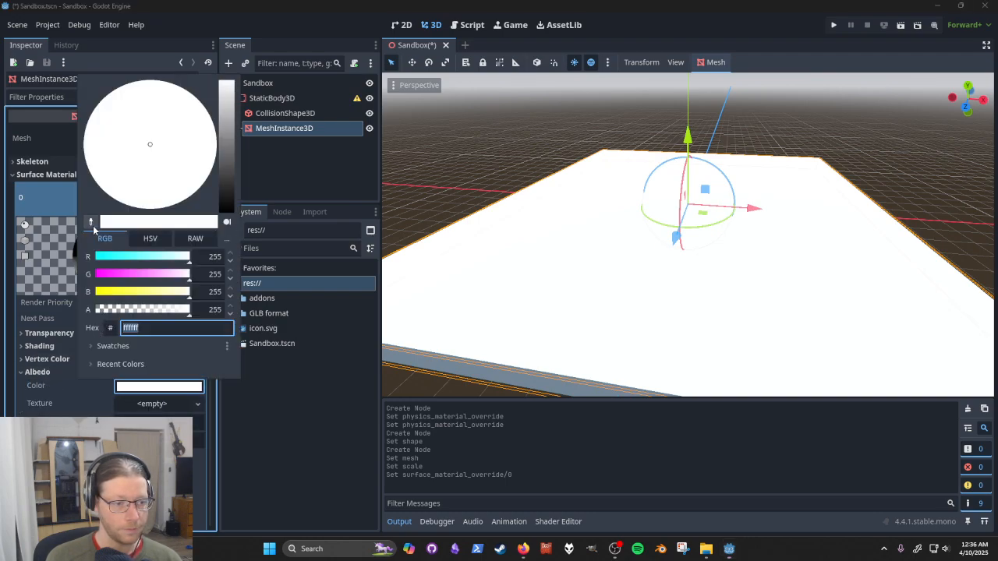
click(156, 154)
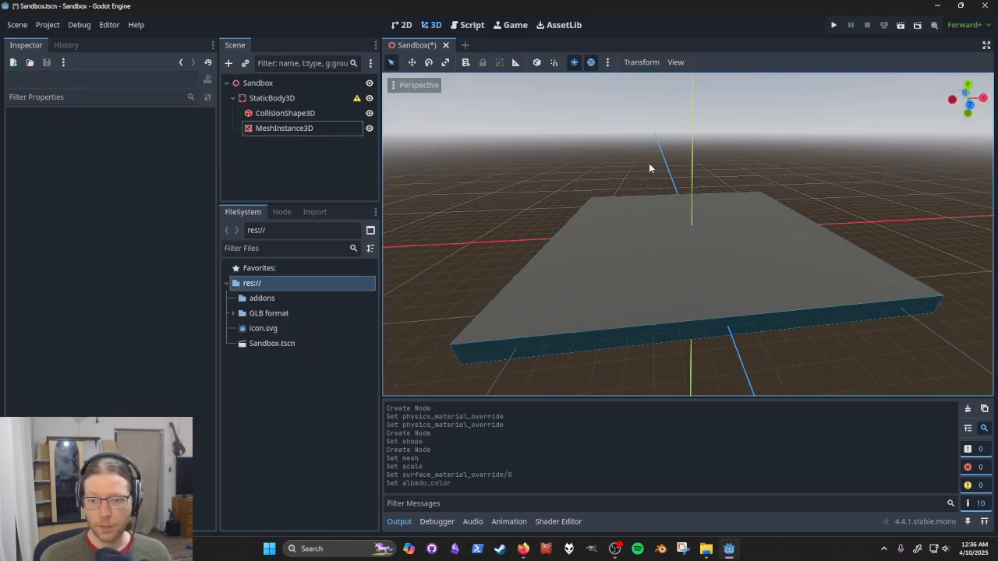
Hide the viewport grid, collapse the StaticBody3D node and drop block.glb onto the floor
click(675, 63)
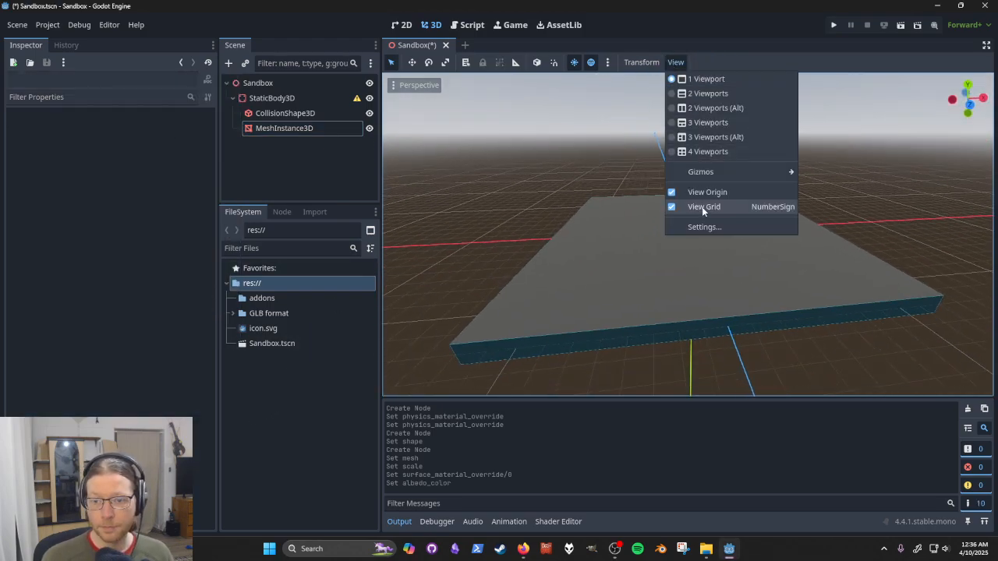
click(703, 206)
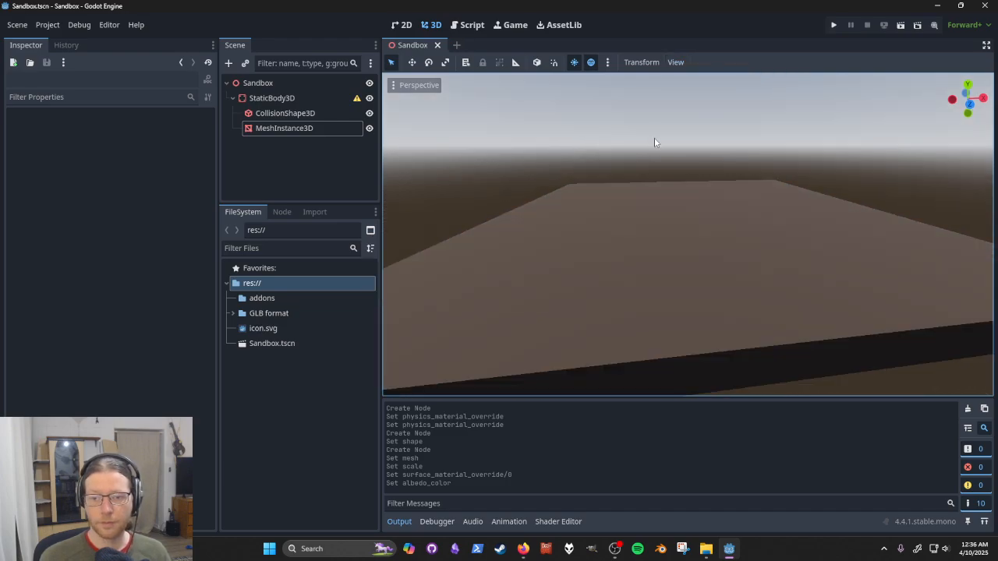
click(271, 97)
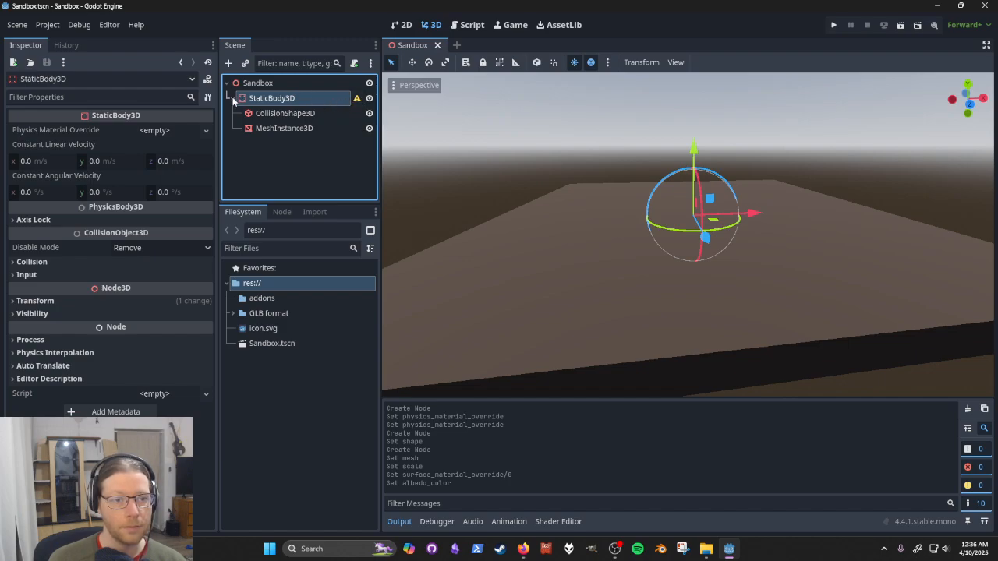
click(233, 97)
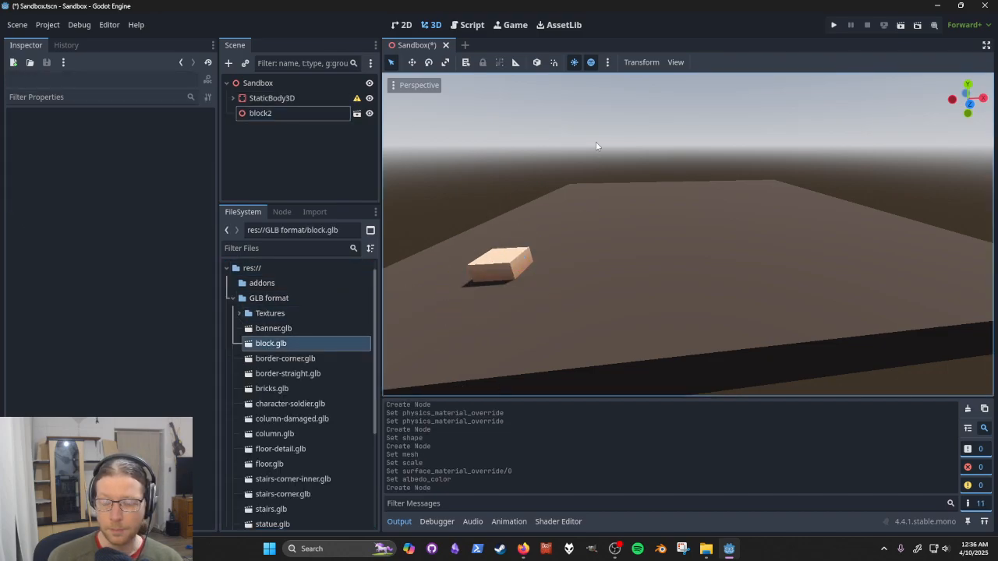
click(967, 408)
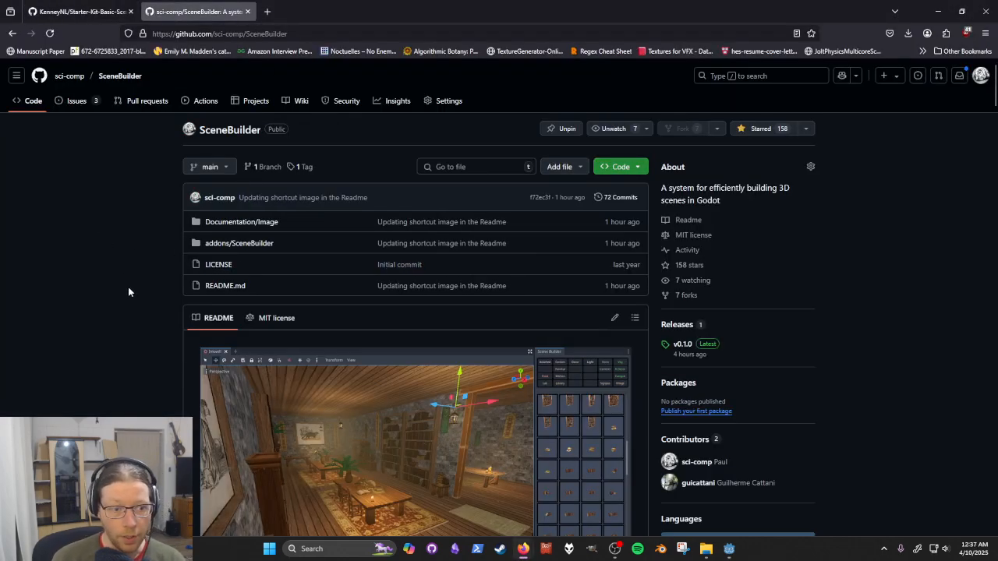
mouse_move(748, 237)
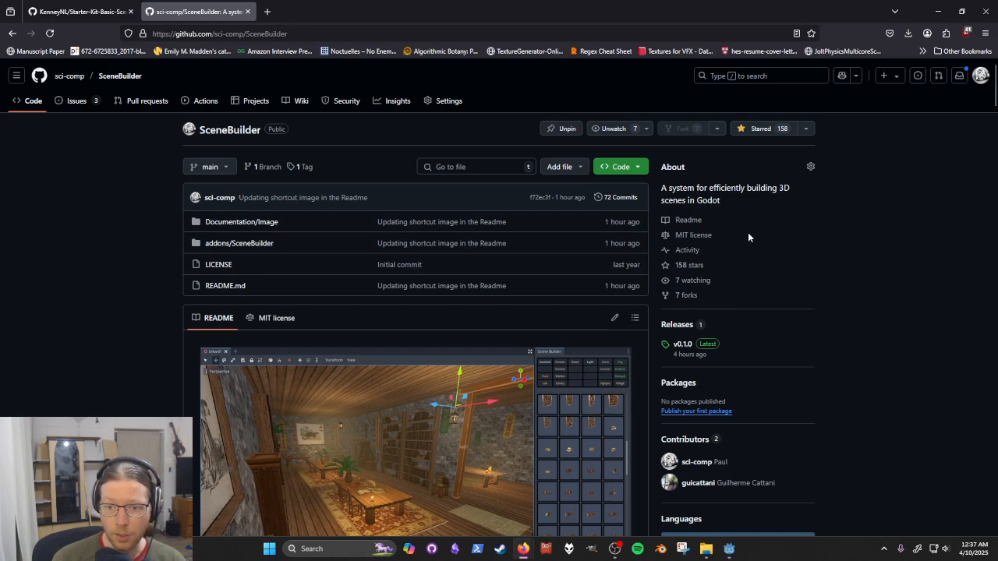
mouse_move(692, 235)
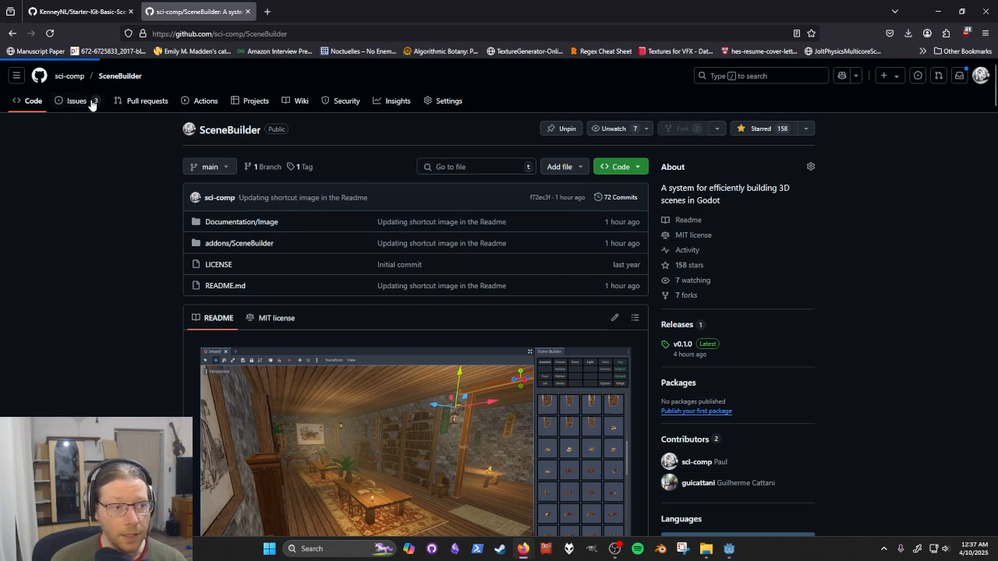
View the SceneBuilder repository's open issues list
click(77, 100)
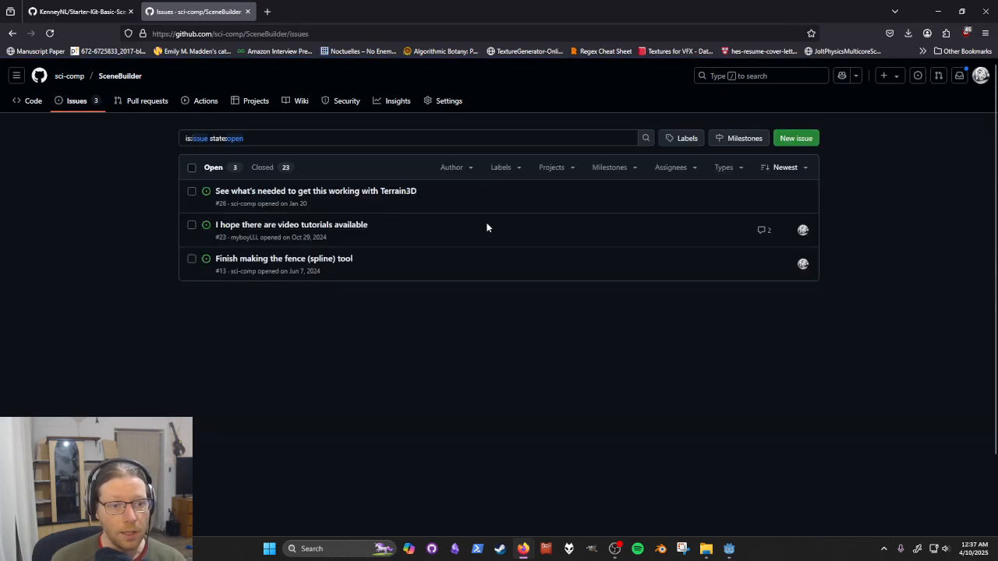
mouse_move(339, 215)
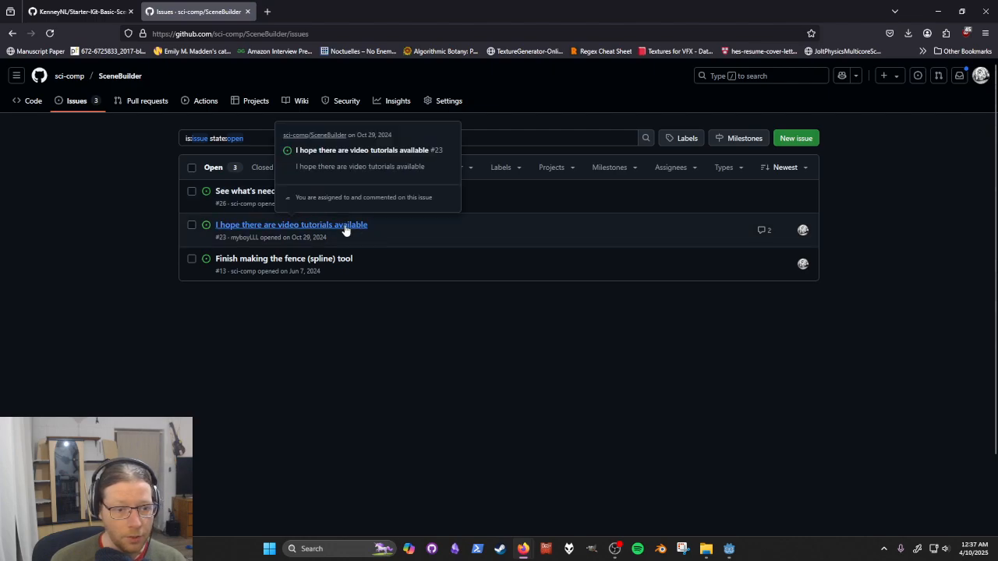
mouse_move(92, 219)
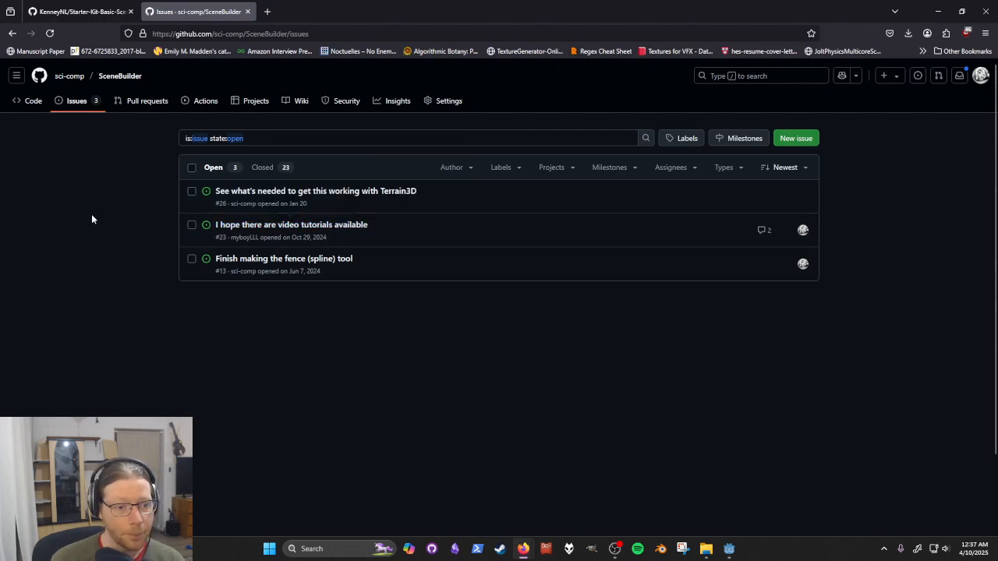
mouse_move(120, 75)
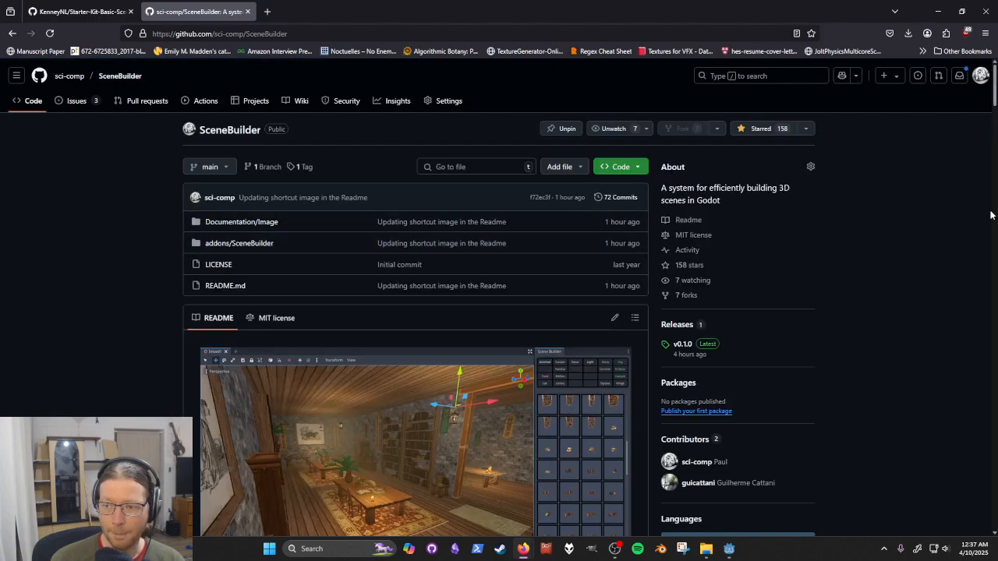
Scroll the SceneBuilder README down to the Alt-modifier shortcuts diagram
scroll(down, 3)
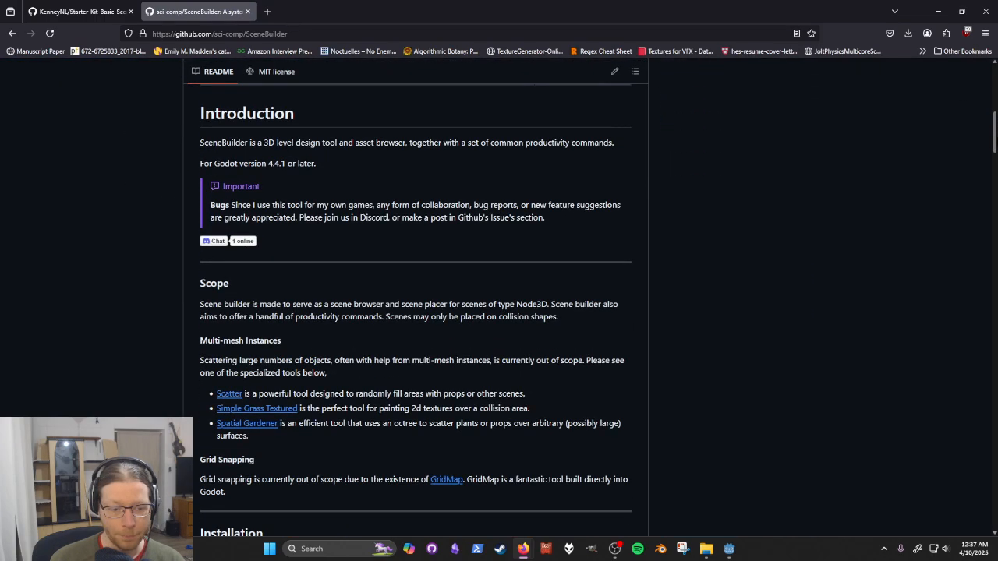
scroll(down, 3)
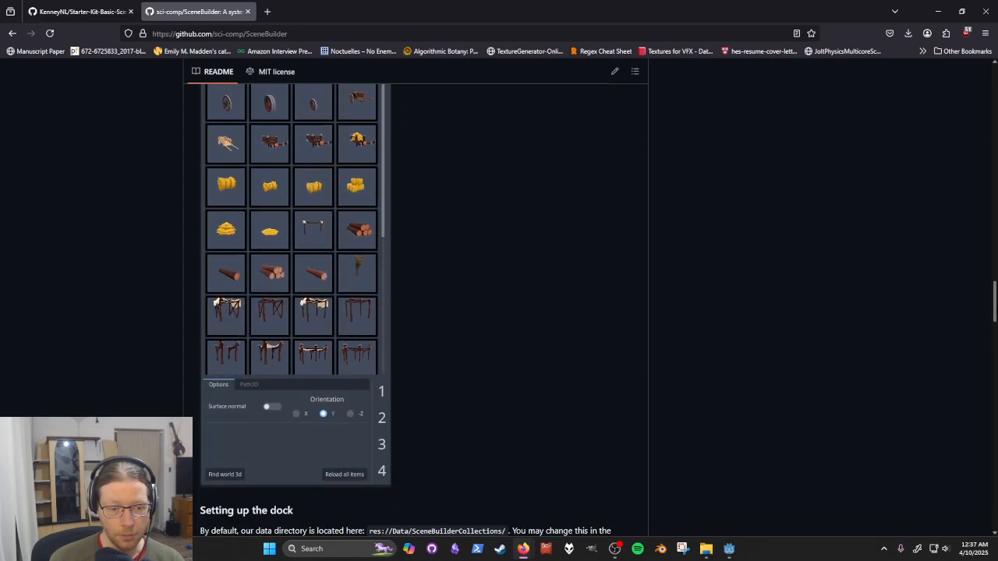
scroll(down, 3)
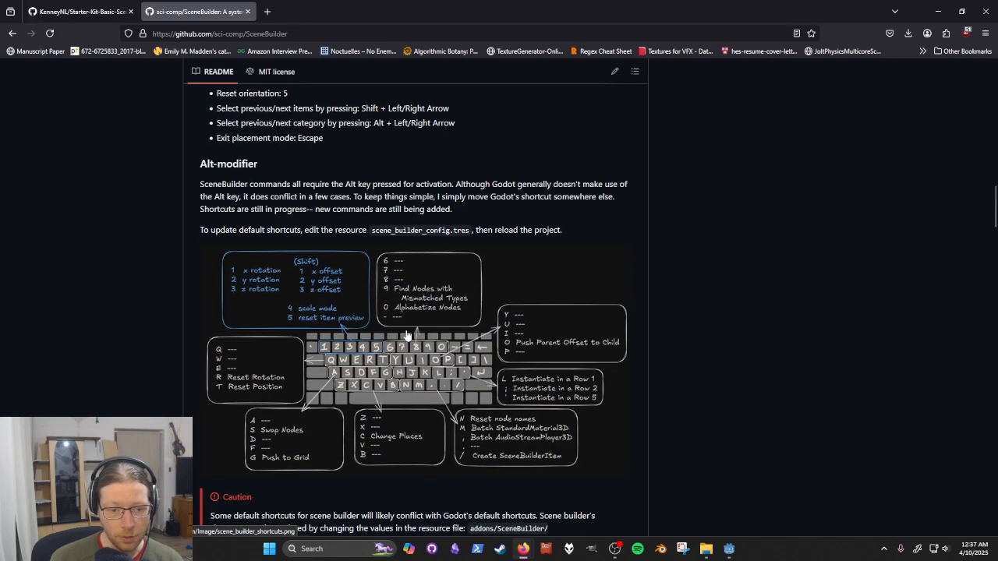
mouse_move(293, 340)
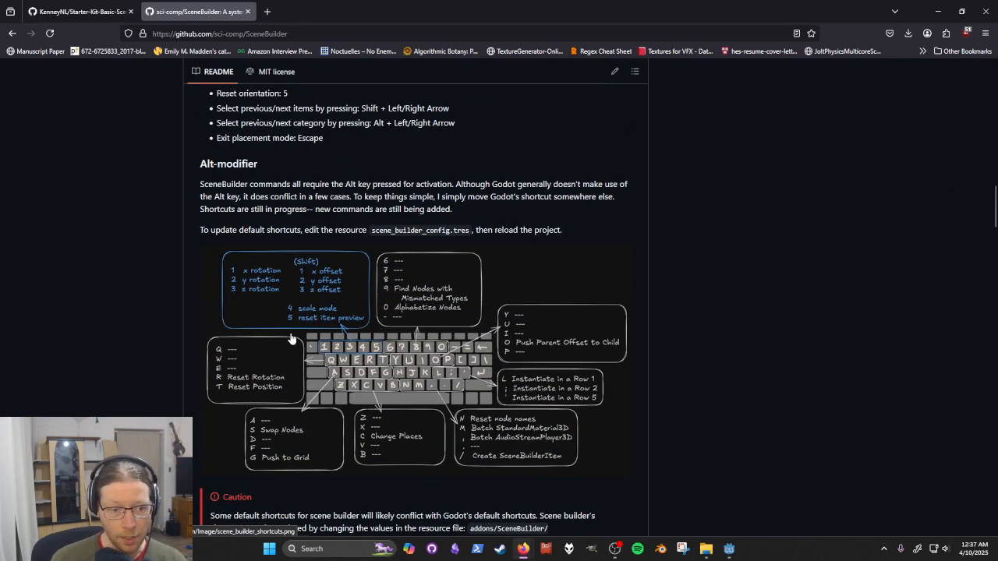
scroll(down, 3)
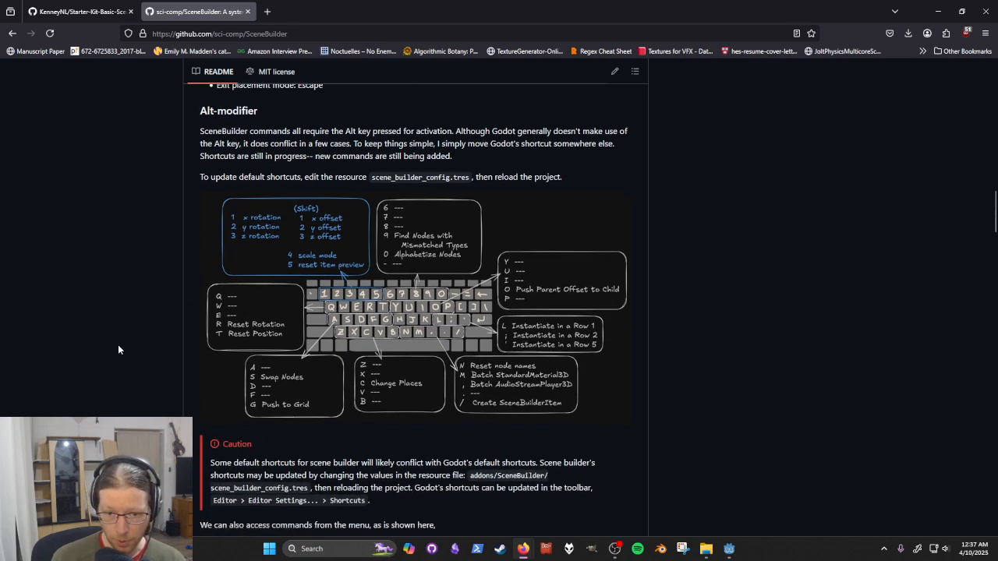
mouse_move(146, 335)
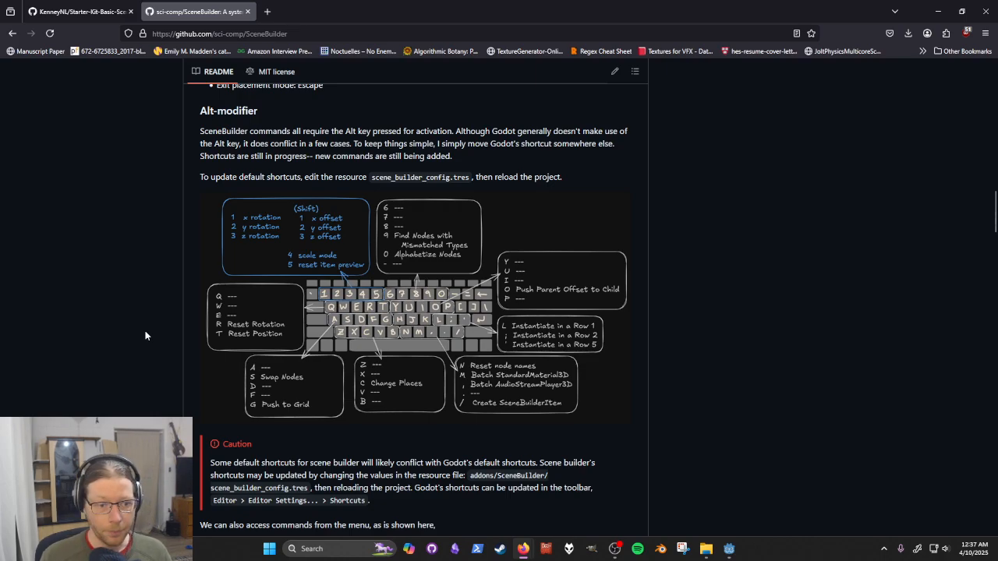
mouse_move(210, 335)
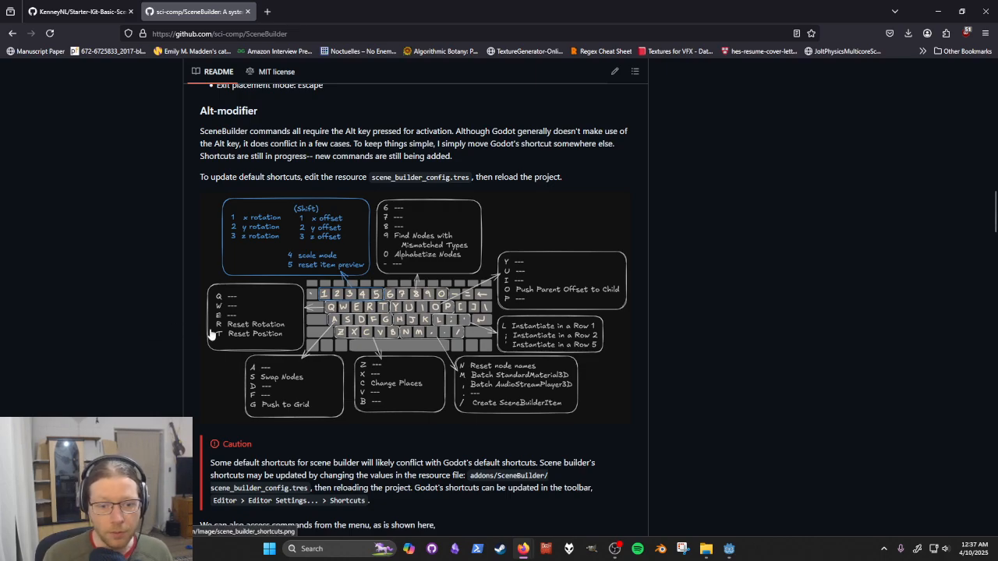
mouse_move(227, 331)
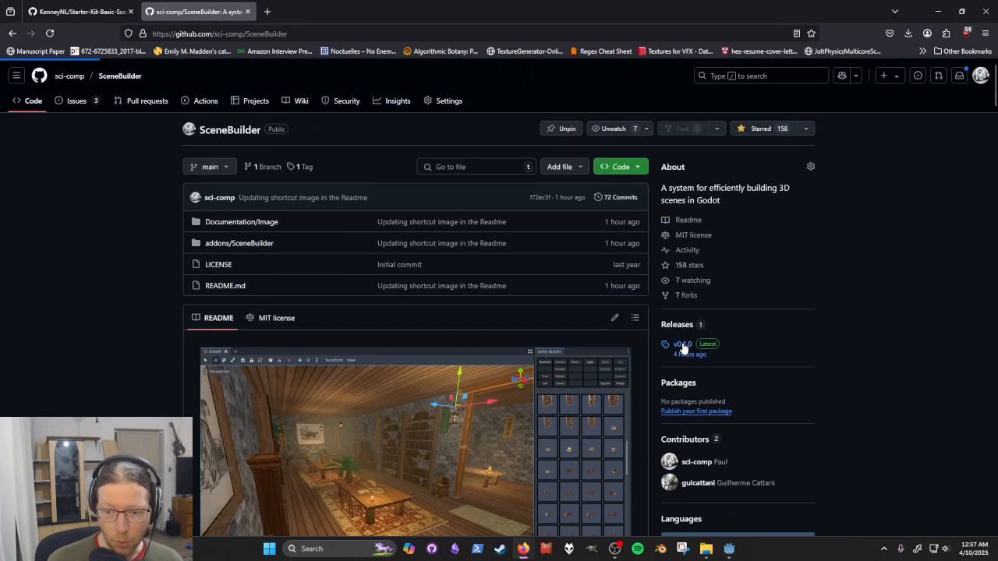
Download the SceneBuilder v0.1.0 release's source code zip from its release page
click(681, 344)
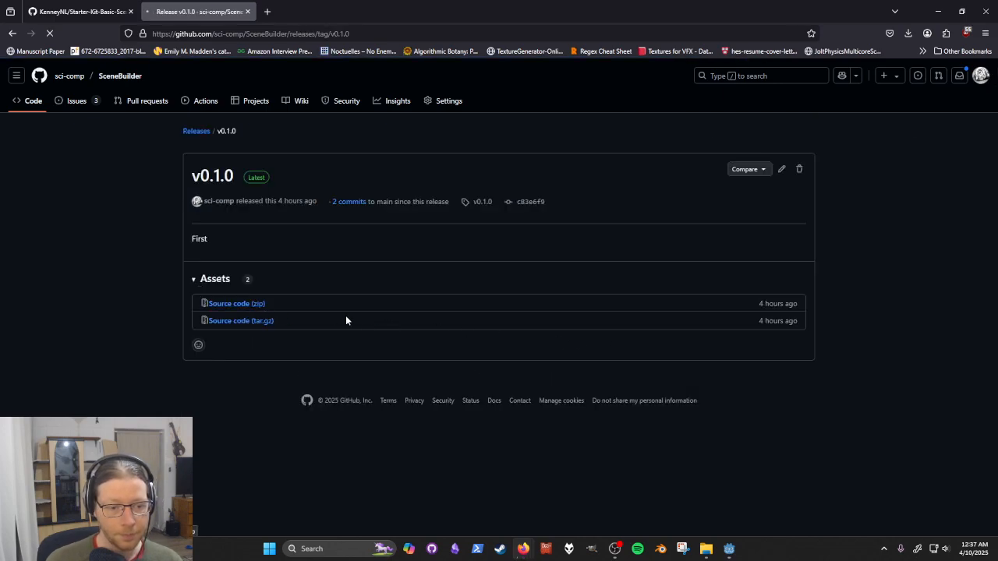
click(907, 34)
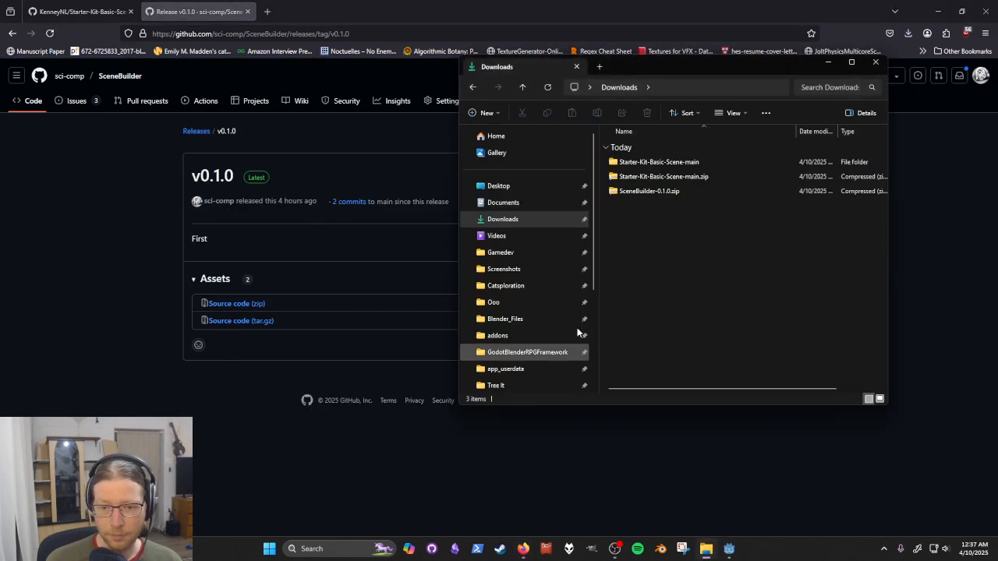
Extract the downloaded SceneBuilder-0.1.0 zip into the suggested folder
click(648, 190)
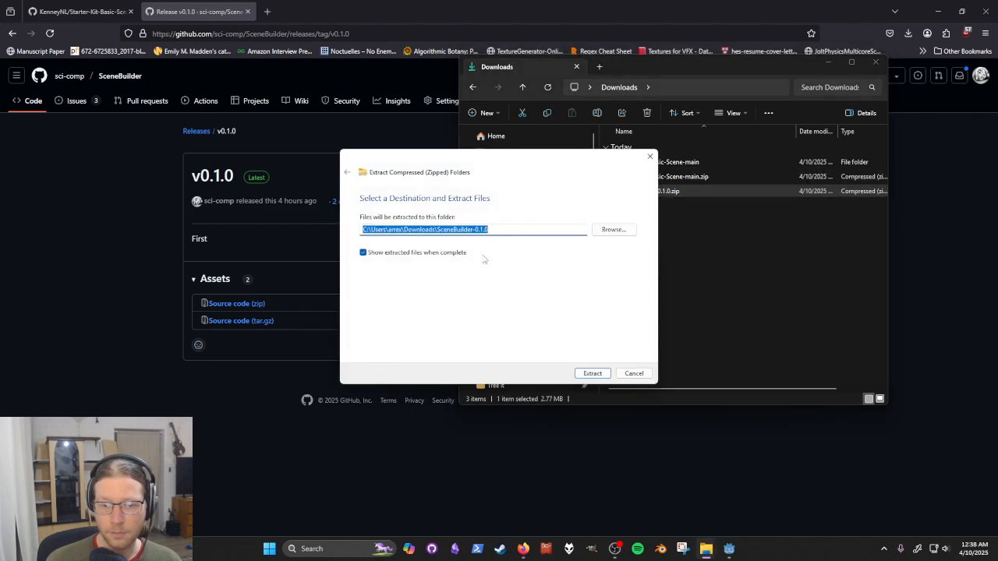
click(593, 372)
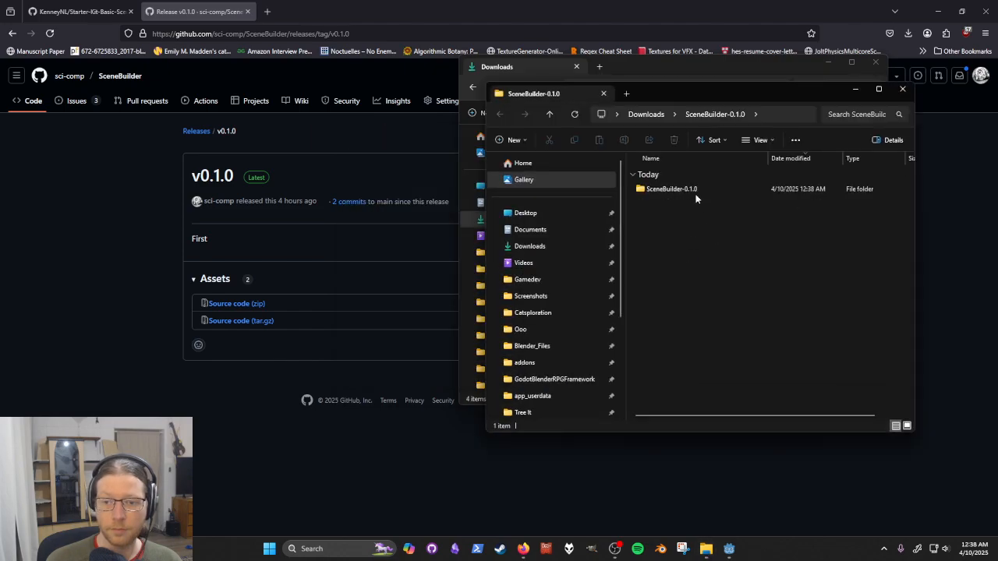
Browse into SceneBuilder-0.1.0/addons with the plugin folder, then return to the Godot Sandbox project
double_click(671, 188)
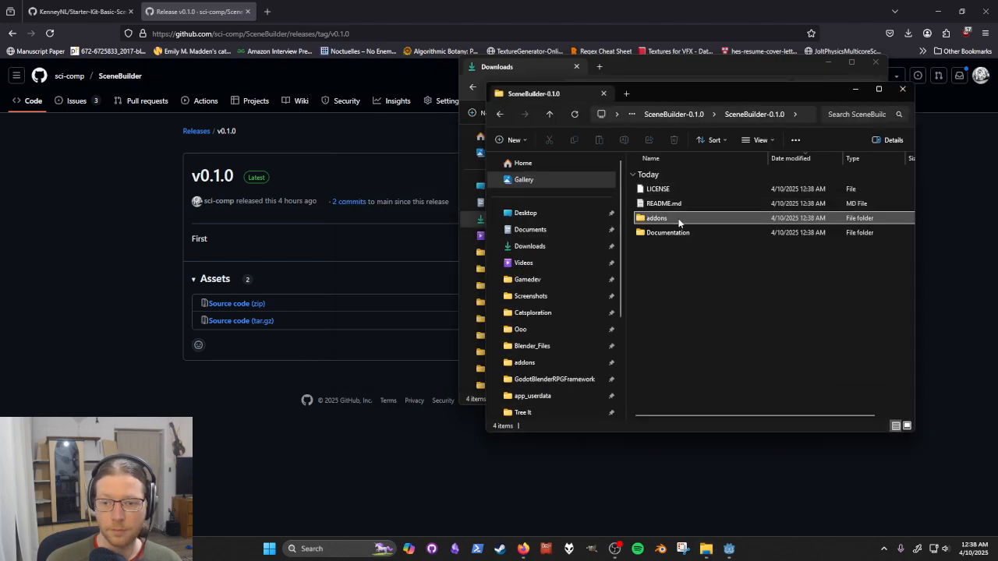
double_click(657, 218)
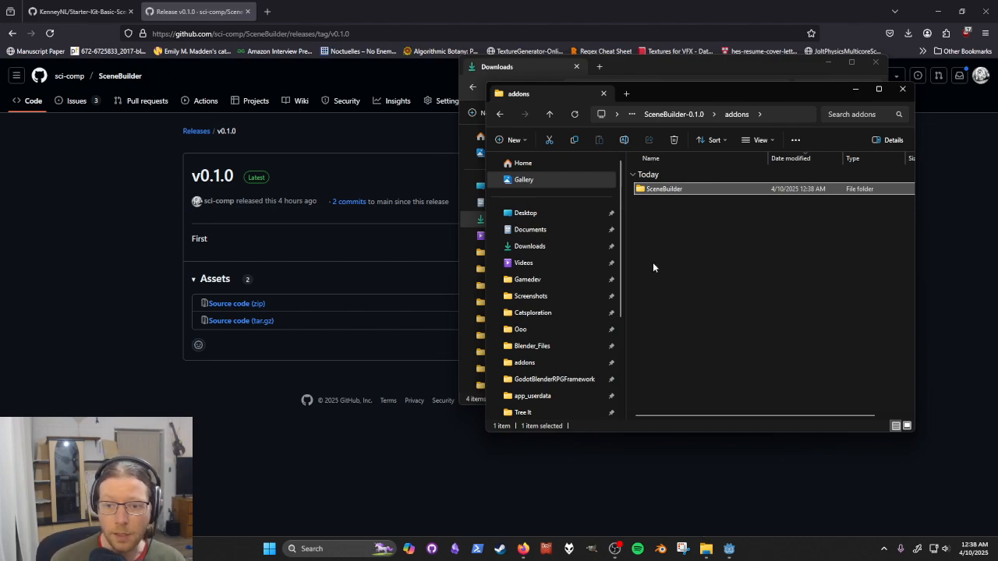
mouse_move(686, 262)
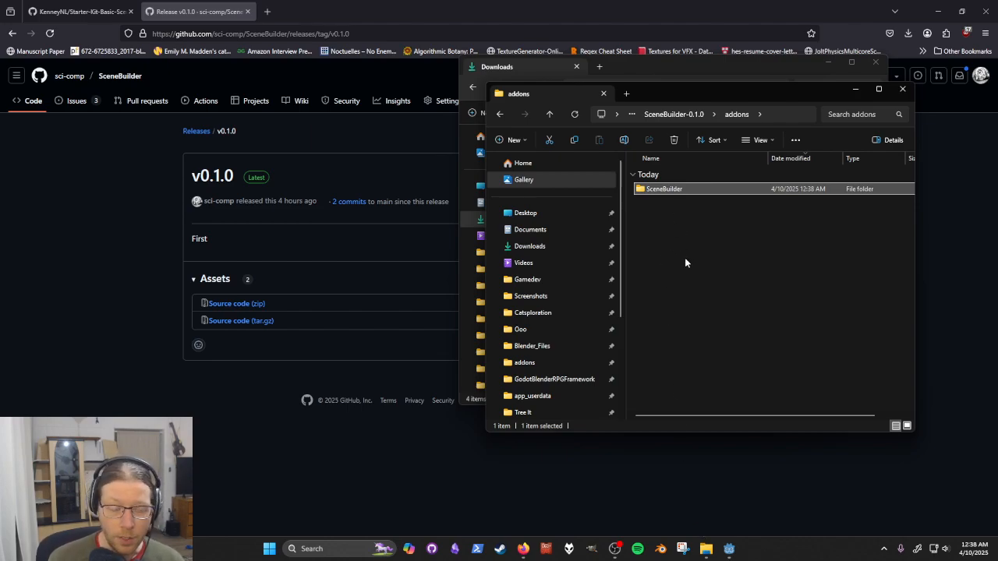
mouse_move(689, 261)
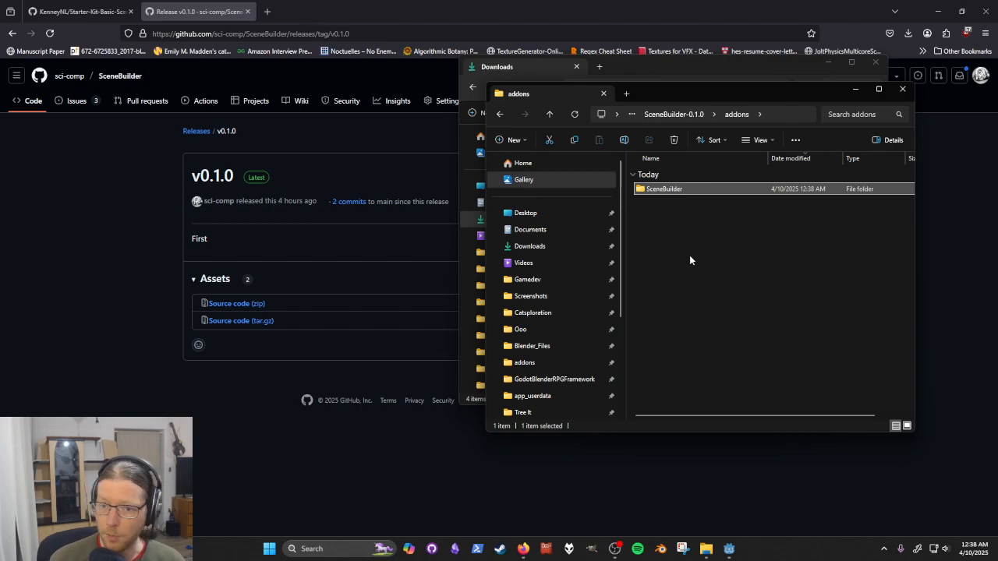
mouse_move(714, 220)
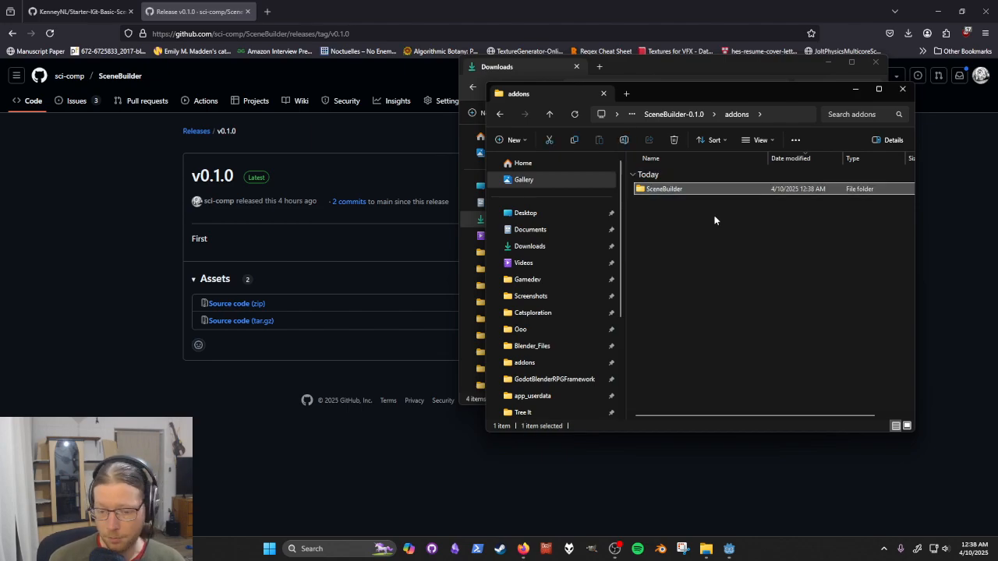
click(705, 549)
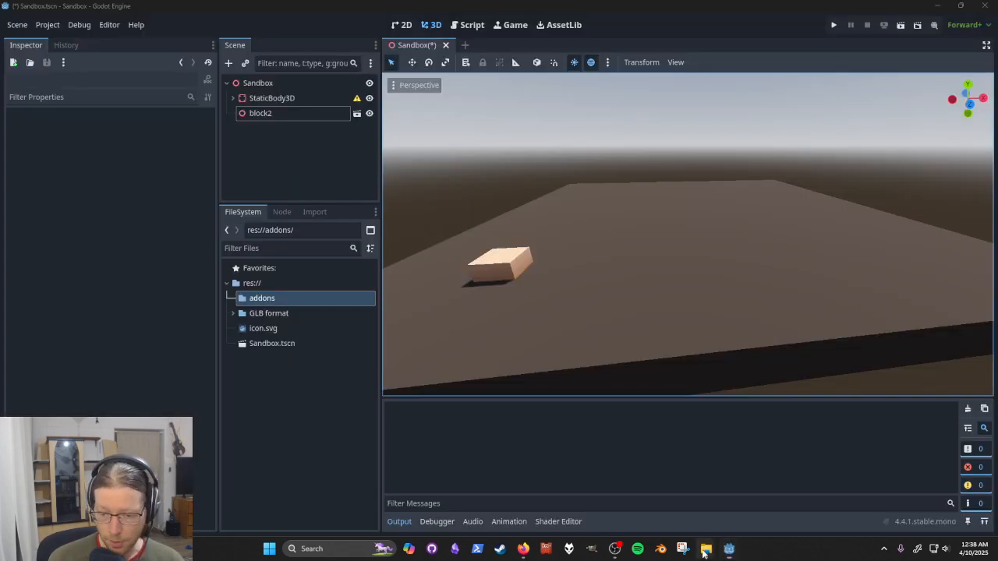
Enable the Scene Builder plugin in Project Settings > Plugins
click(704, 548)
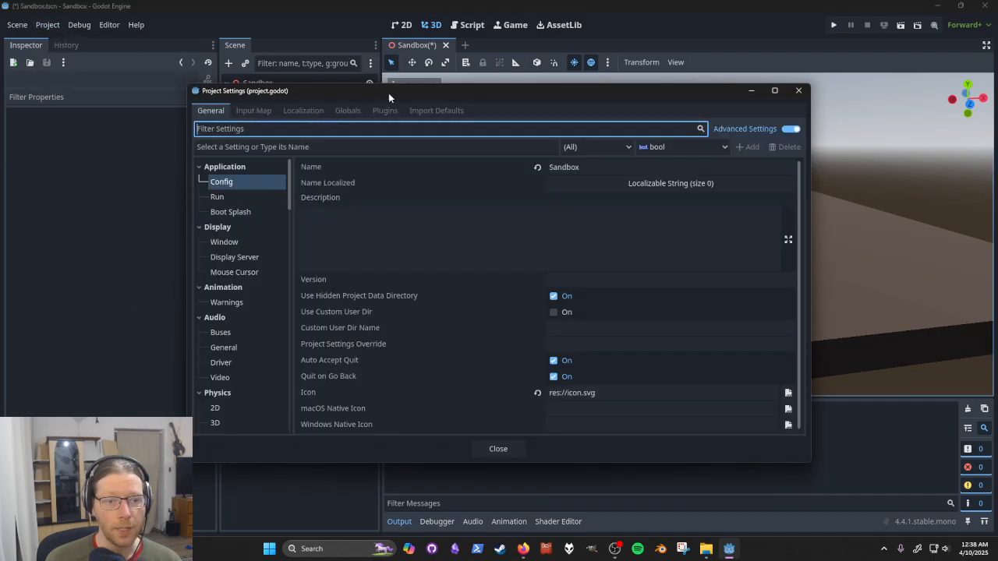
click(383, 109)
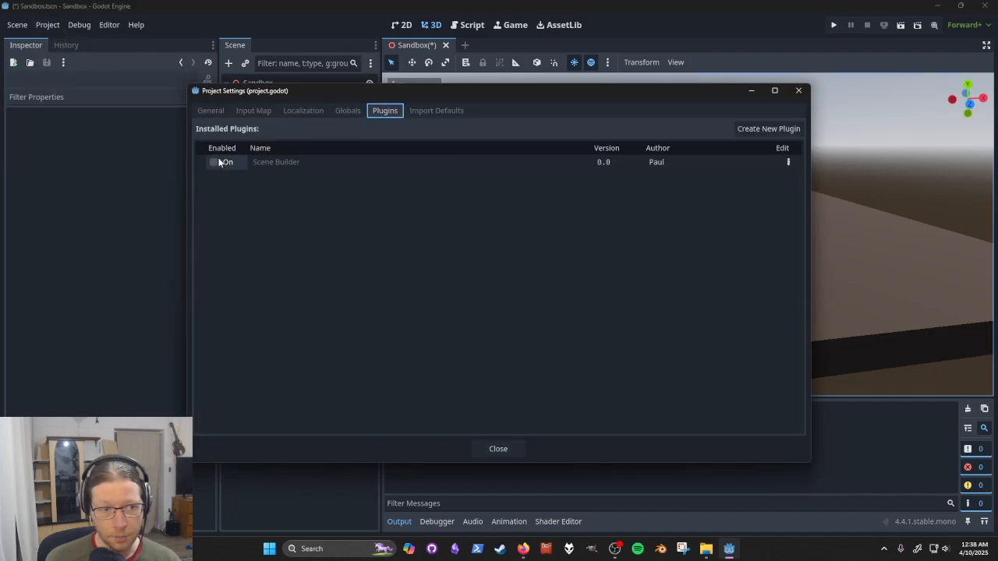
click(214, 161)
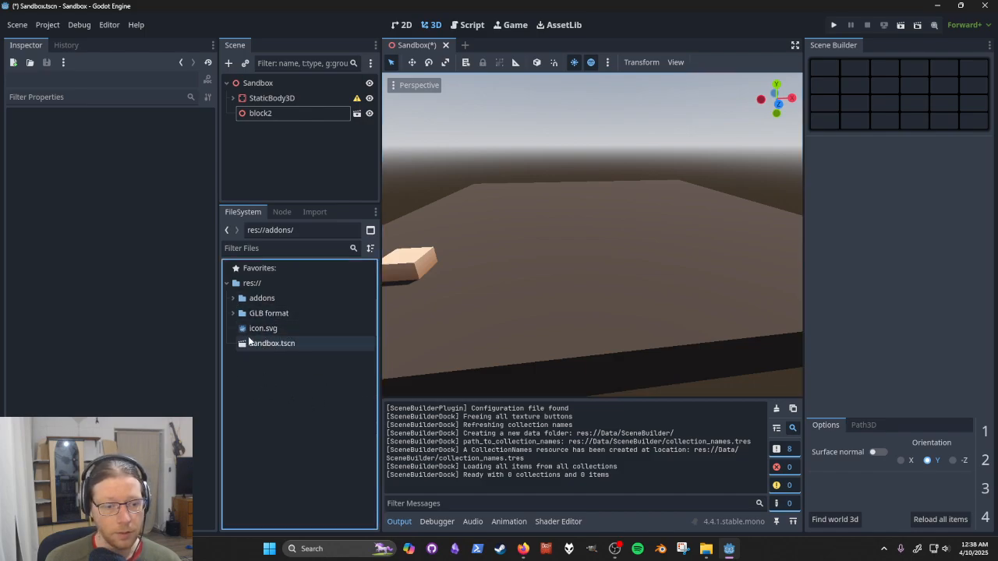
Reload the current project so the SceneBuilder Data folder appears in the files
click(46, 25)
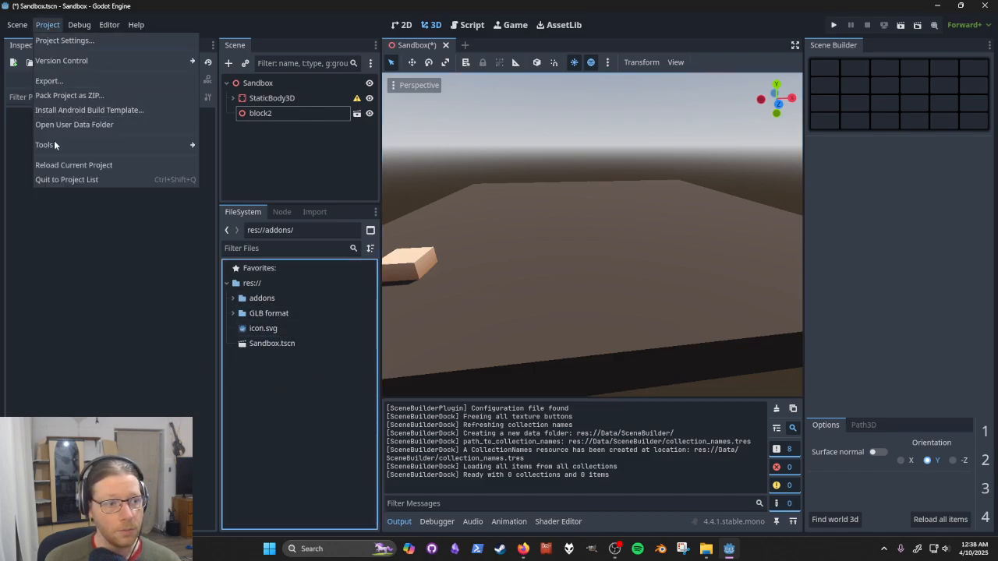
click(262, 298)
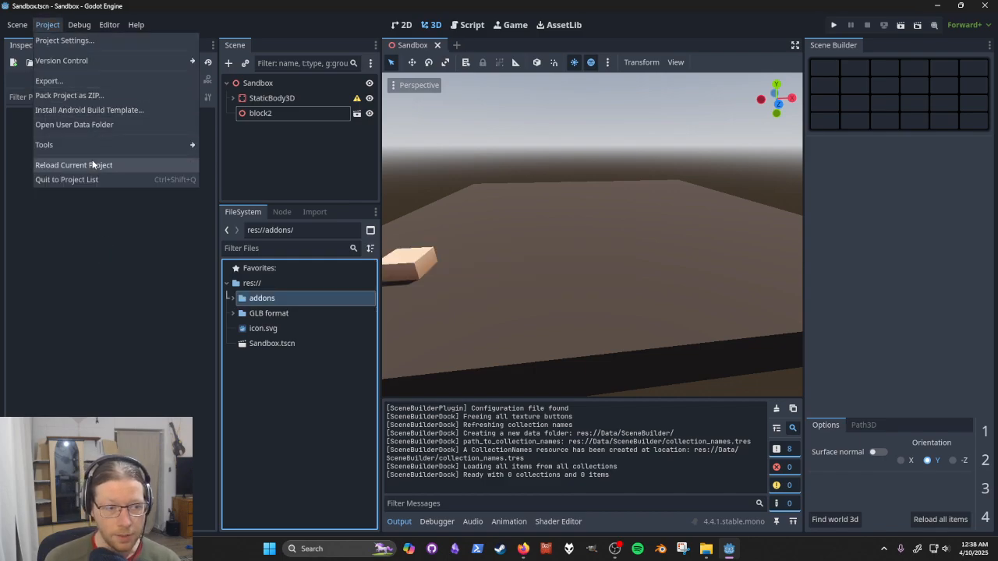
click(73, 165)
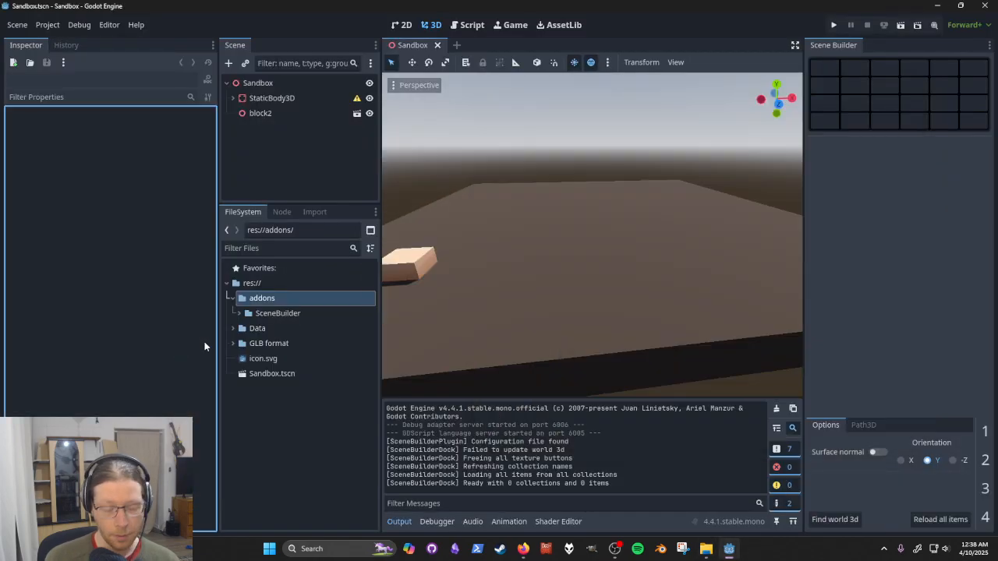
Edit Data/SceneBuilder/collection_names.tres, naming collections Grp1 and Grp2 with cyan and magenta colours
click(231, 298)
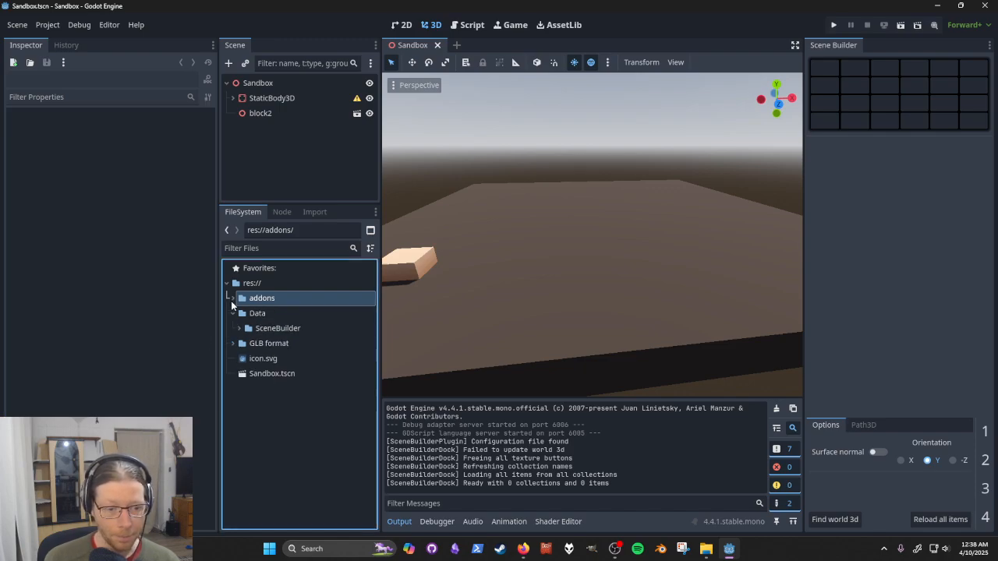
click(232, 327)
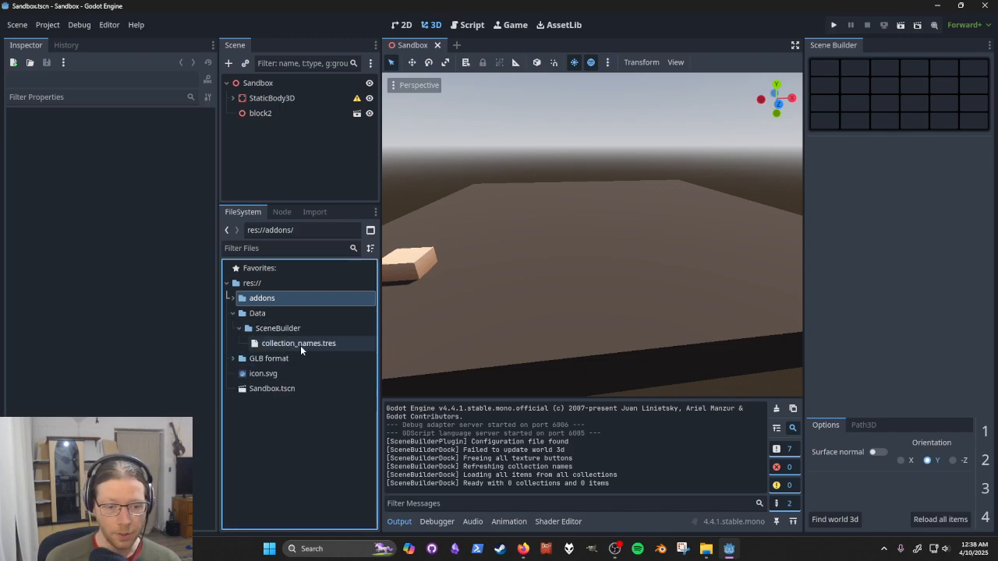
click(300, 343)
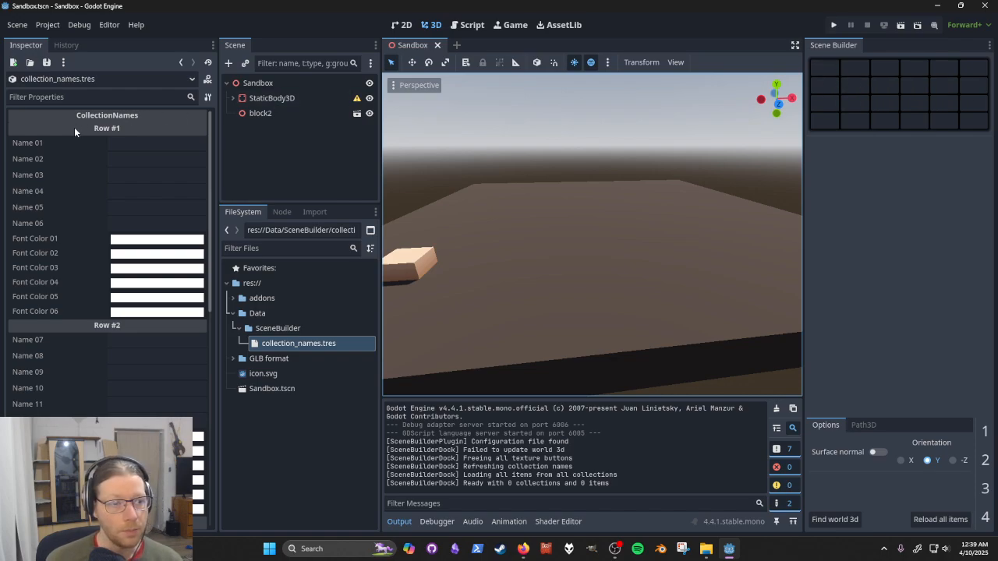
text(Grp2)
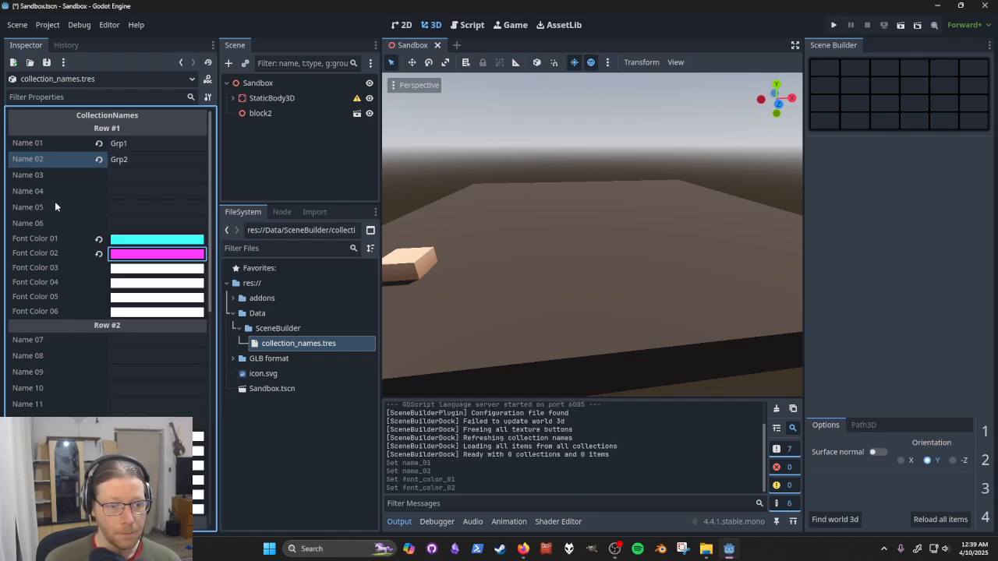
Reload all Scene Builder items so the Grp1 and Grp2 tabs appear in the dock
click(940, 519)
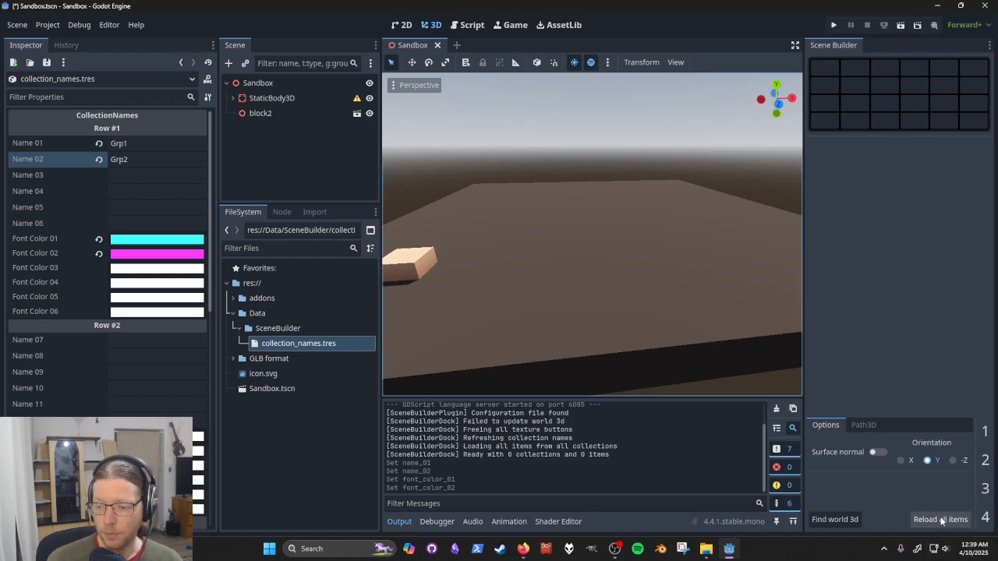
click(938, 519)
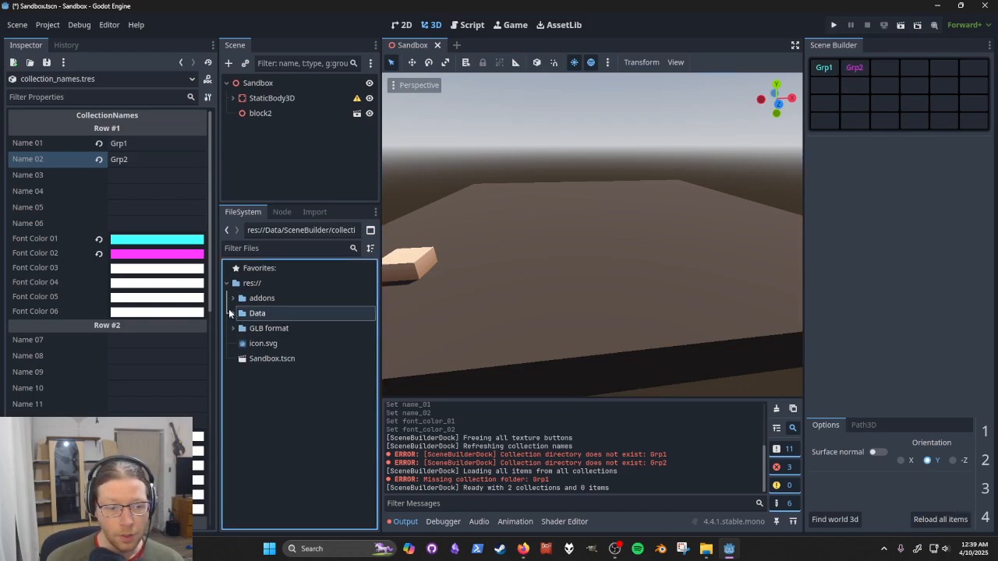
Select the GLB format models from banner.glb through stairs-corner-inner.glb in the FileSystem dock
click(234, 297)
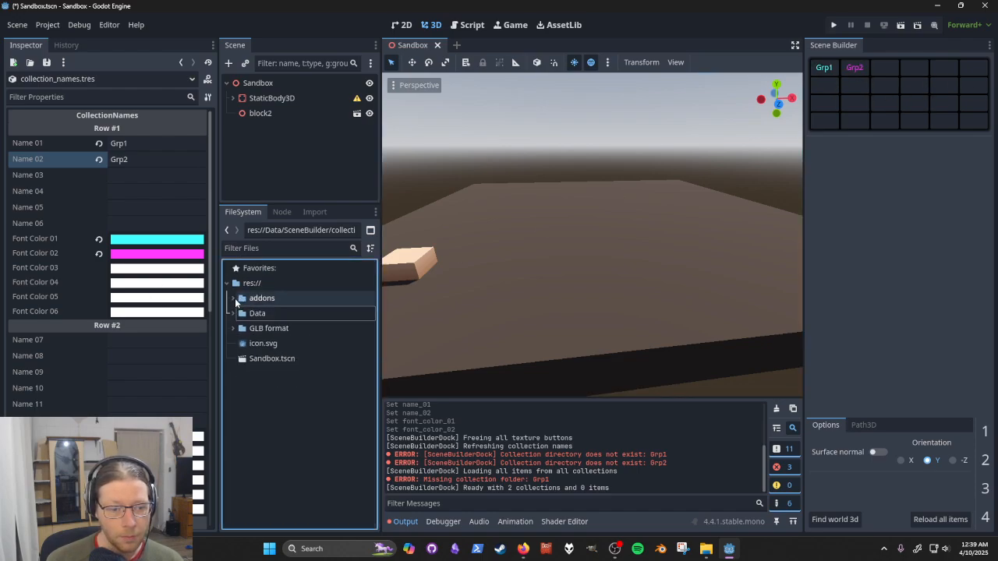
click(268, 312)
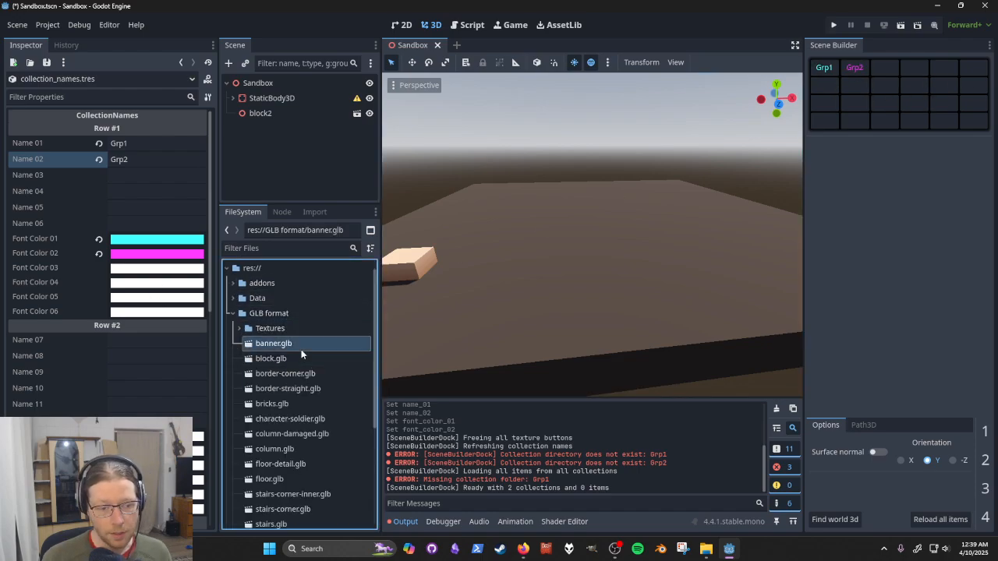
scroll(down, 3)
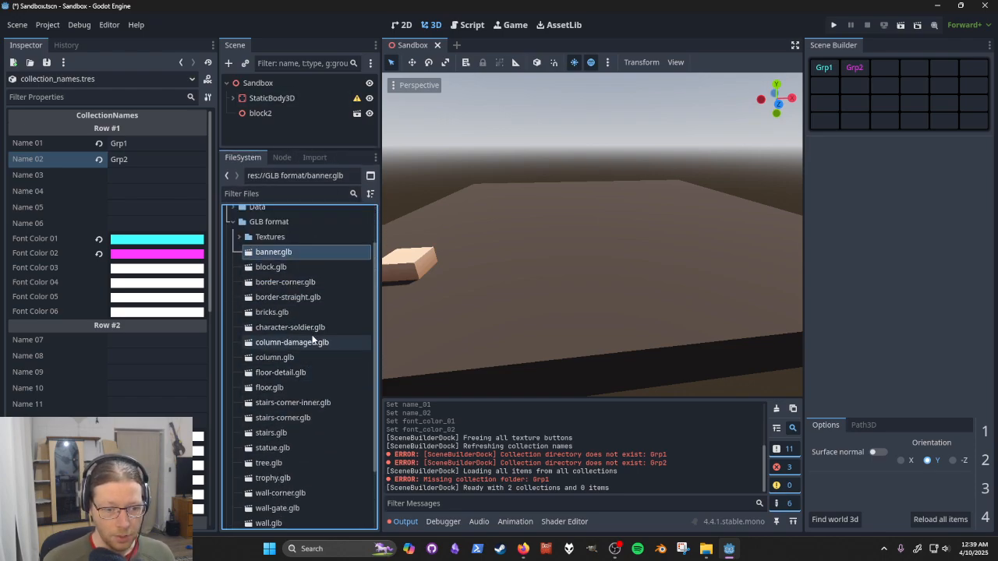
scroll(down, 3)
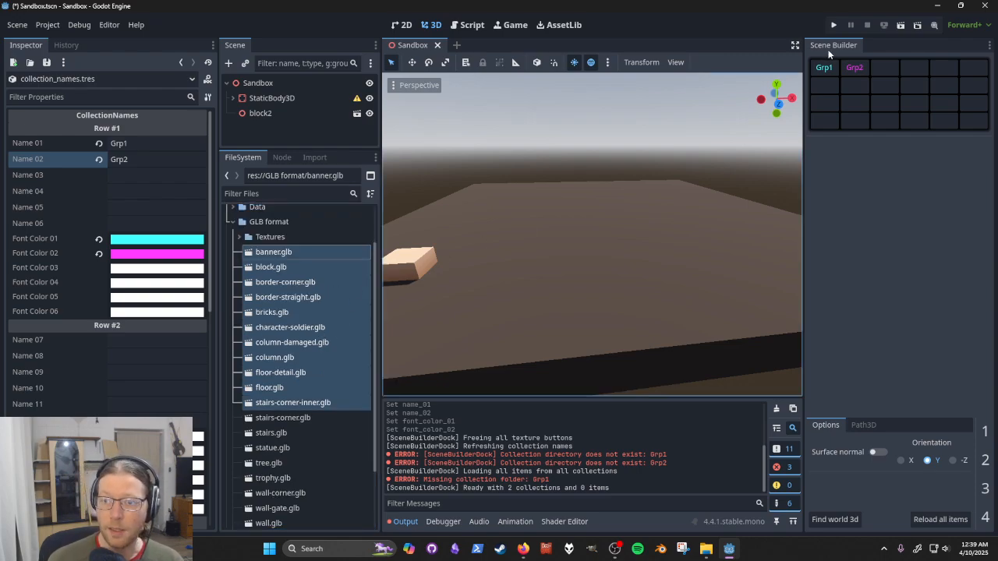
click(47, 25)
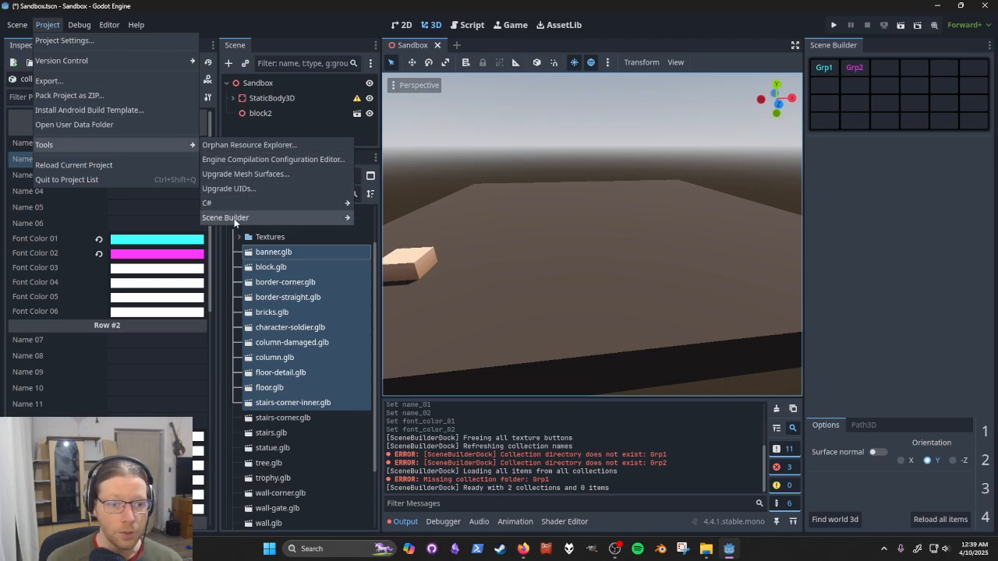
Launch Project > Tools > Scene Builder > Create scene builder items for the selection
click(225, 218)
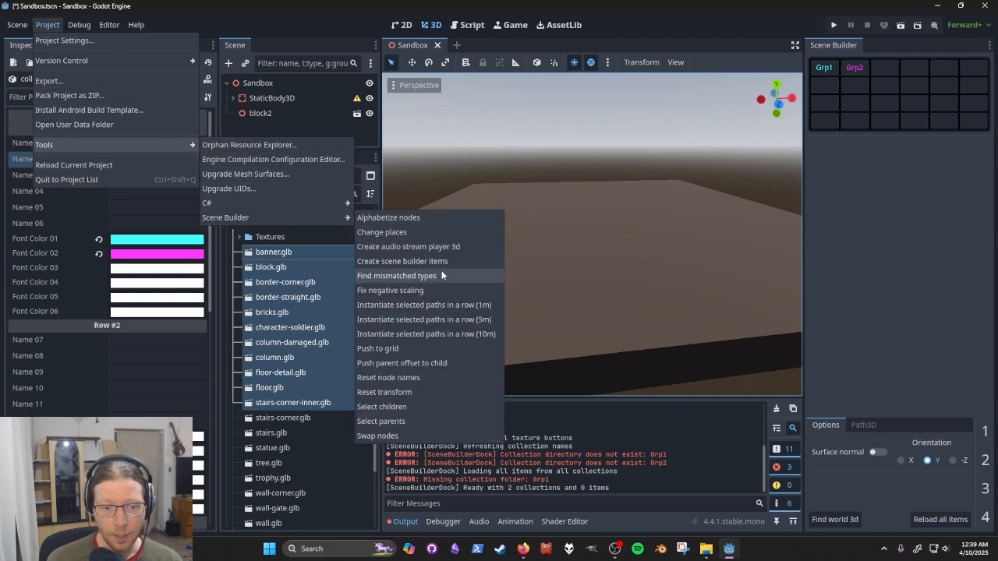
mouse_move(427, 262)
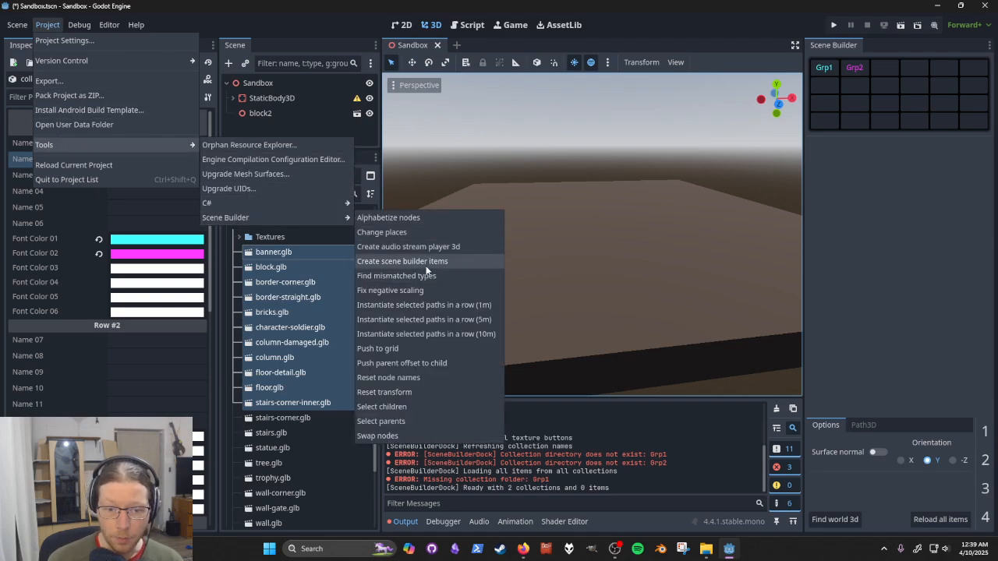
mouse_move(435, 393)
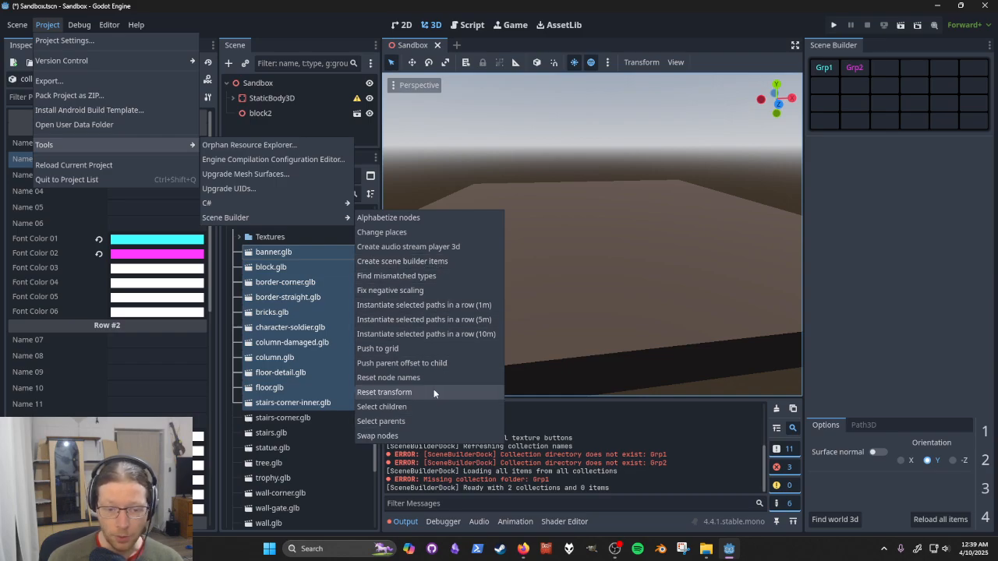
mouse_move(426, 333)
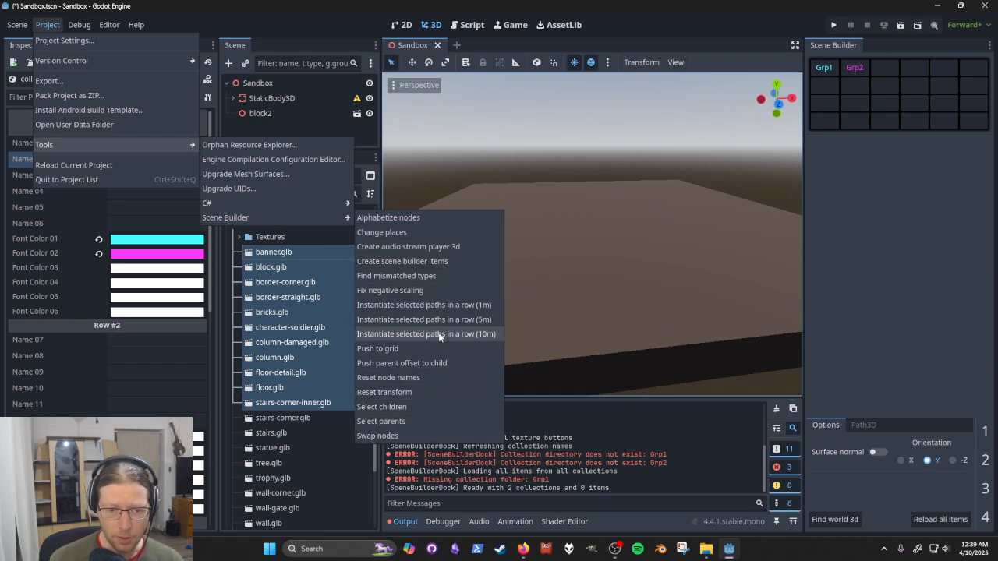
mouse_move(442, 289)
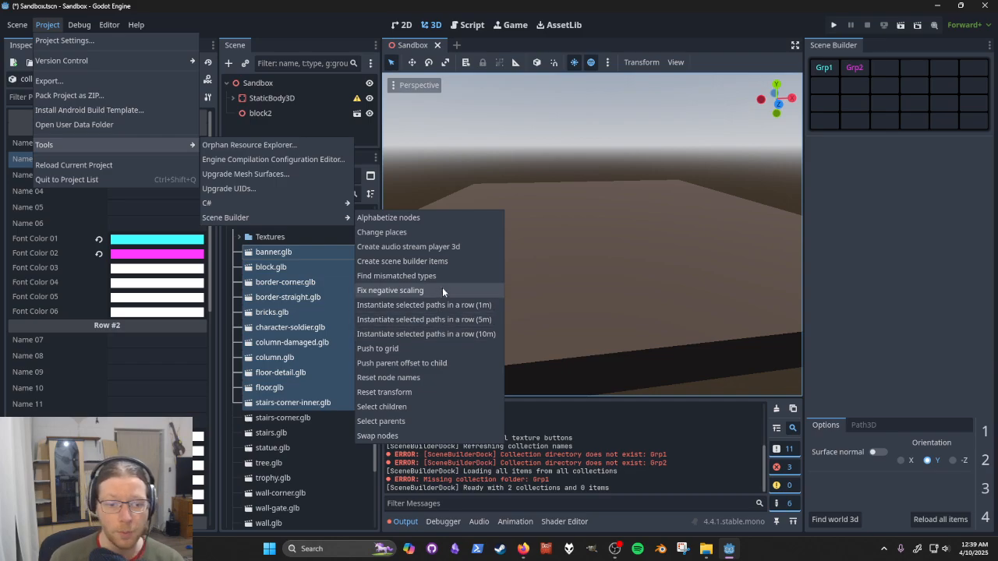
mouse_move(424, 406)
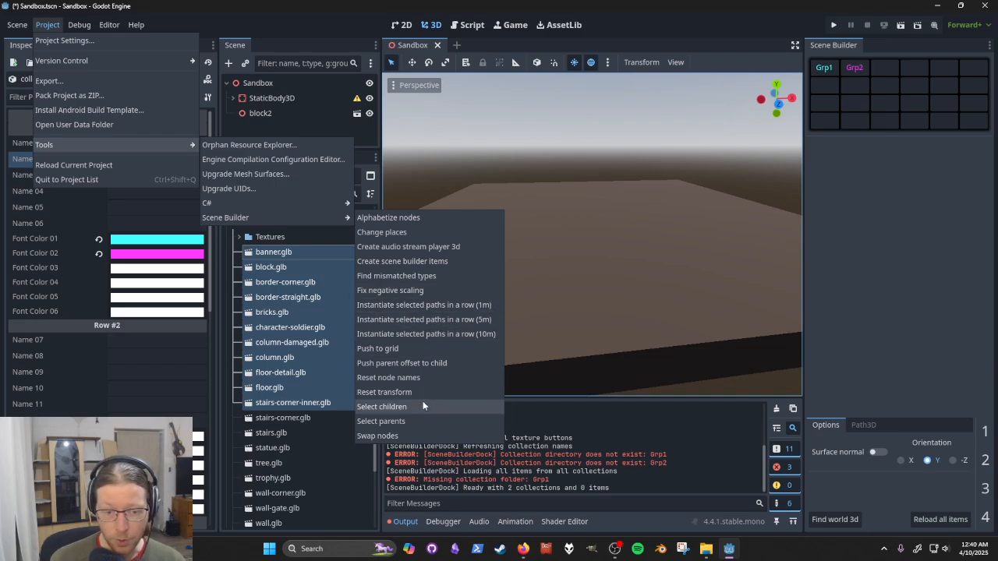
mouse_move(444, 262)
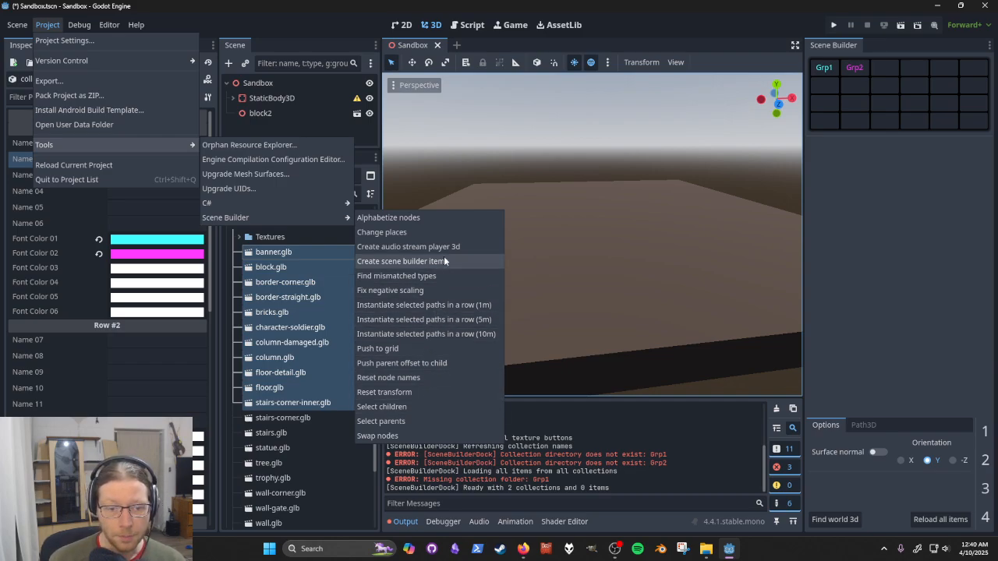
click(405, 262)
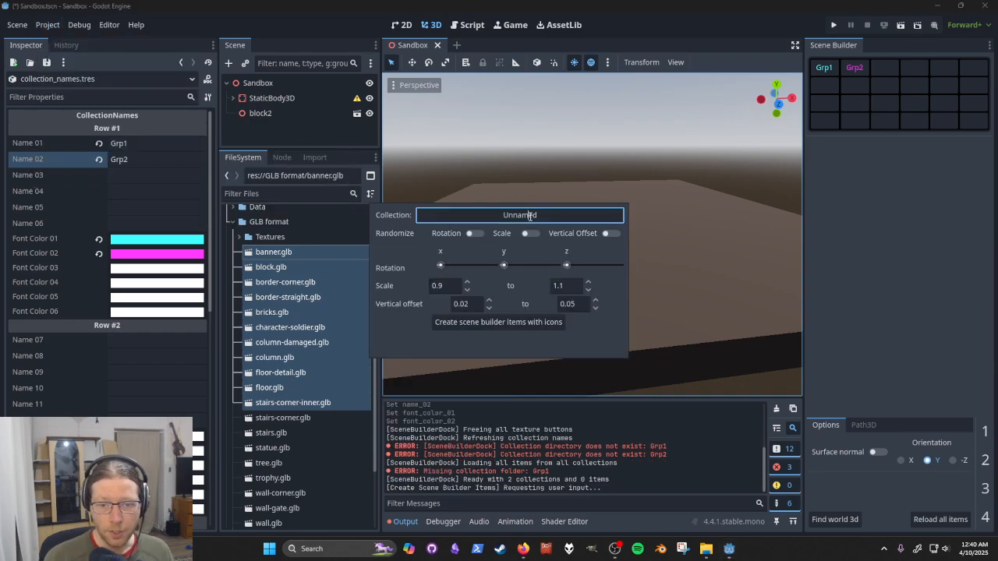
Create Scene Builder items with icons into collection Grp1 with random rotation enabled
text(Grp1)
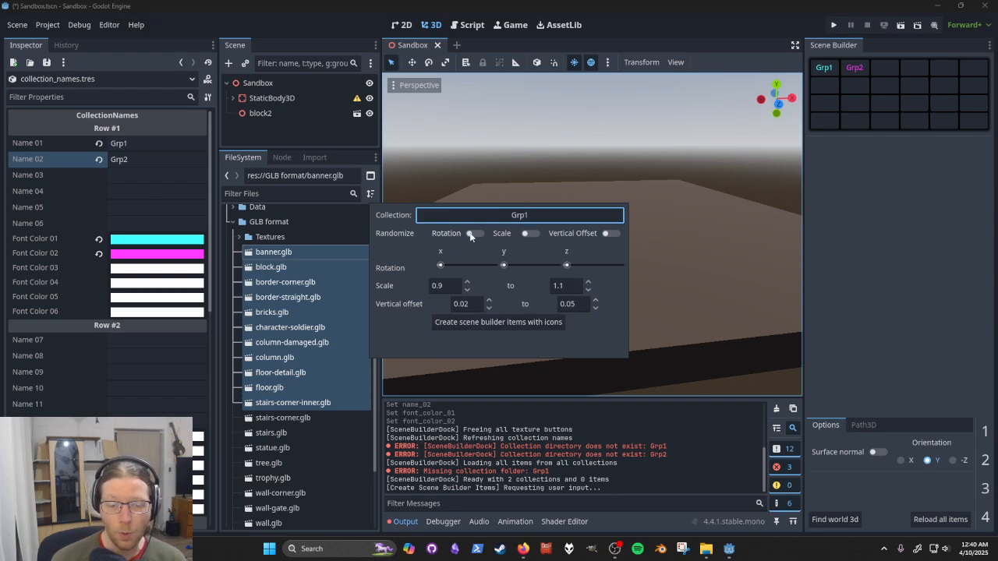
click(474, 234)
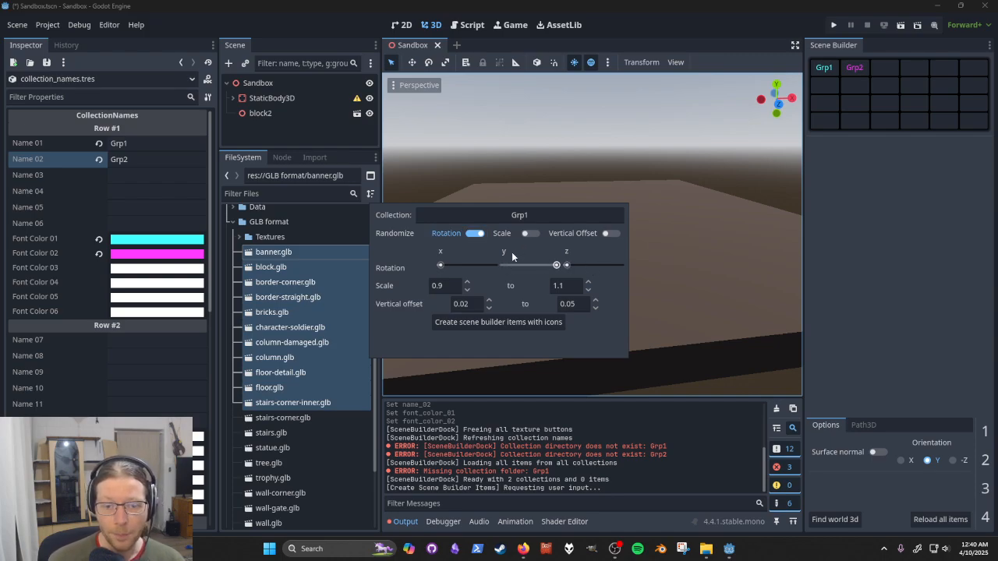
click(530, 234)
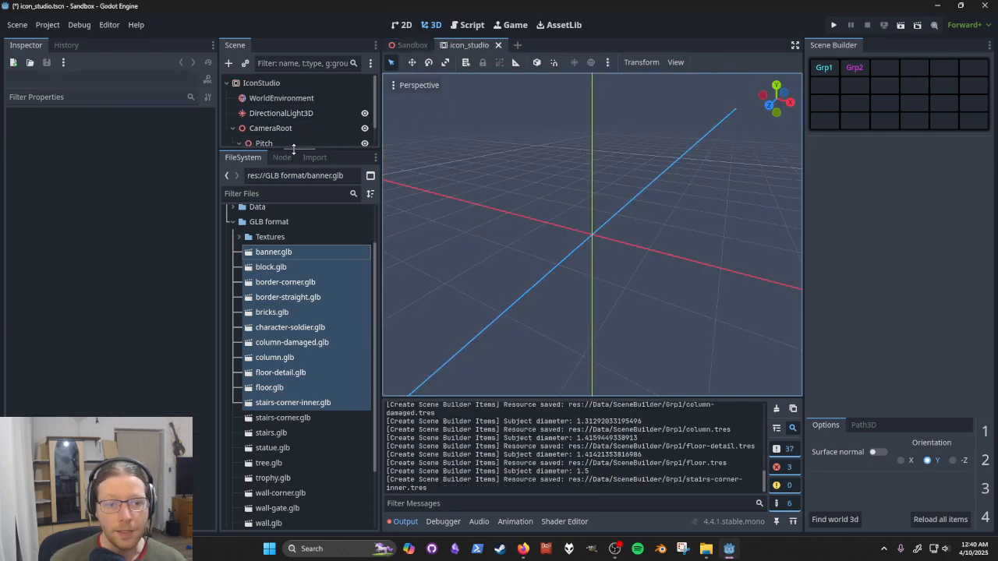
Select the icon studio Camera3D and reload all items so Grp1 shows eleven thumbnails
click(279, 159)
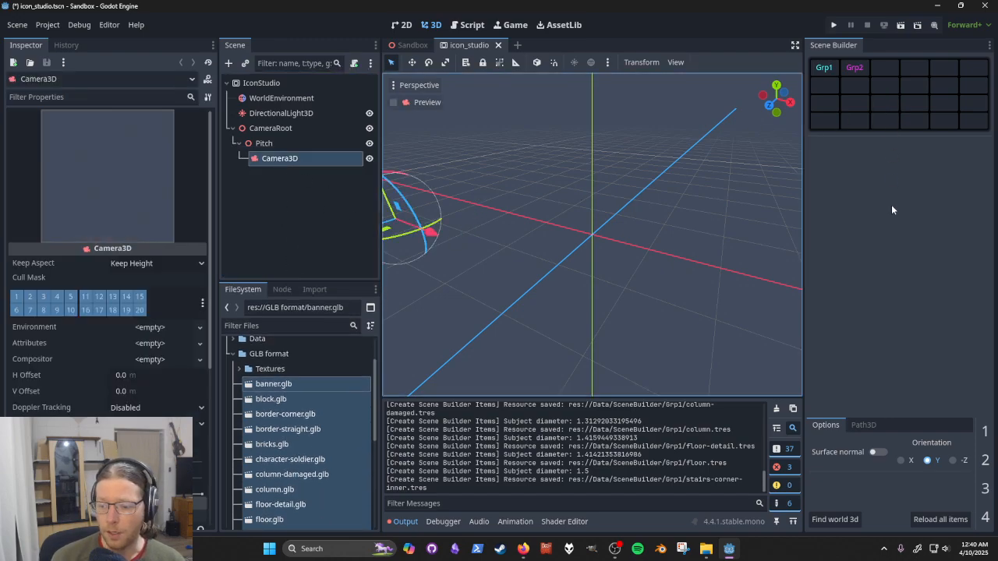
click(940, 519)
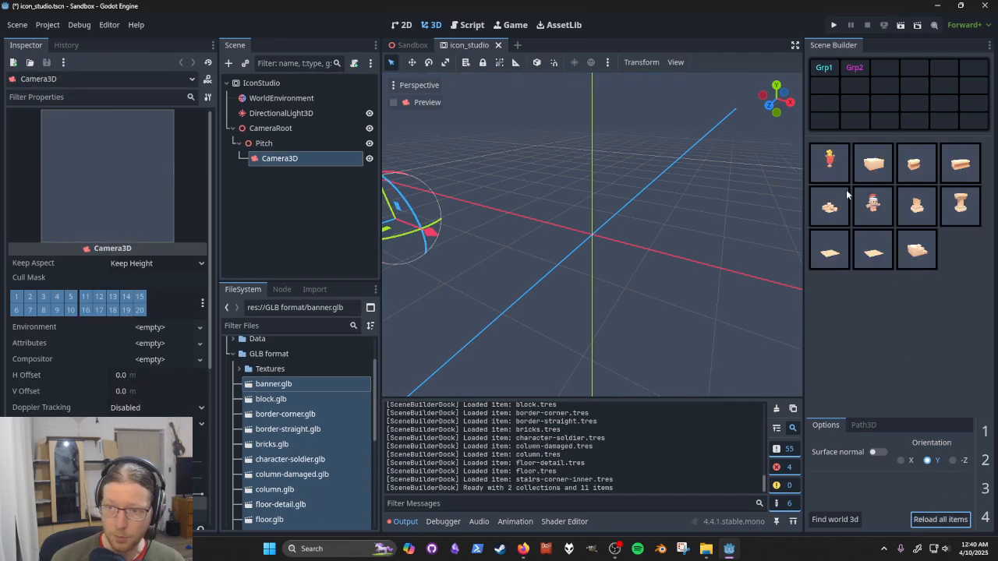
mouse_move(857, 154)
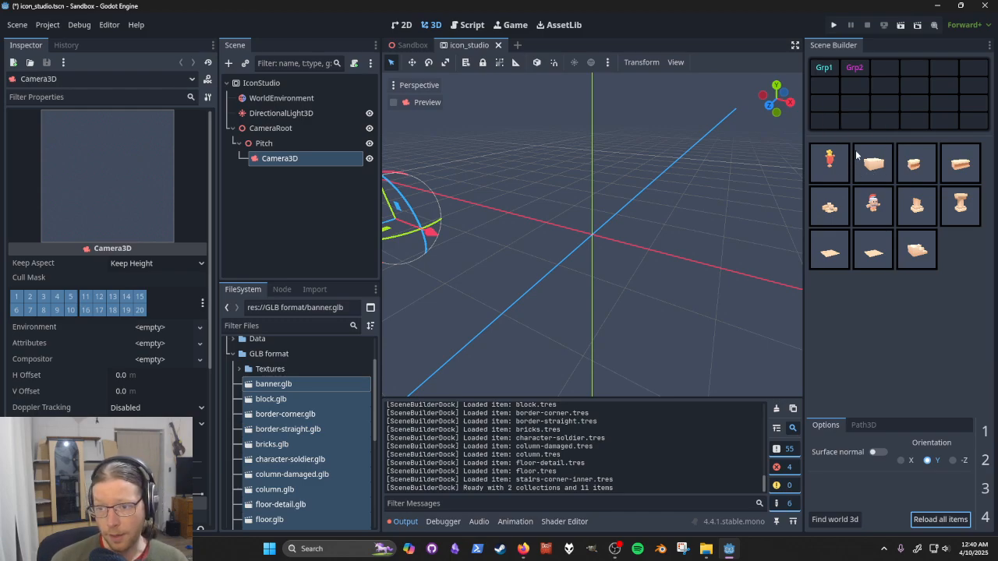
mouse_move(882, 164)
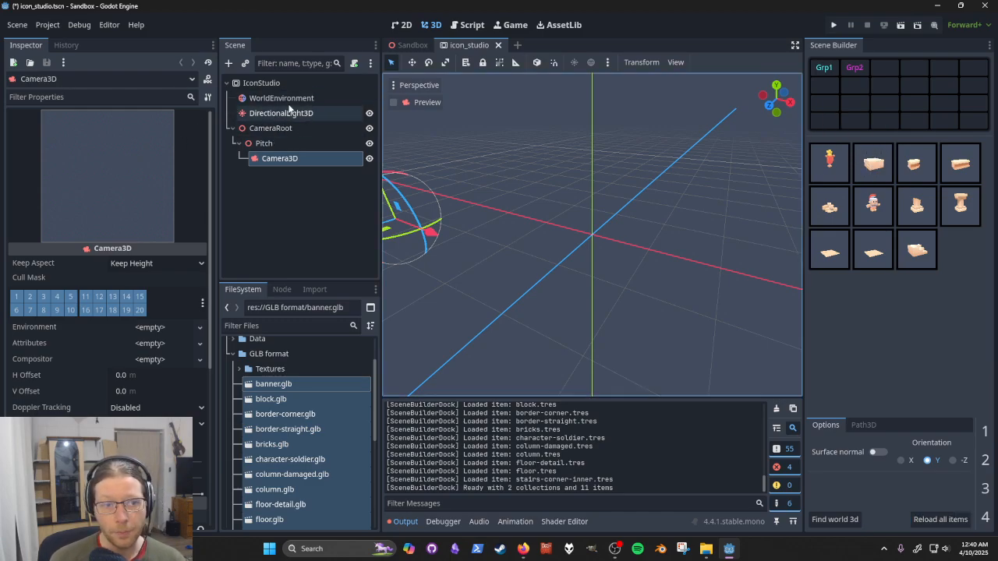
click(234, 128)
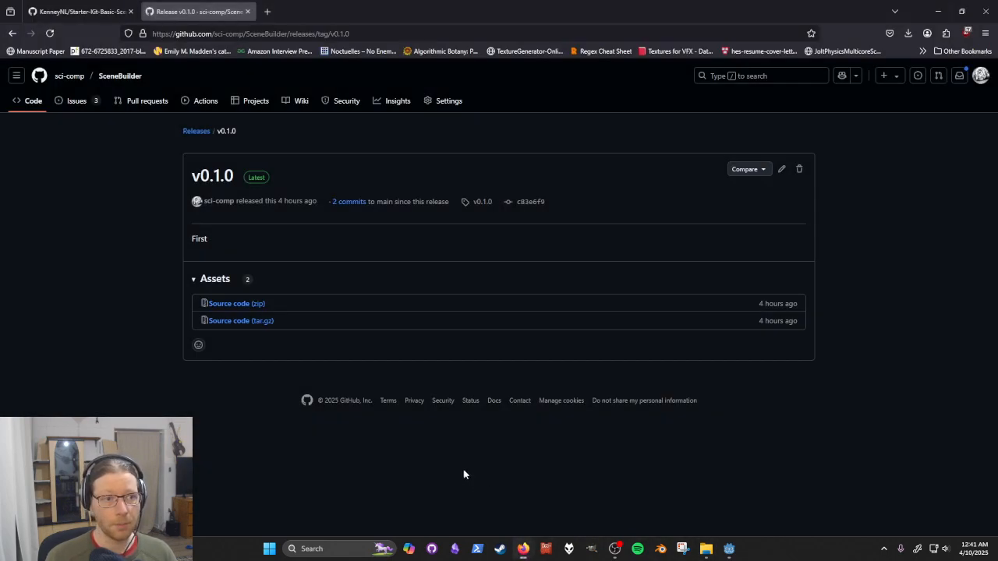
Return to the SceneBuilder repository home page and scroll its README
click(118, 75)
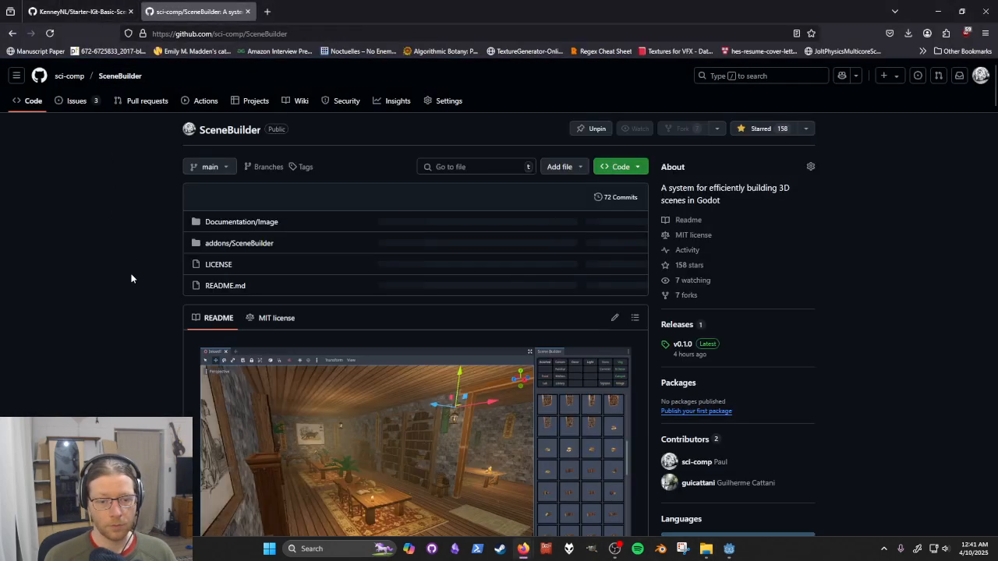
scroll(down, 3)
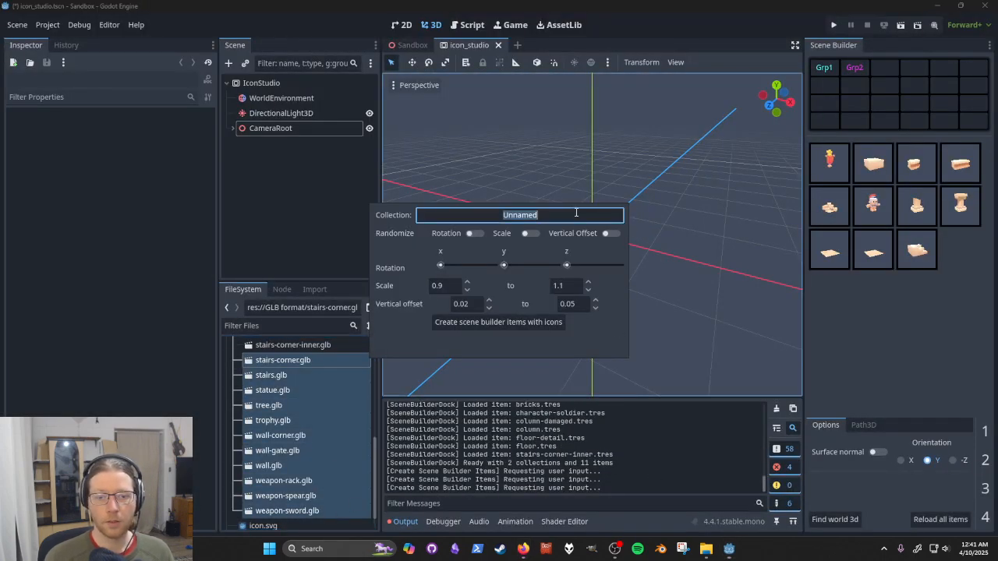
Create Scene Builder items with icons for the second model batch into collection Grp1
text(Grp1)
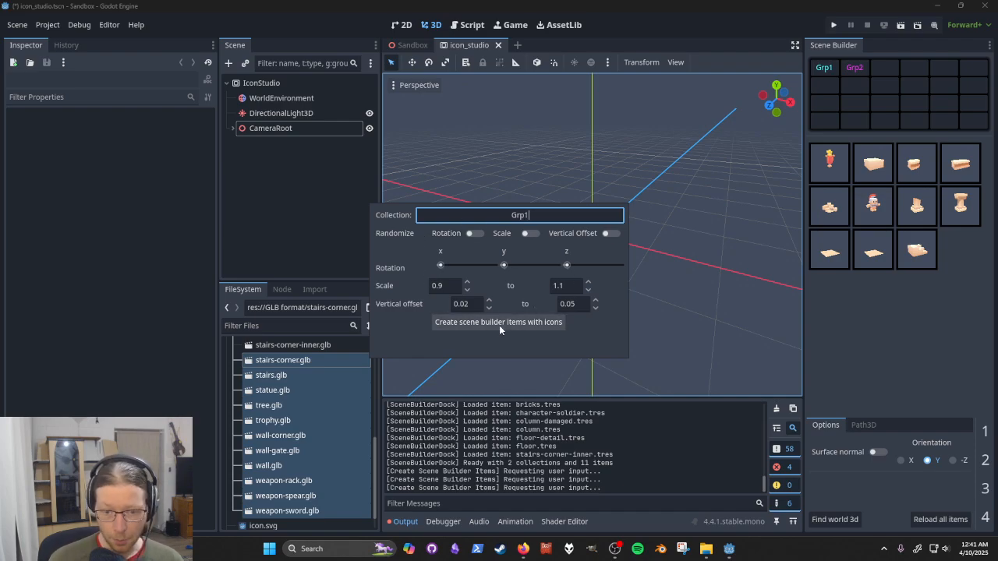
click(499, 321)
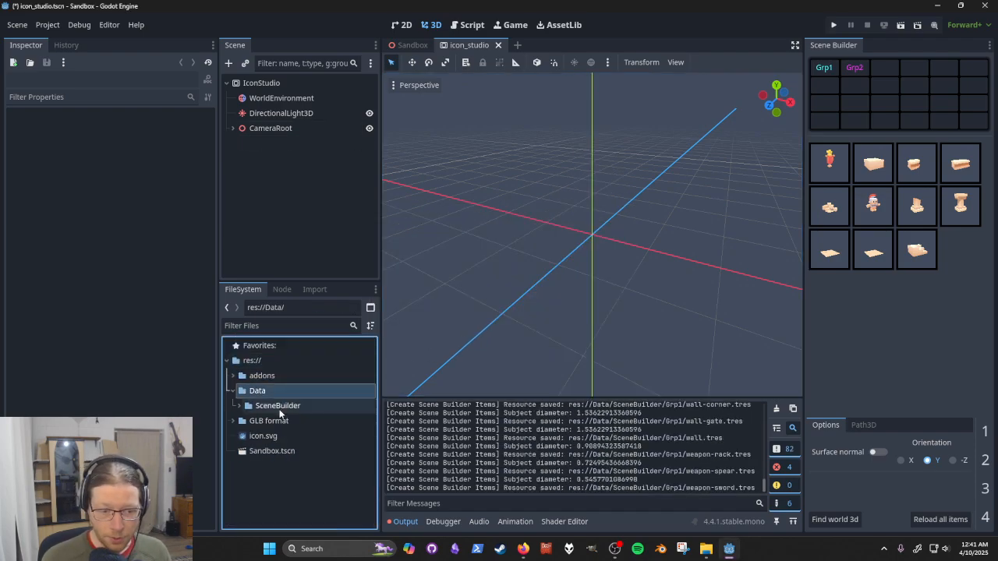
Browse res://Data/SceneBuilder/Grp1 and collection_names.tres, then reload so Grp1 lists 22 items
click(233, 405)
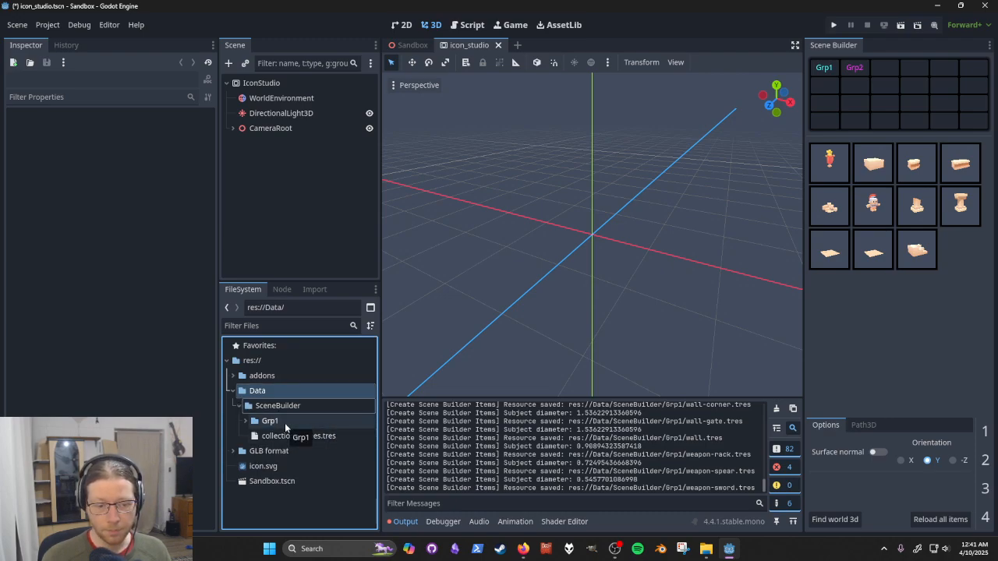
click(268, 421)
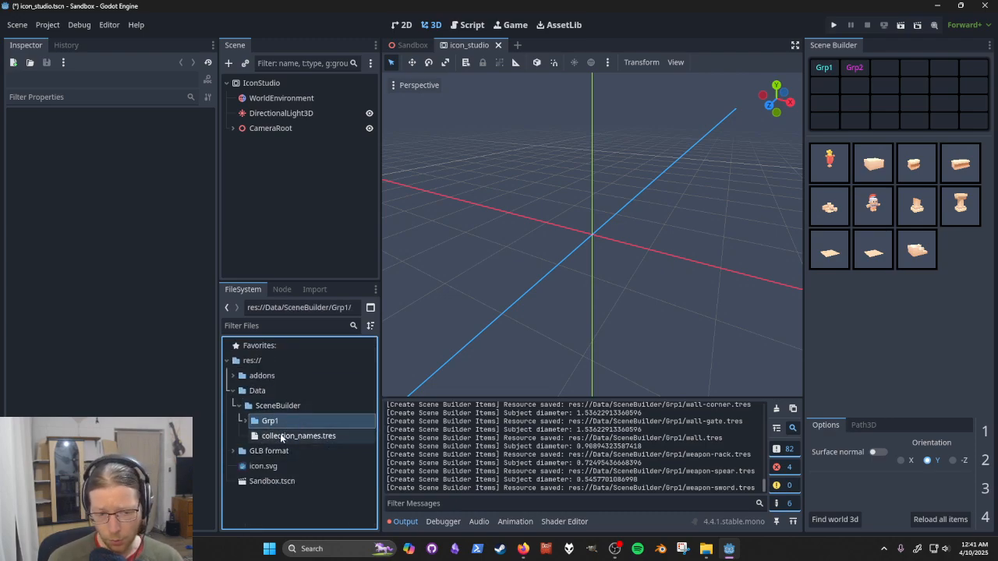
click(299, 437)
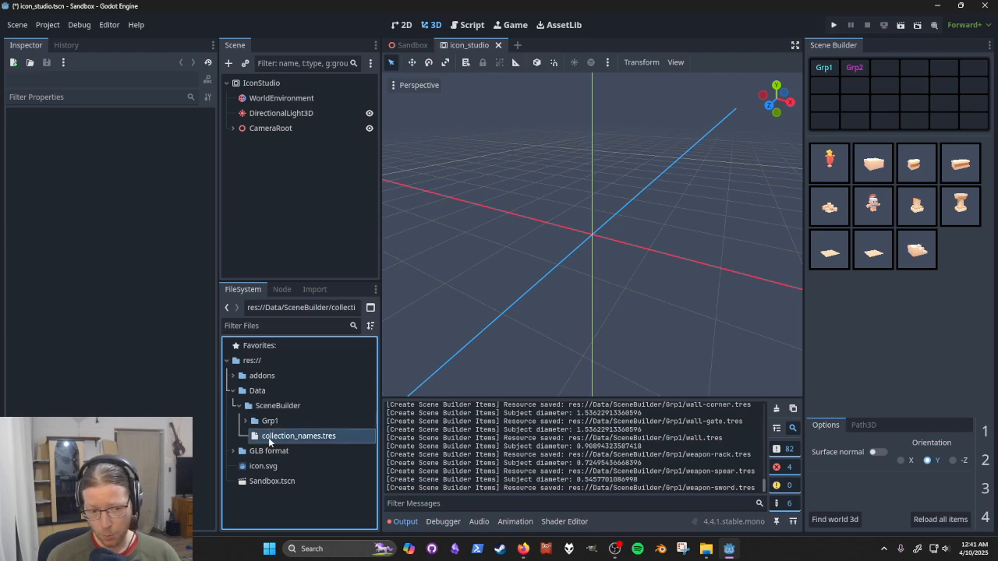
click(270, 421)
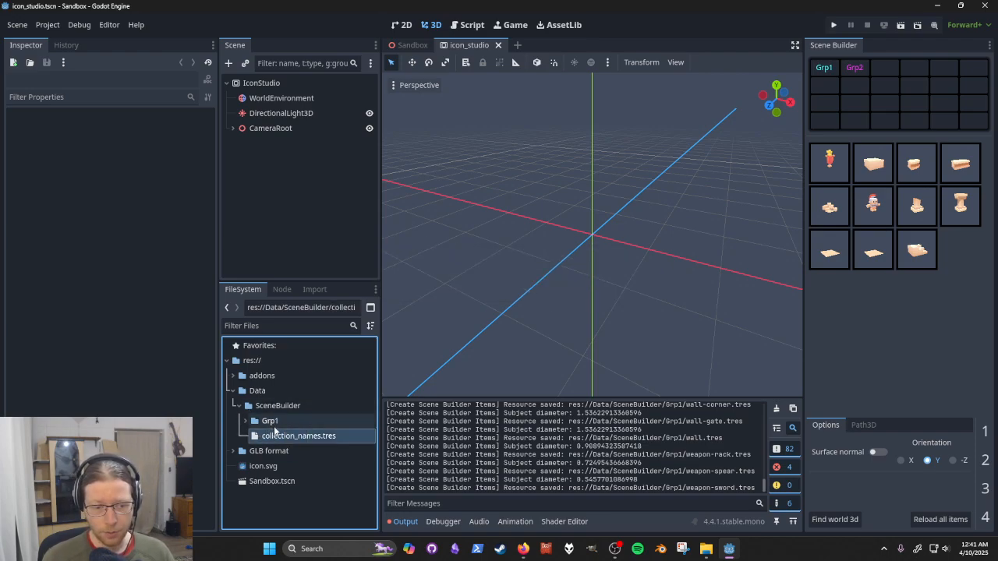
click(300, 435)
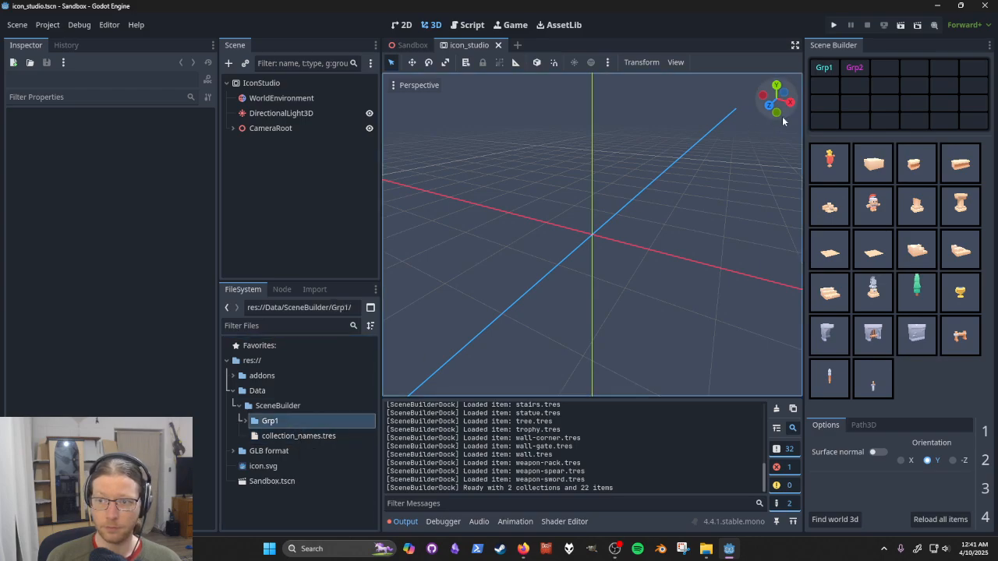
click(940, 519)
text(G)
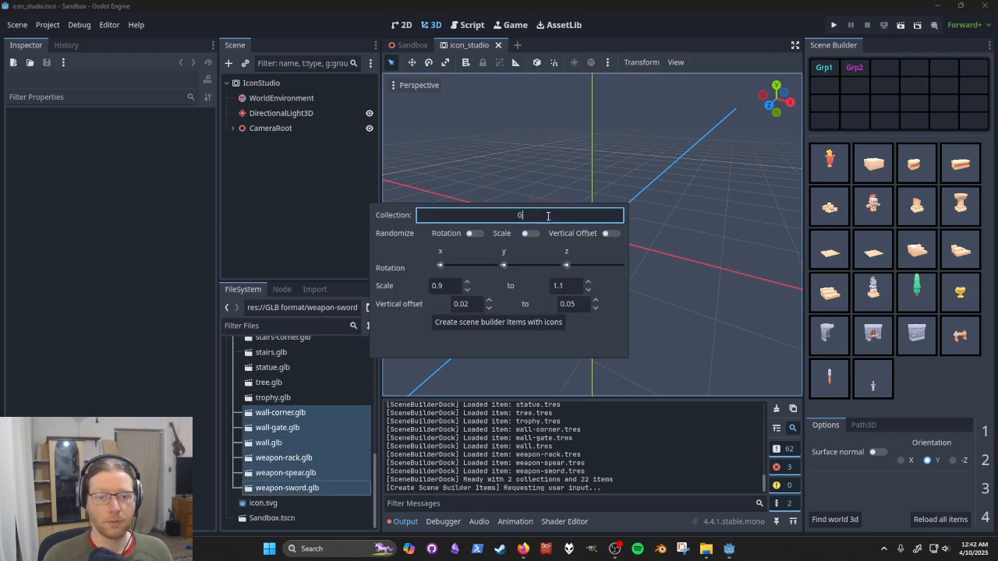
Create the six wall and weapon items into a new Grp2 collection and reload all items
text(rp2)
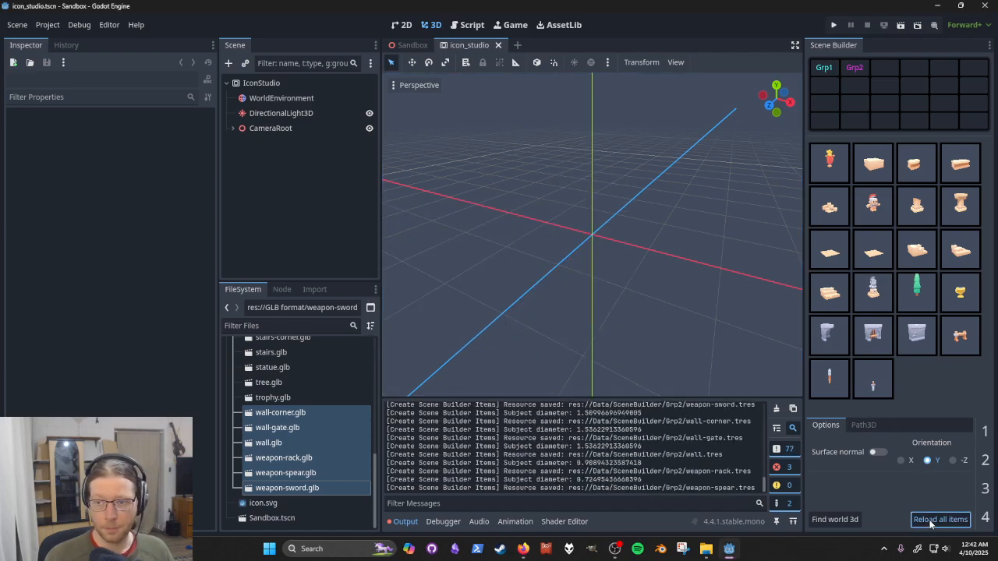
click(940, 521)
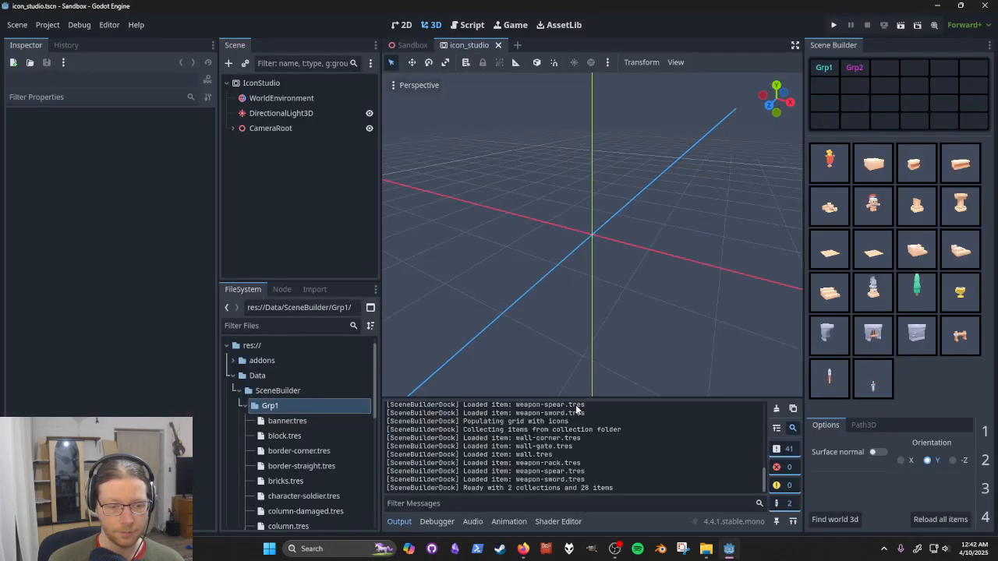
Expand the Grp2 folder in FileSystem and show the Grp2 collection's items
click(244, 405)
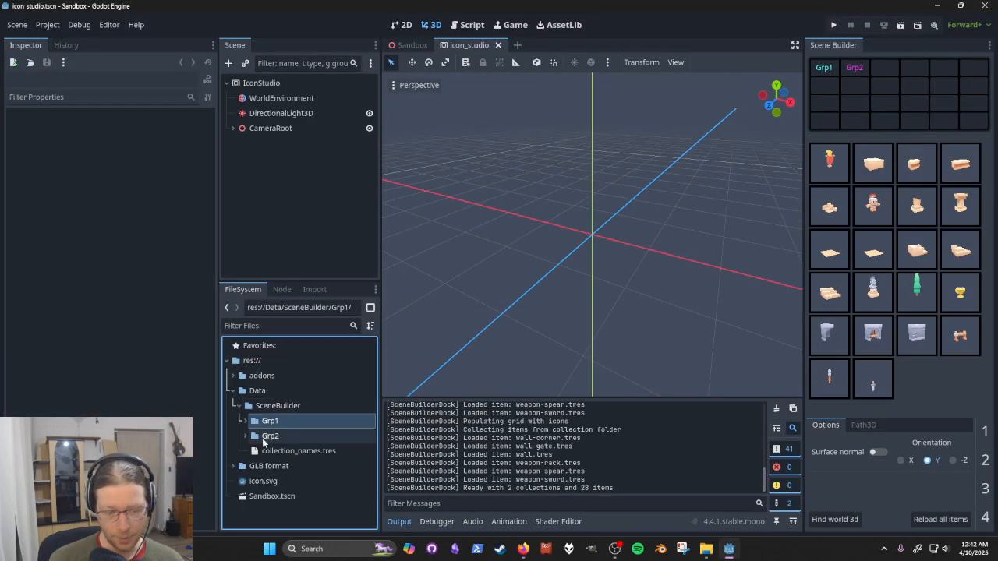
click(270, 421)
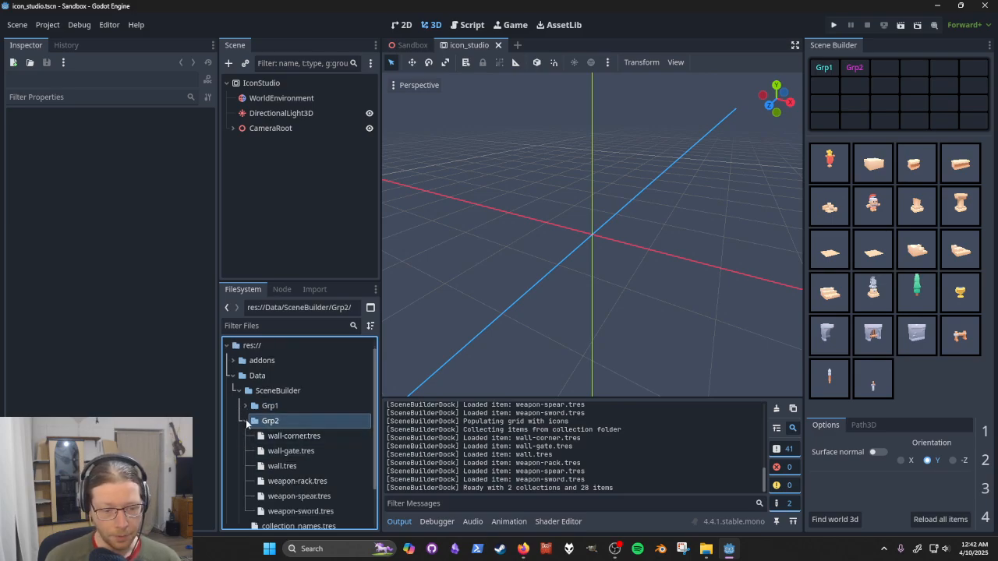
click(854, 67)
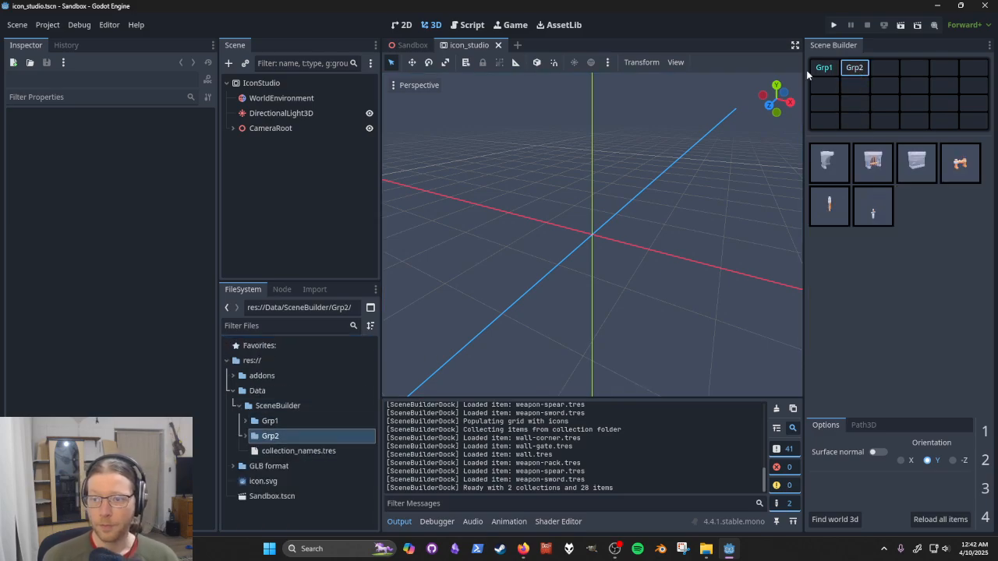
Preview collection pieces such as bricks and border-straight in the Sandbox 3D viewport
click(823, 67)
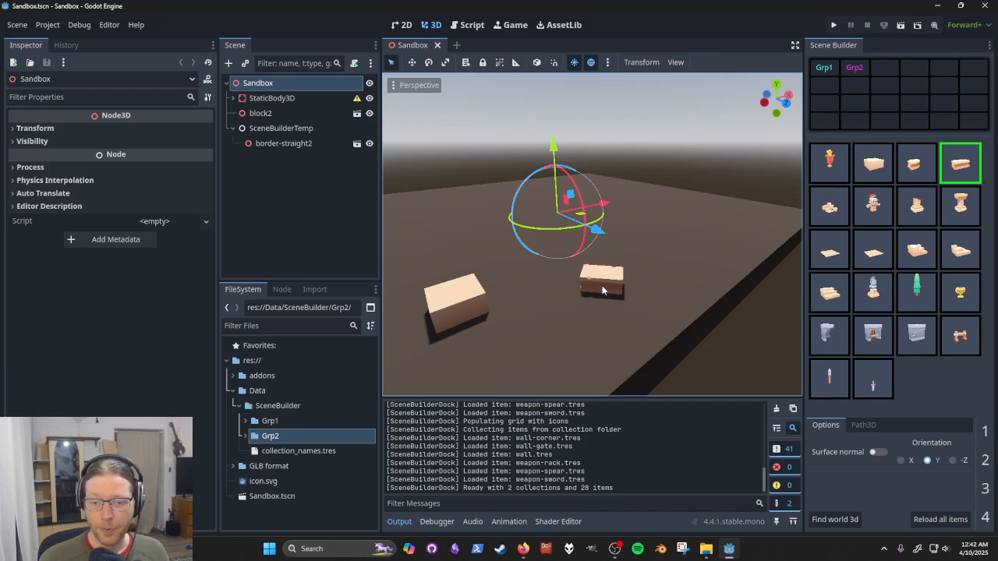
click(829, 205)
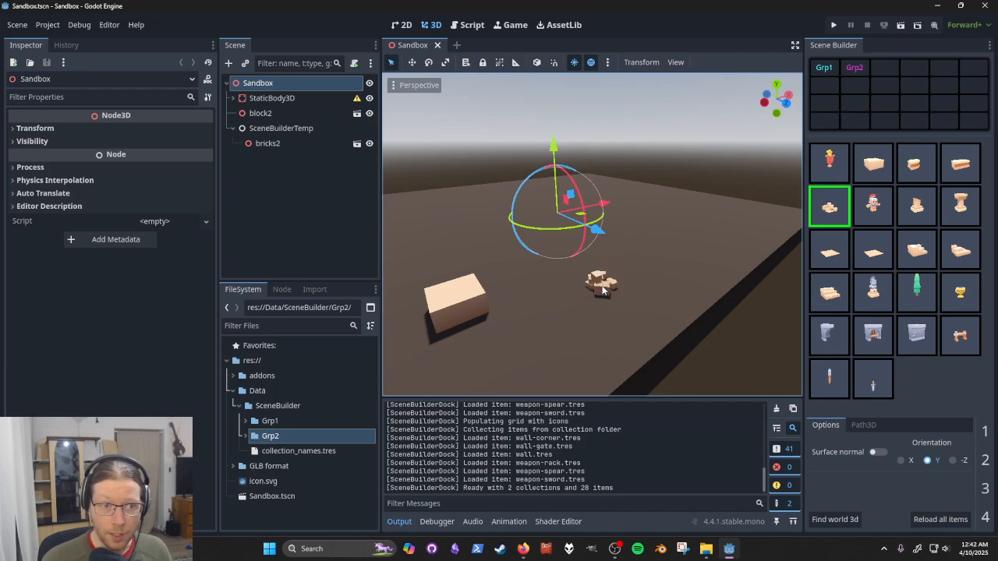
click(829, 162)
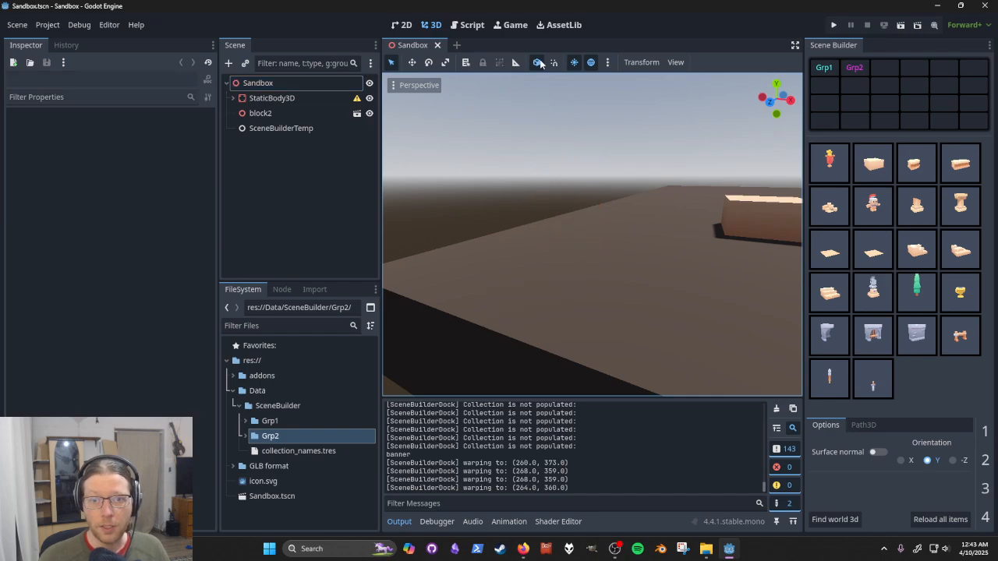
mouse_move(536, 62)
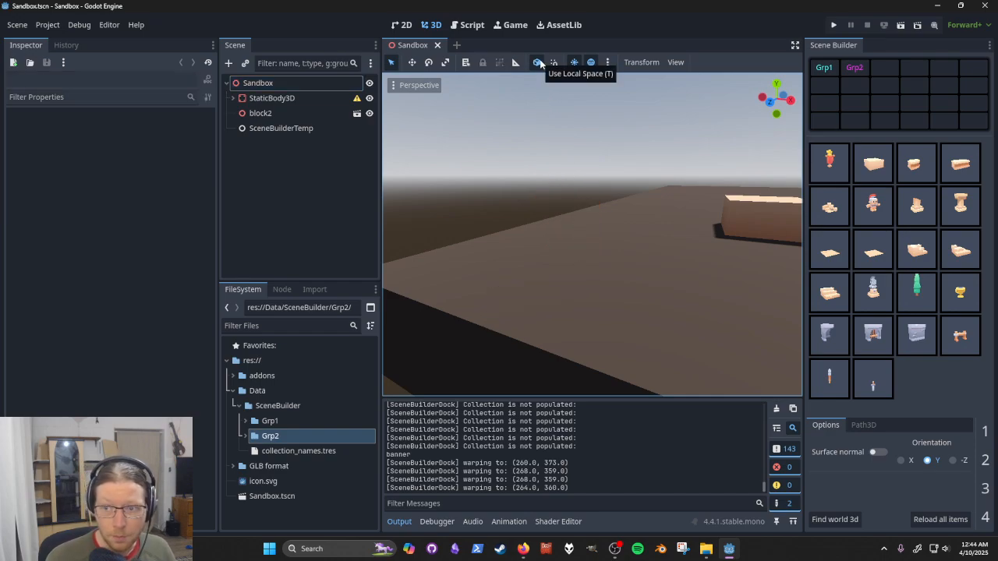
Use local-space transforms with surface-normal alignment and drop a banner onto the floor
click(829, 164)
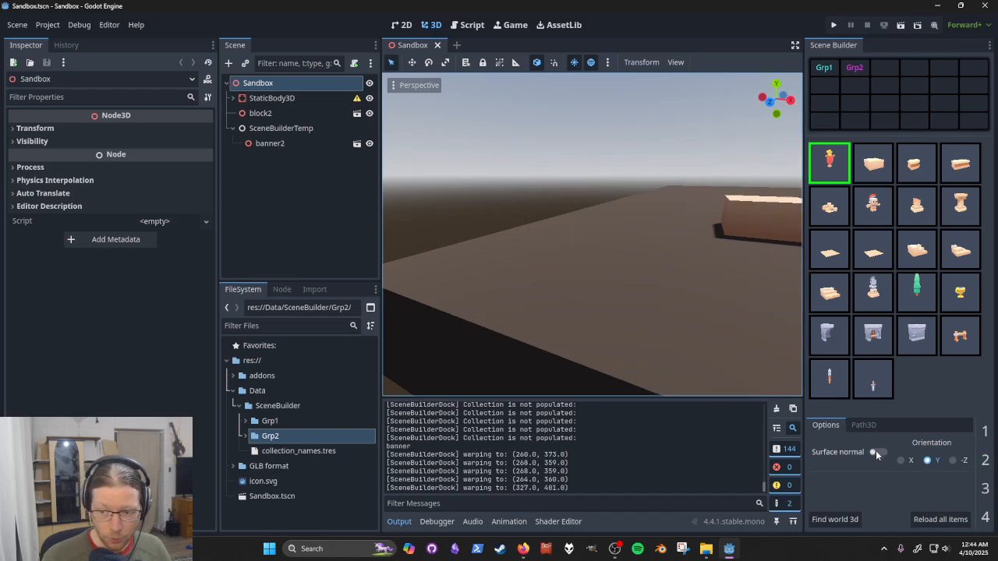
click(879, 452)
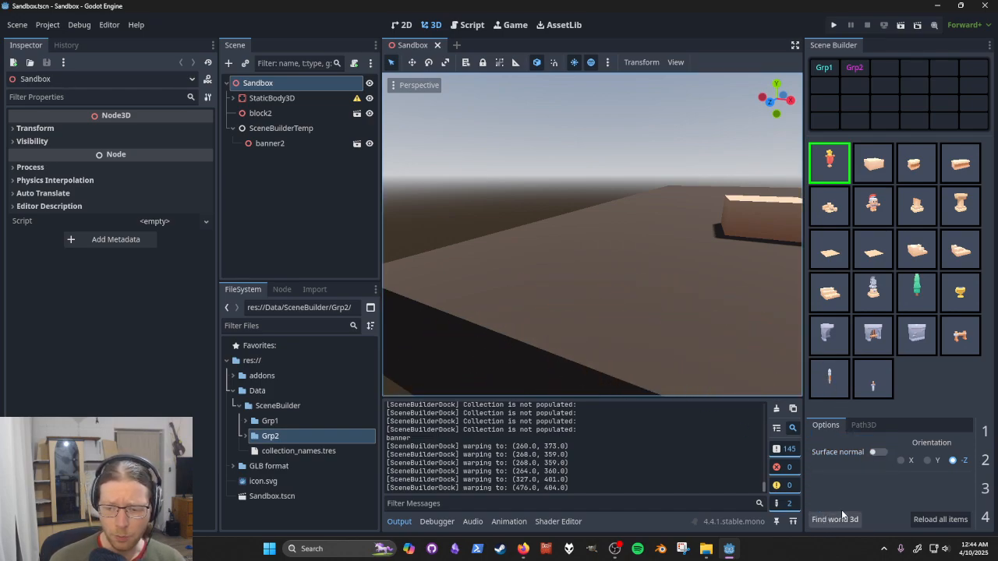
mouse_move(674, 399)
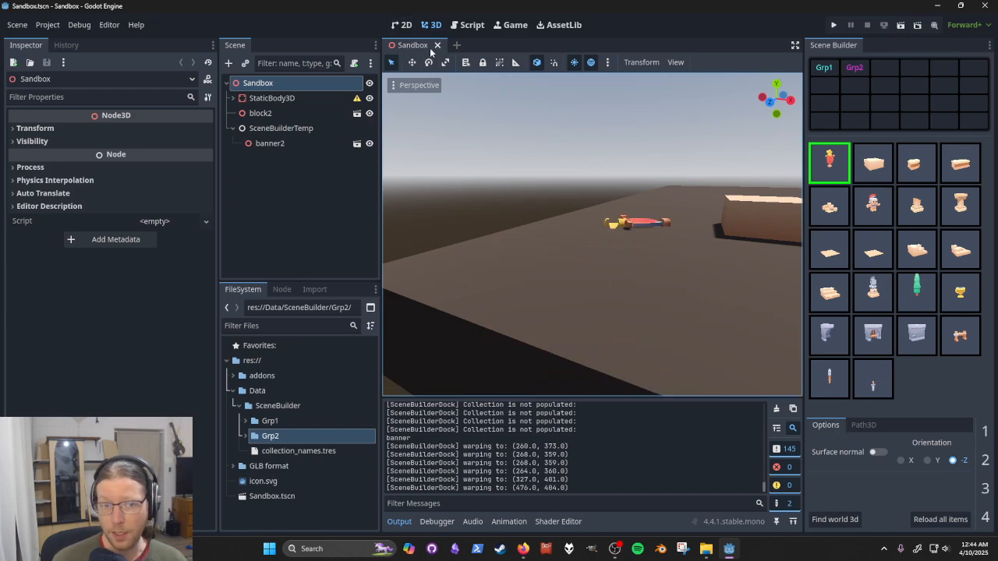
drag(636, 222, 533, 215)
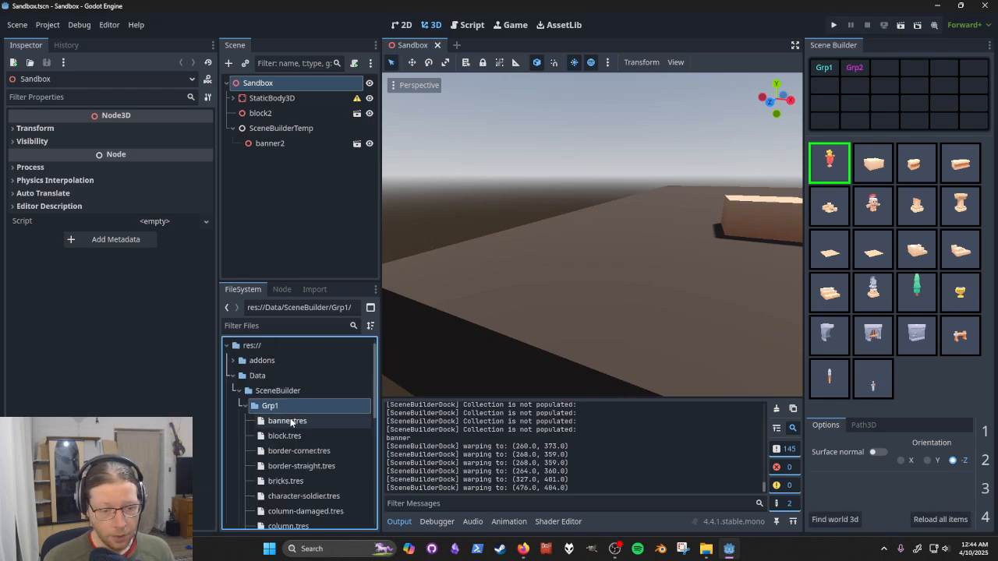
Inspect banner, border-corner and floor item settings, then pick a collection item to place
click(287, 420)
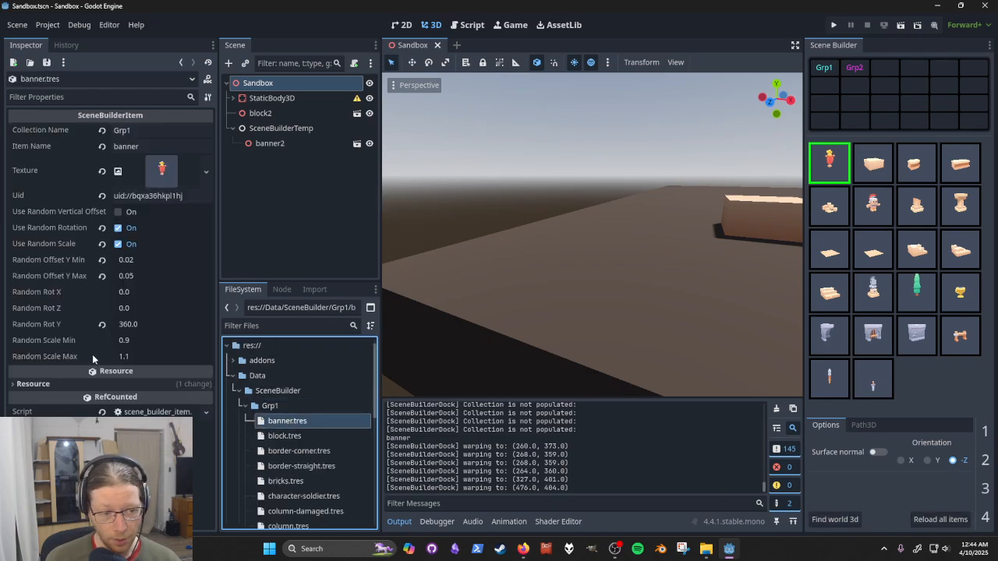
click(299, 450)
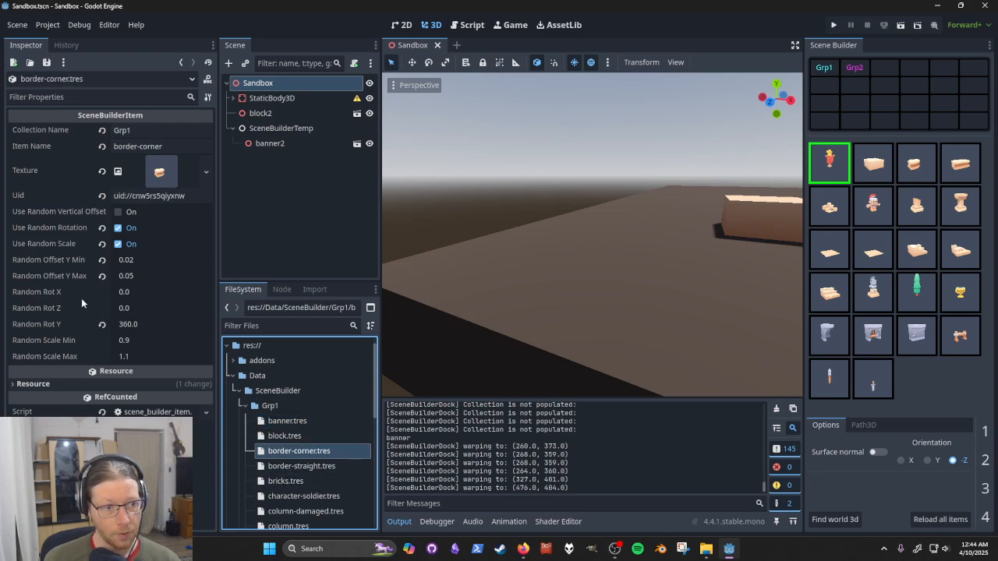
scroll(down, 3)
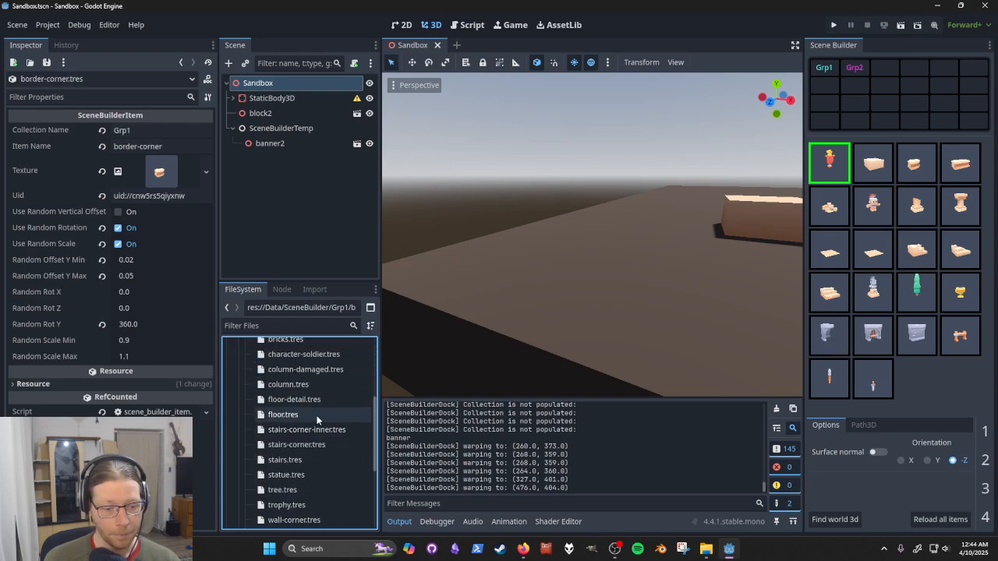
click(284, 414)
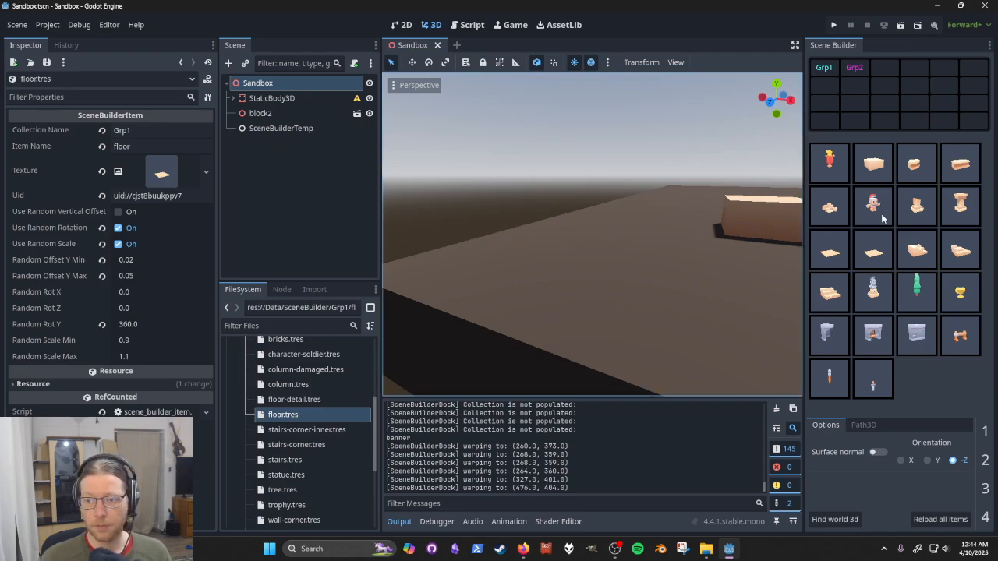
click(873, 206)
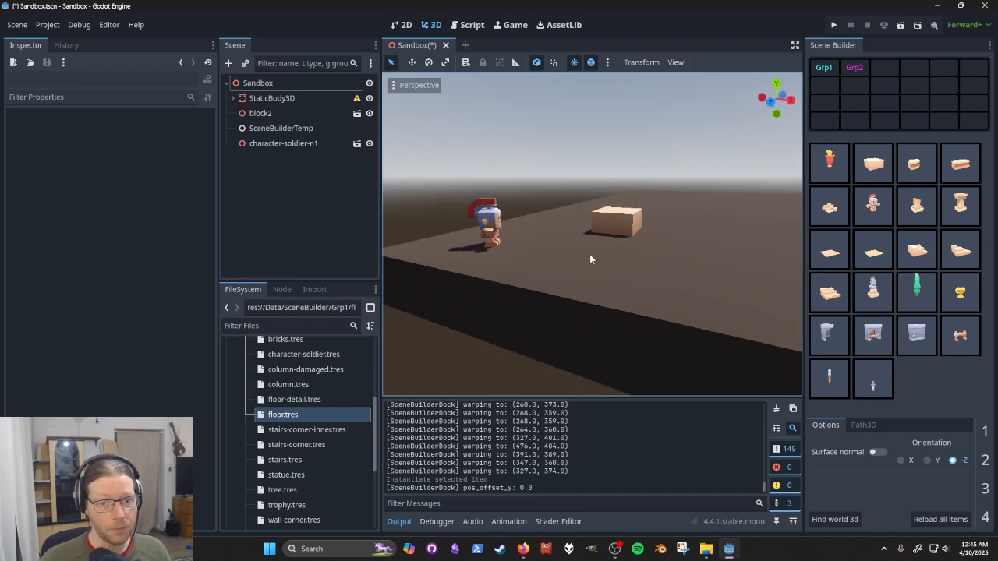
Select the placed character-soldier and the statue item resource
click(284, 143)
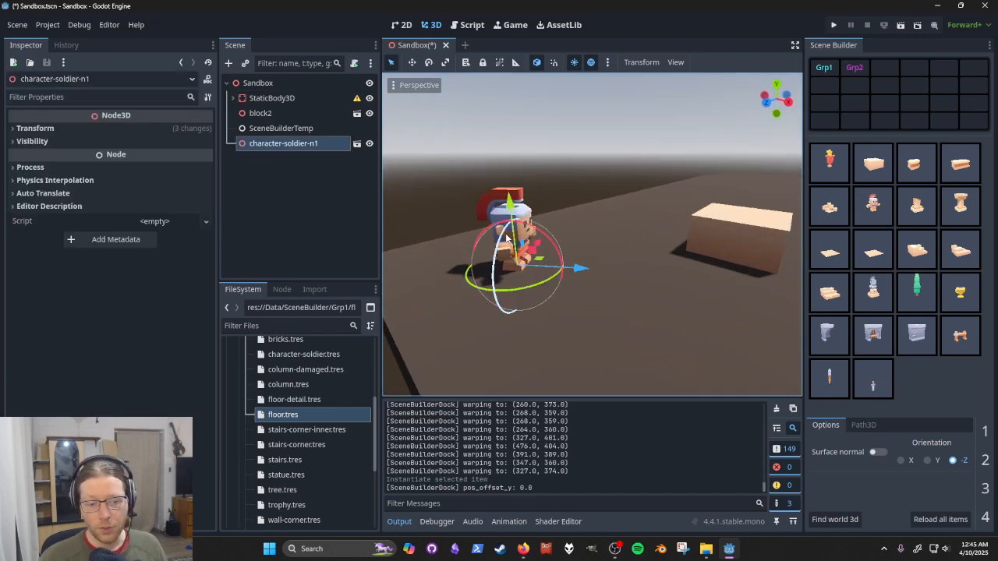
click(287, 474)
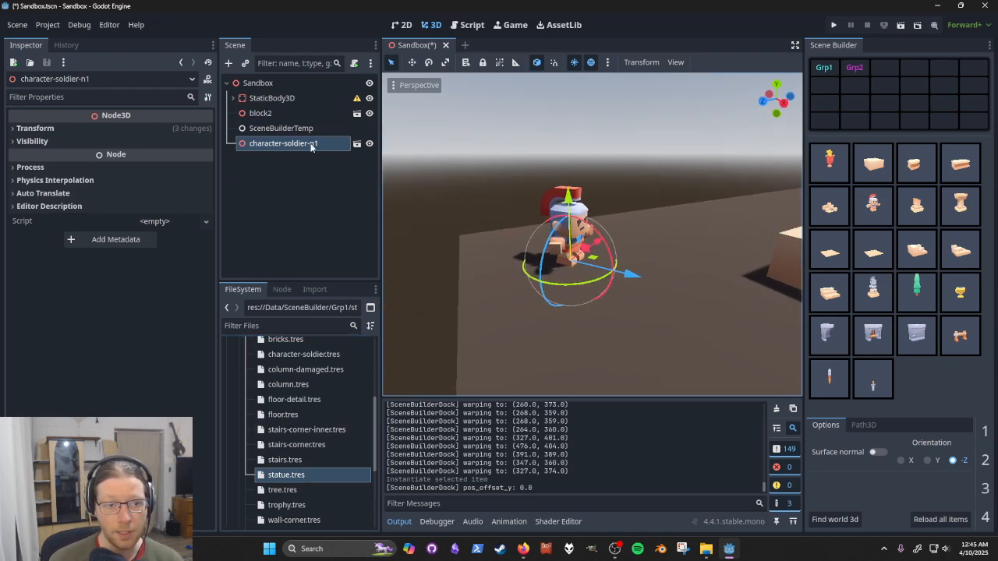
click(306, 430)
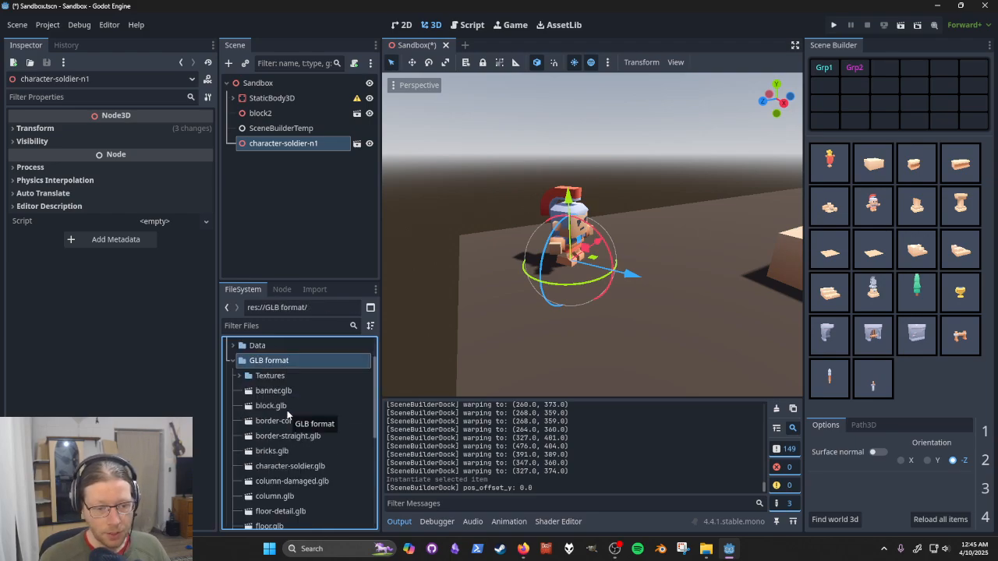
Browse the GLB model files from block and border-corner through statue
click(271, 406)
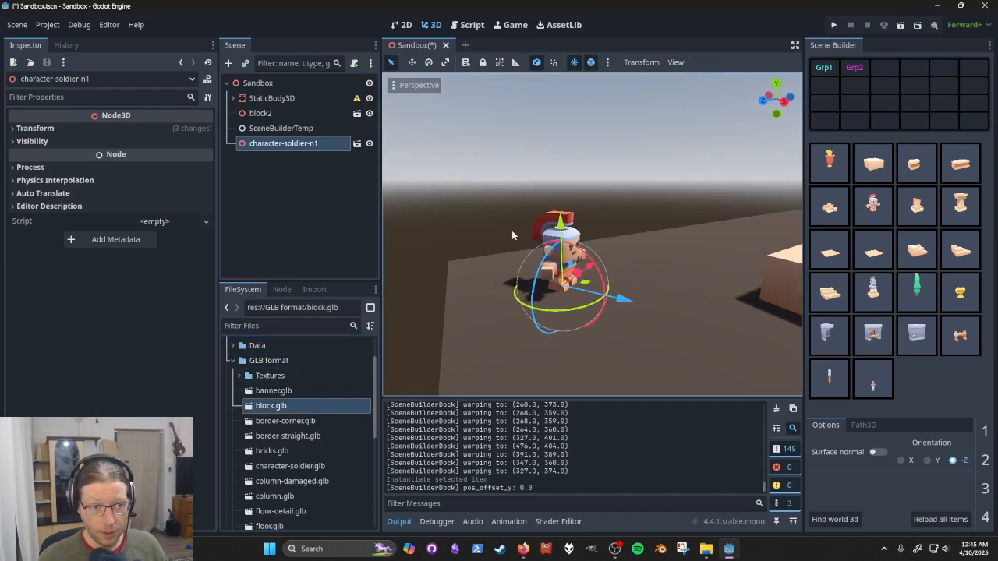
click(285, 421)
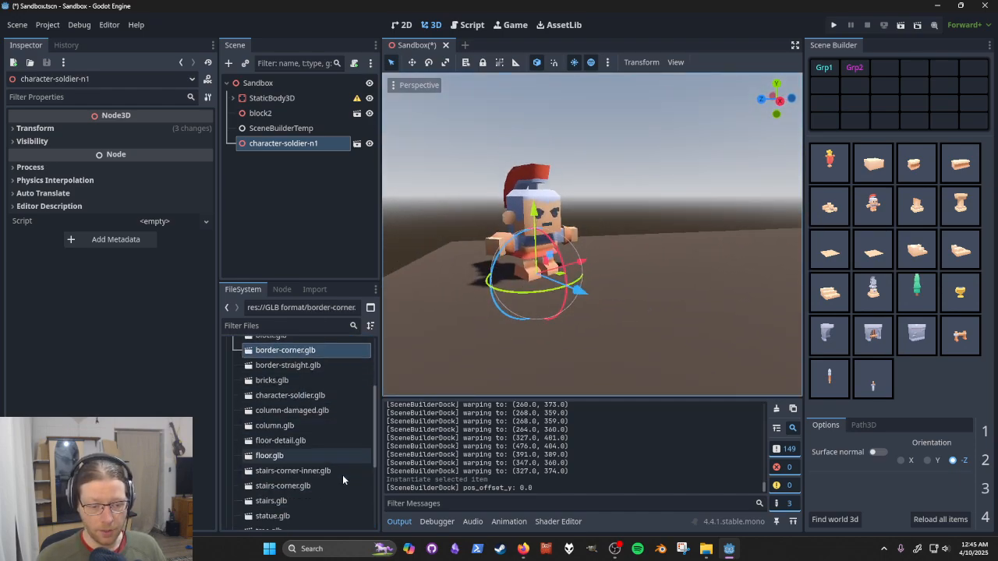
scroll(down, 3)
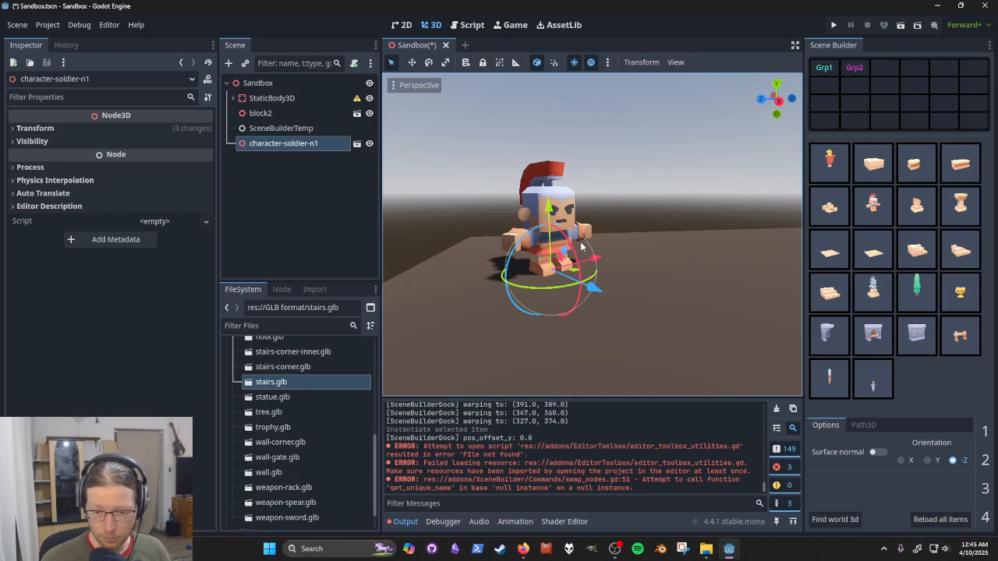
mouse_move(654, 396)
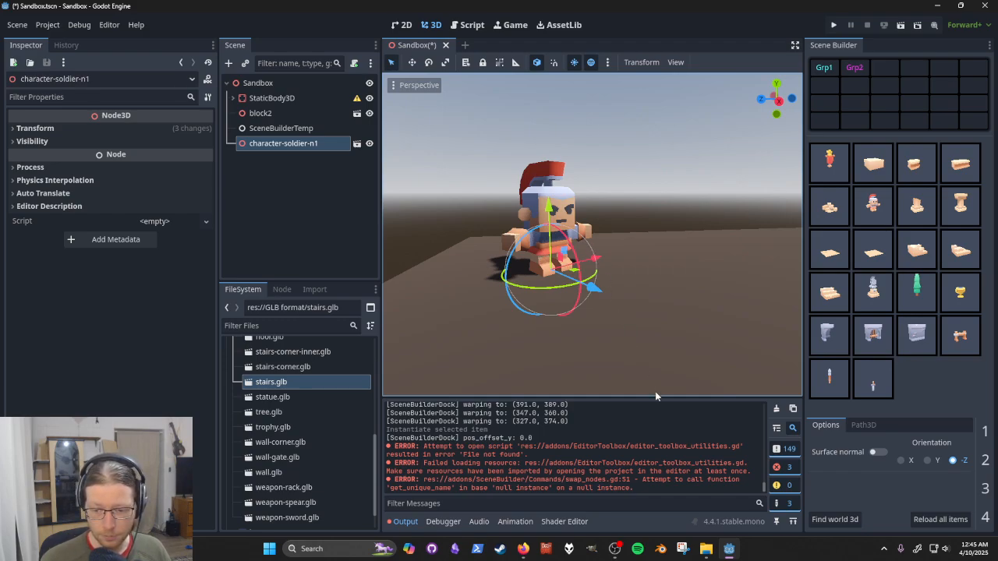
mouse_move(686, 409)
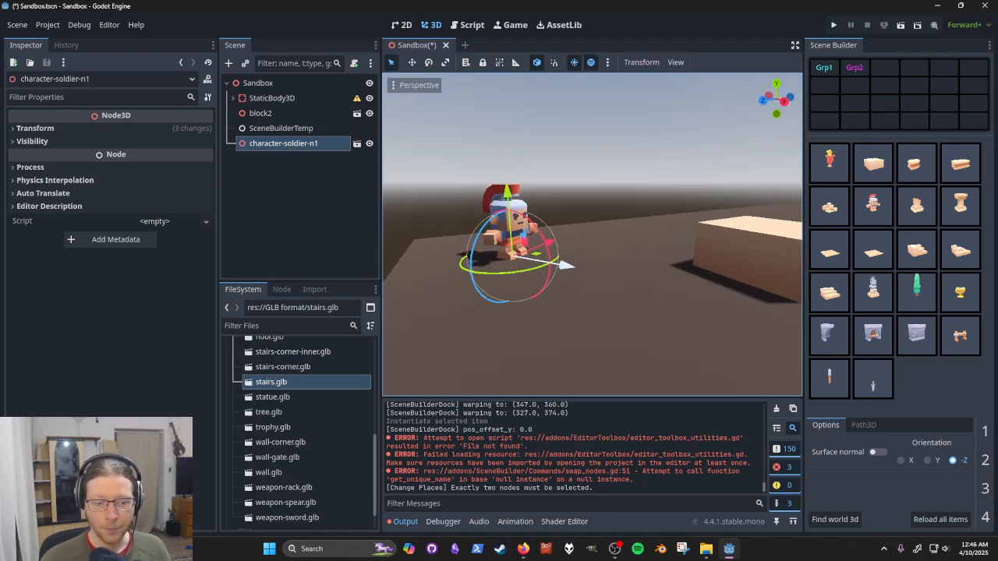
click(271, 397)
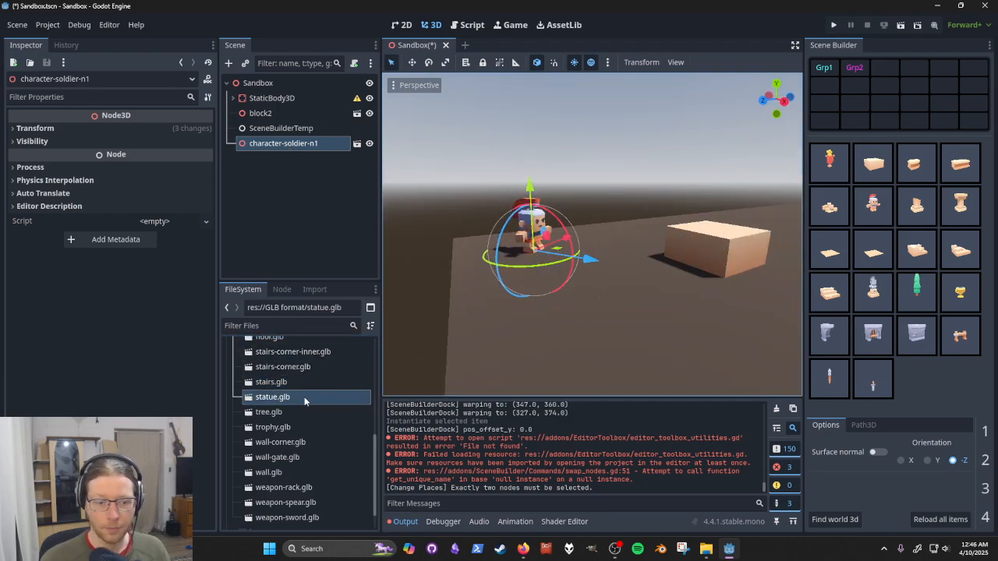
click(260, 113)
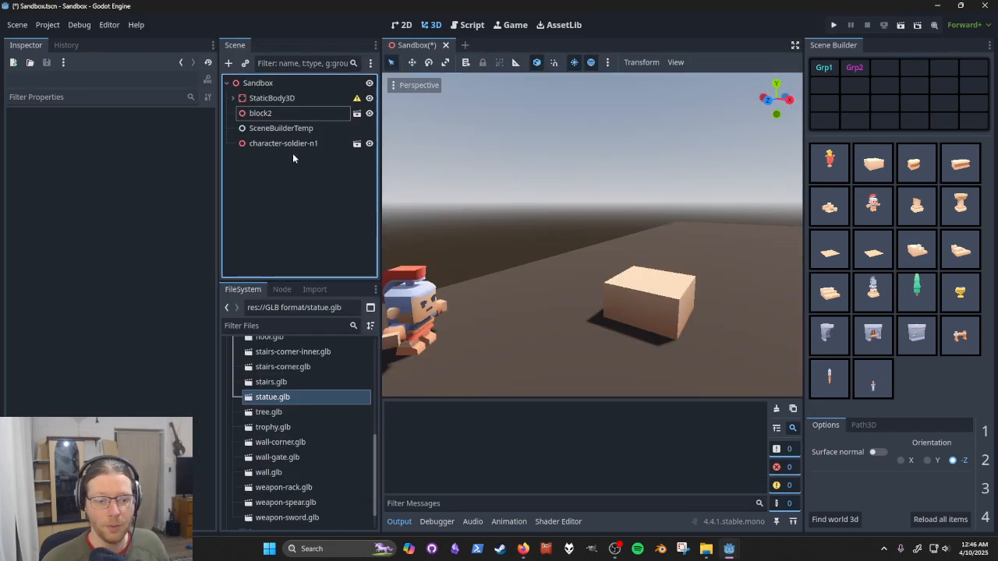
Instantiate the selected GLB paths in a row via Scene Builder and select the StaticBody3D node
click(47, 25)
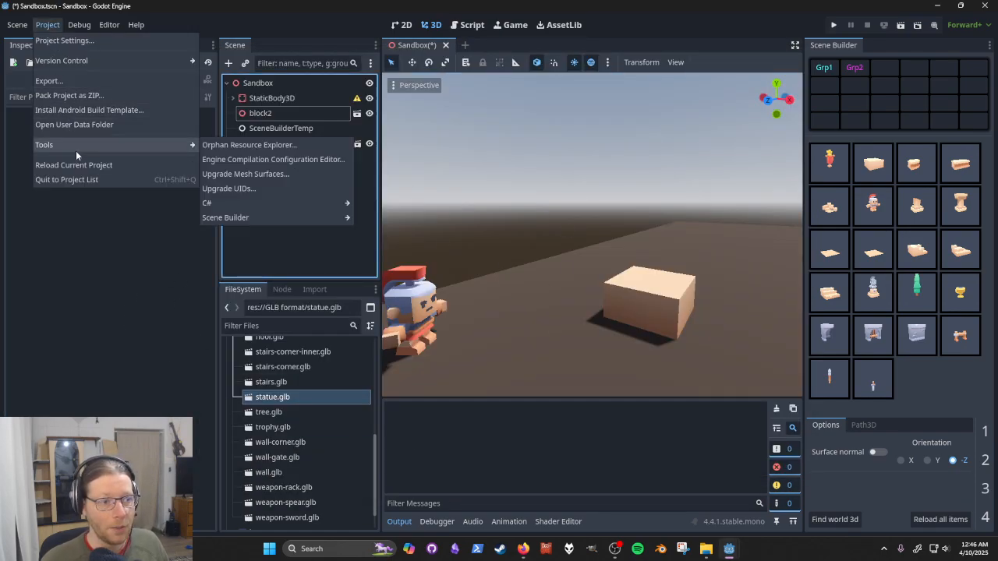
click(224, 218)
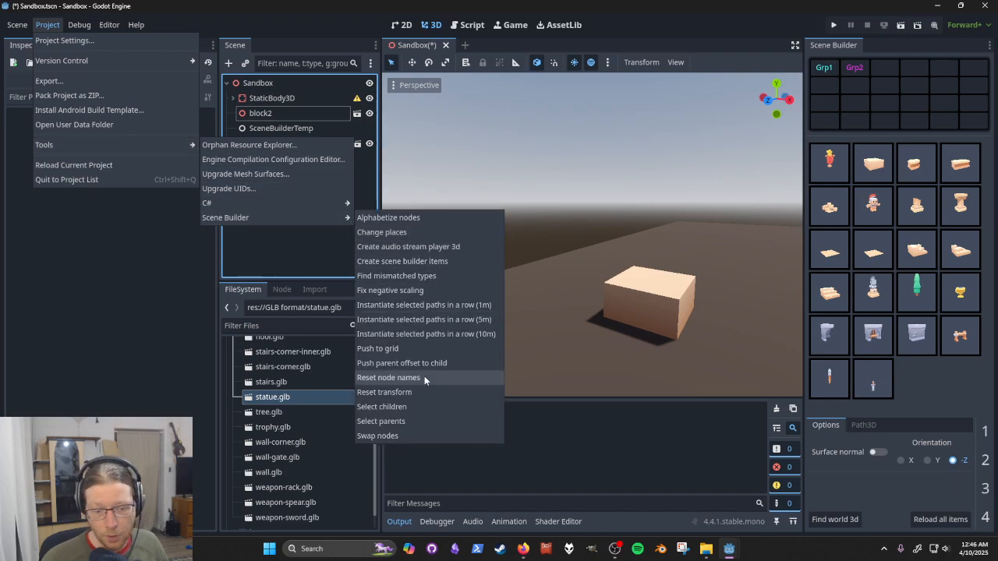
mouse_move(434, 362)
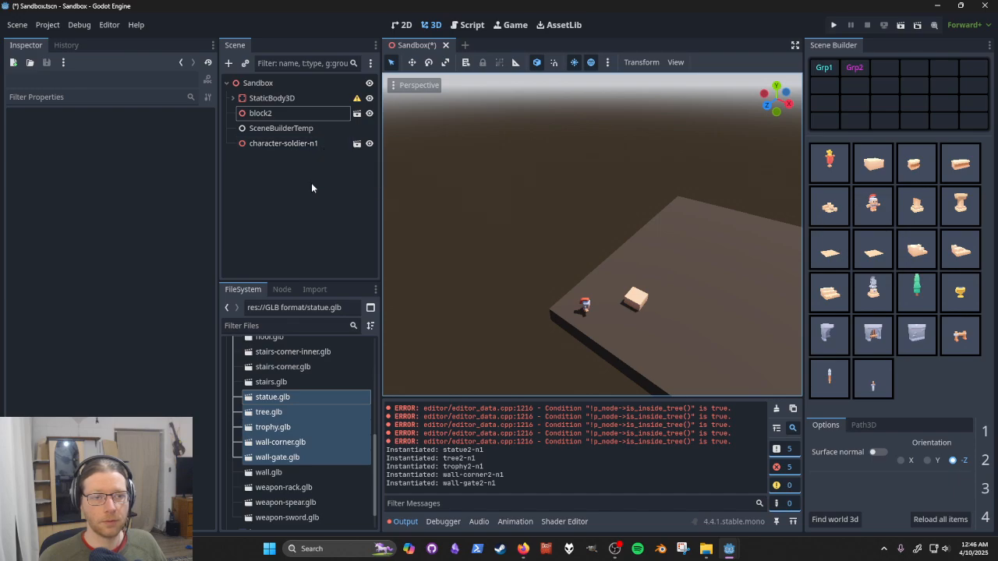
click(271, 97)
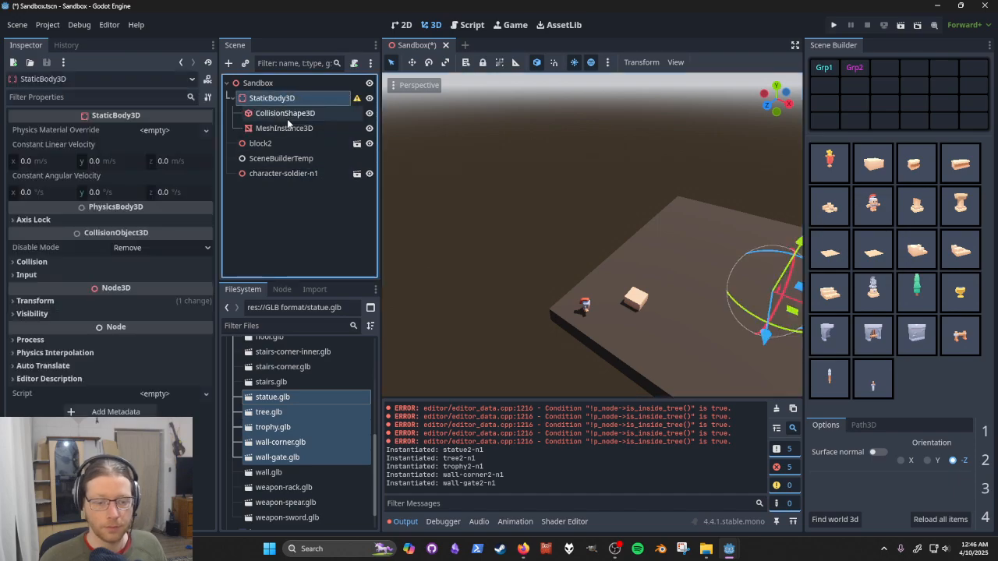